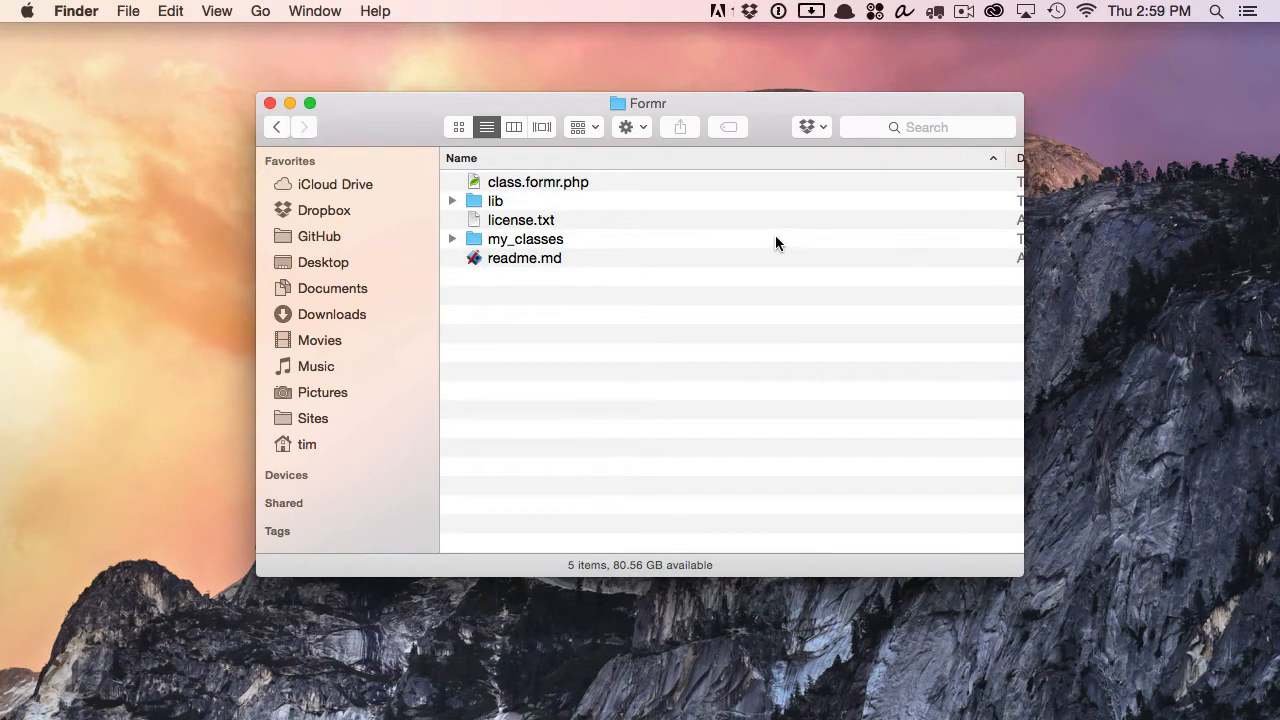
Browse the Formr folder's class.formr.php, lib and my_classes files, then return to class.formr.php
{"action": "left_click", "coordinate": [538, 180]}
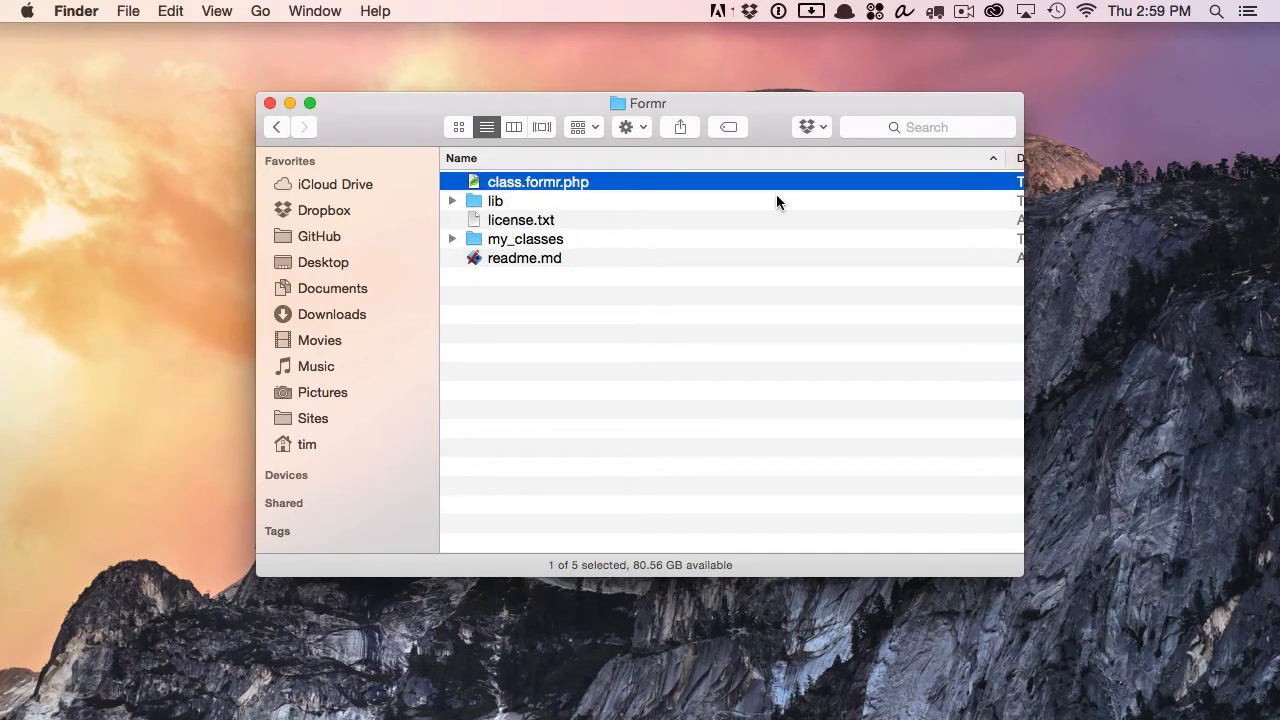
{"action": "mouse_move", "coordinate": [492, 210]}
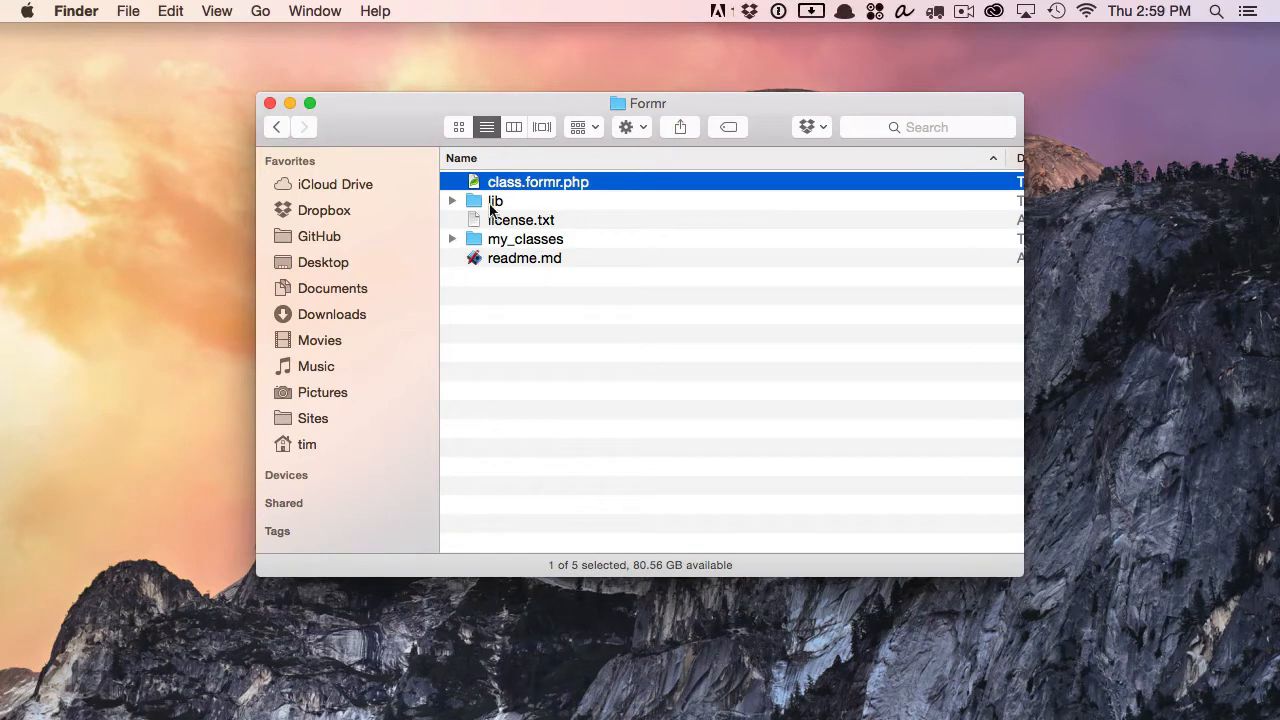
{"action": "left_click", "coordinate": [452, 200]}
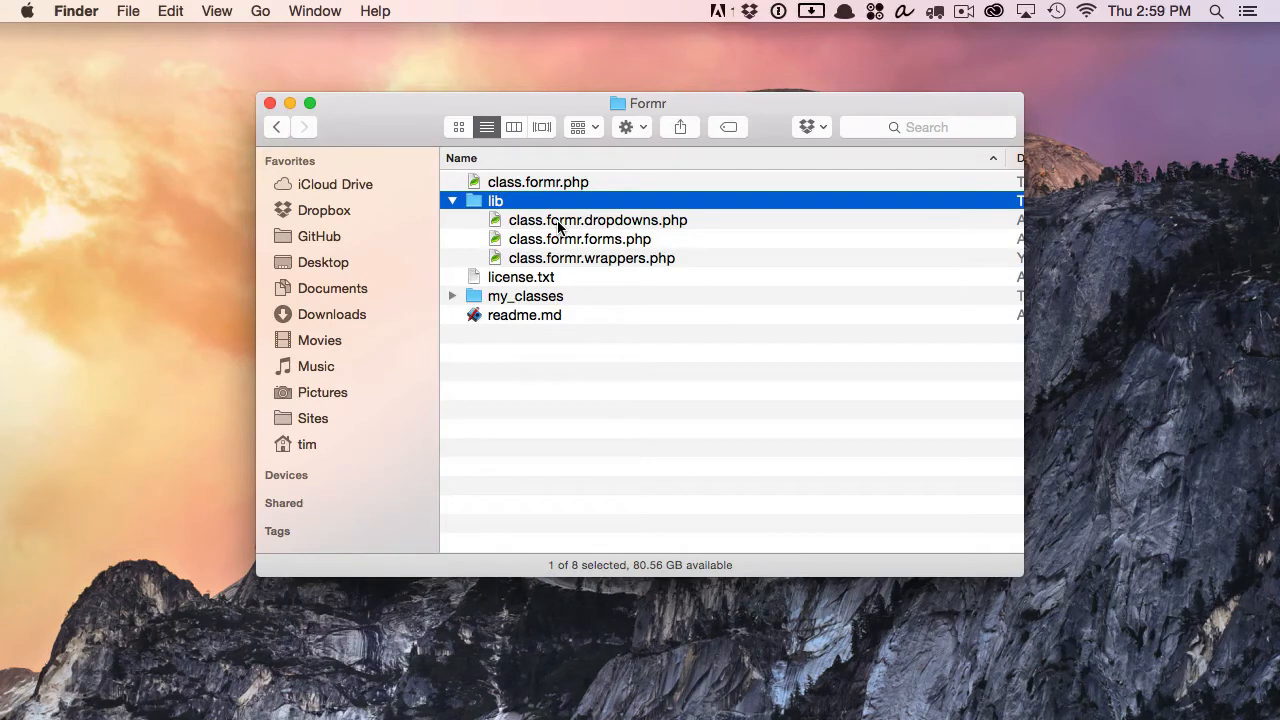
{"action": "mouse_move", "coordinate": [490, 224]}
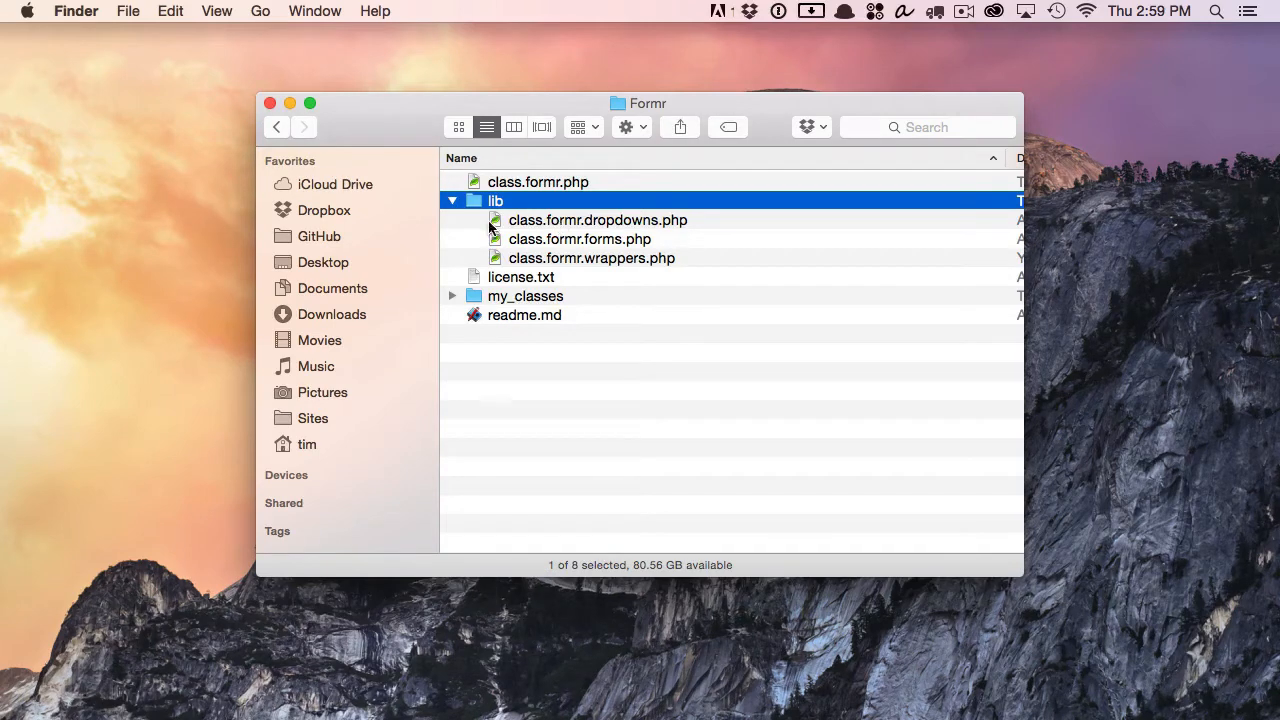
{"action": "left_click", "coordinate": [452, 200]}
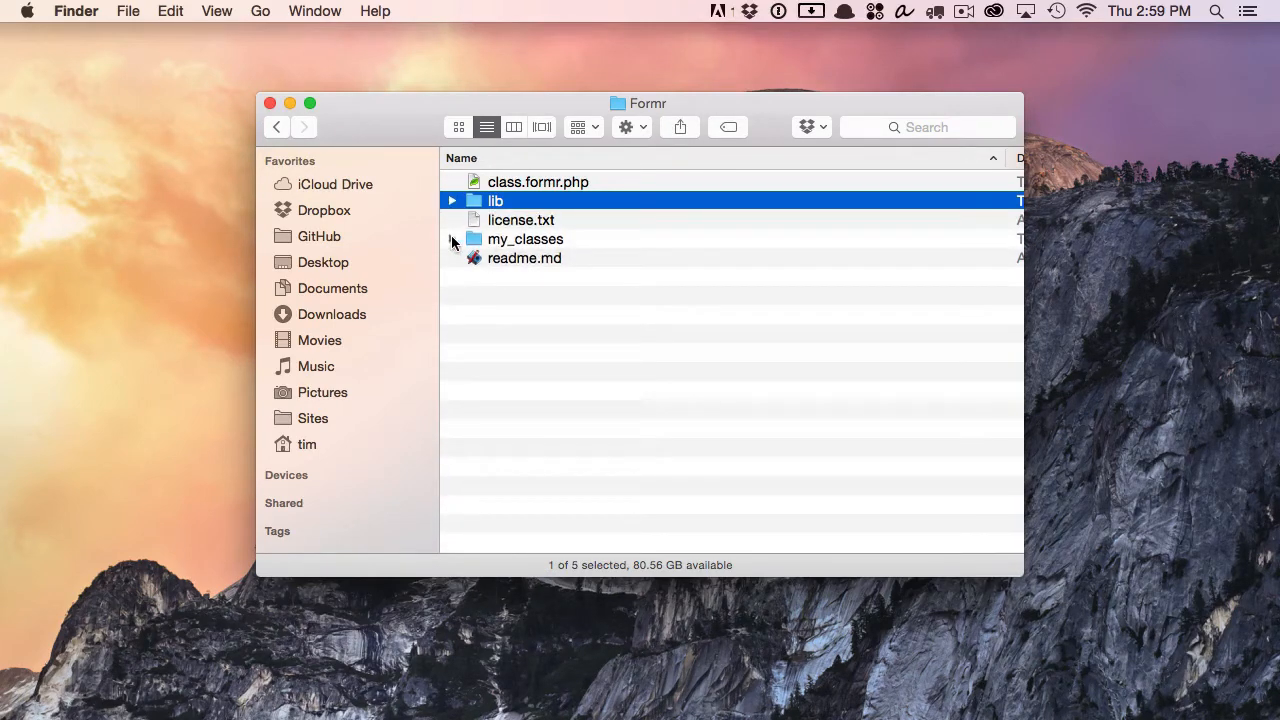
{"action": "left_click", "coordinate": [452, 240]}
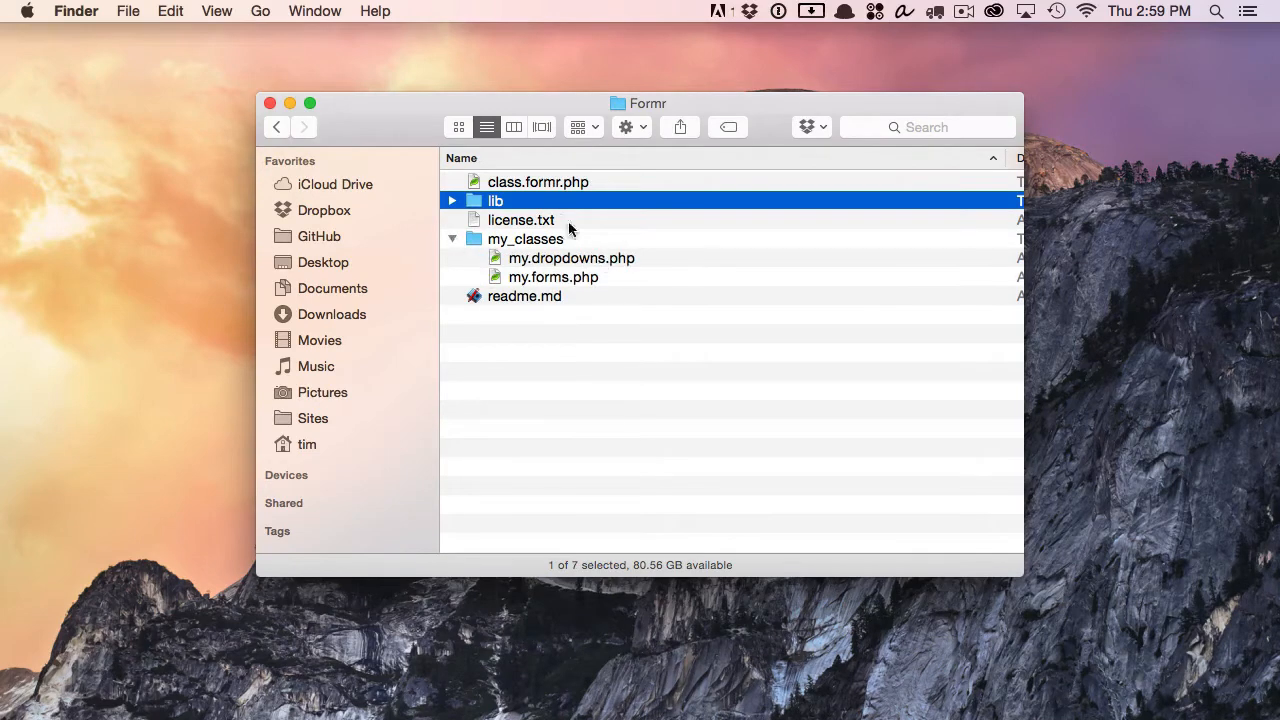
{"action": "left_click", "coordinate": [452, 200]}
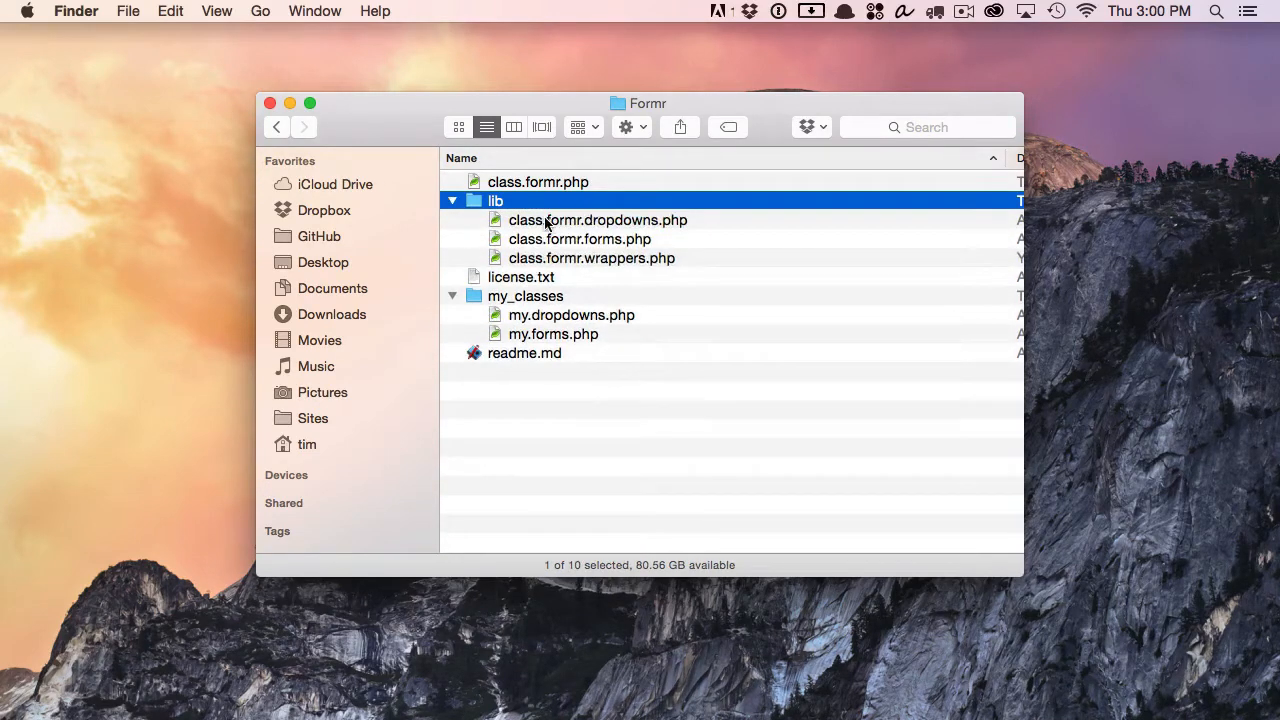
{"action": "left_click", "coordinate": [572, 314]}
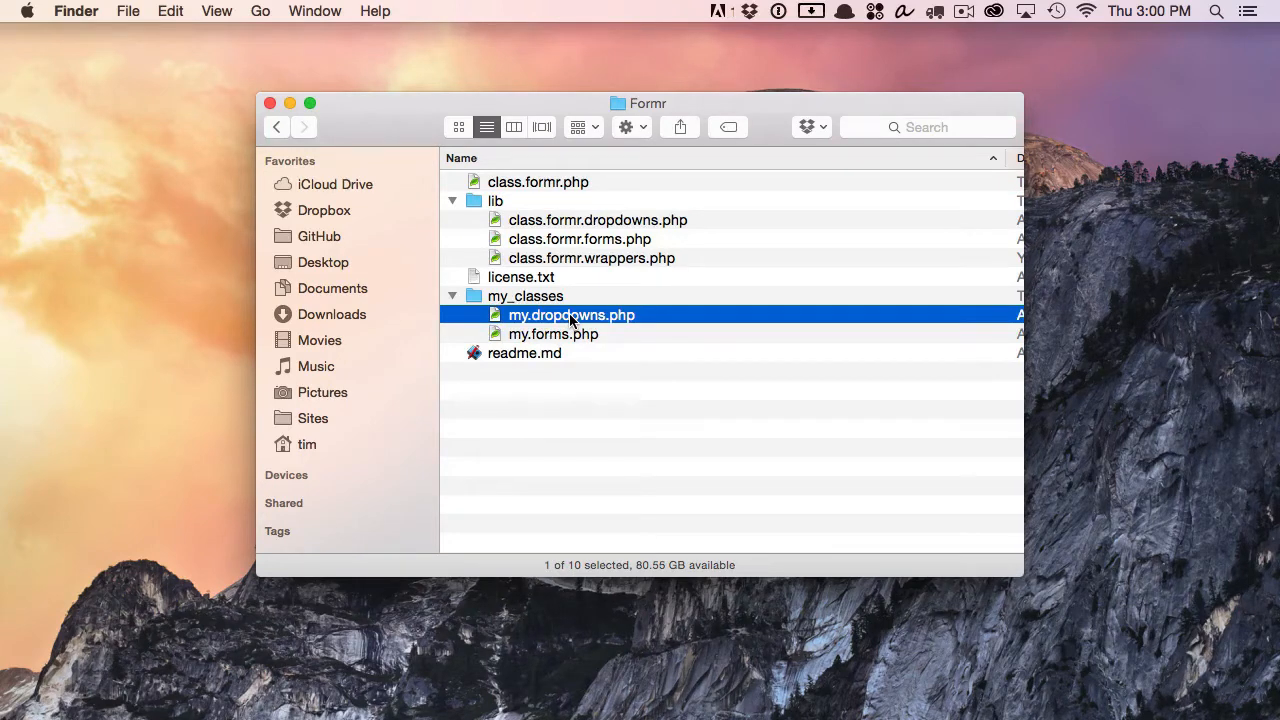
{"action": "left_click", "coordinate": [452, 296]}
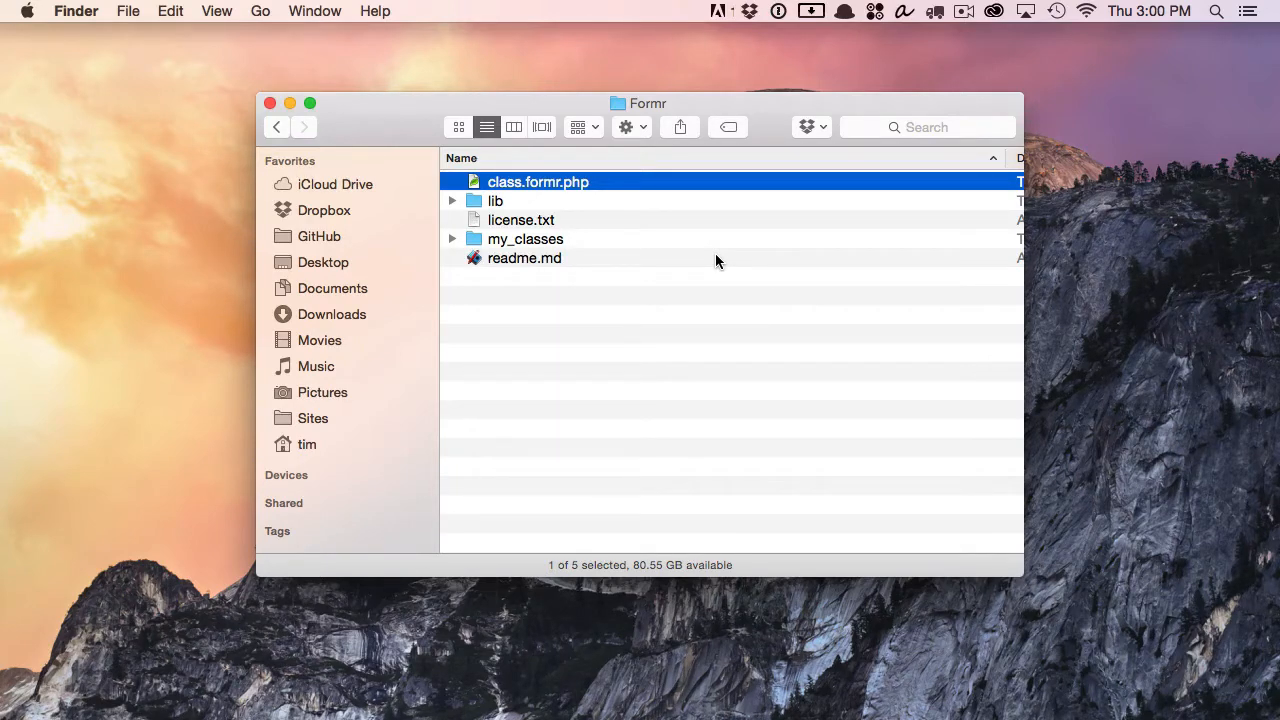
{"action": "mouse_move", "coordinate": [328, 152]}
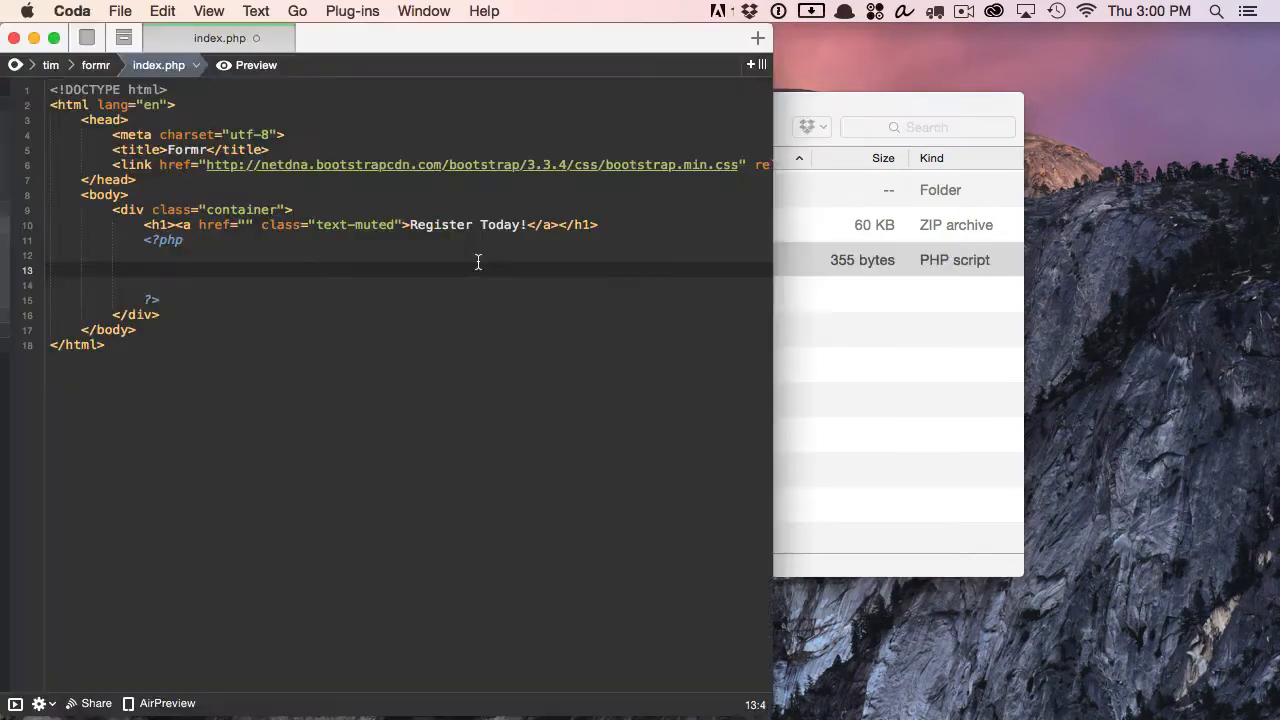
Require 'Formr/class.formr.php', create $form = new Formr() and echo $form->form_open()
{"action": "type", "text": "require_once 'Formr/class.formr.php';"}
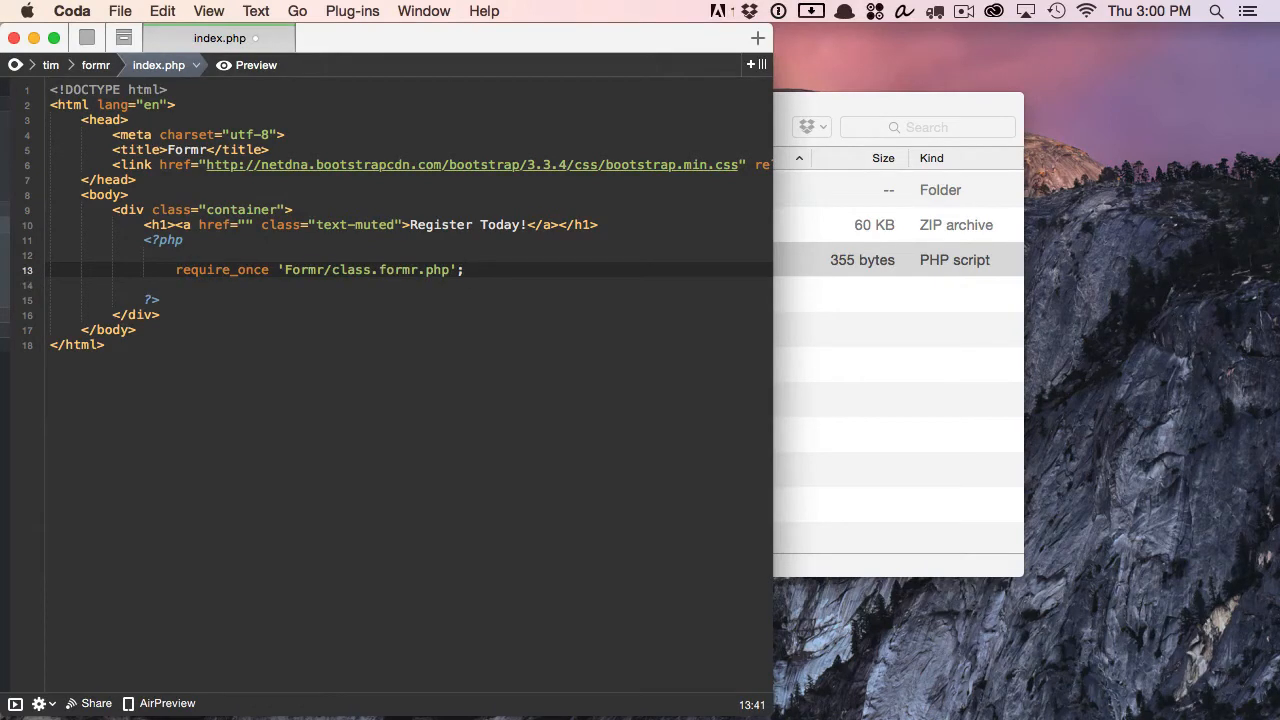
{"action": "key", "text": "Return"}
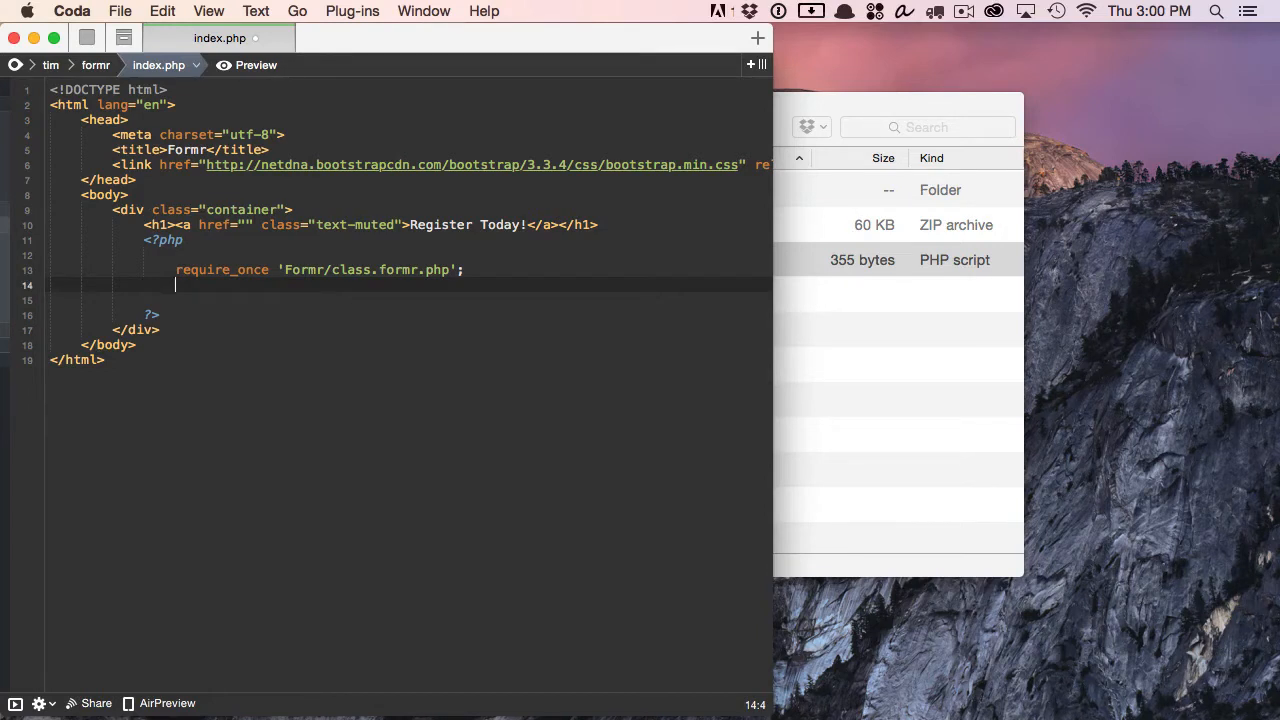
{"action": "type", "text": "$form = new Formr();"}
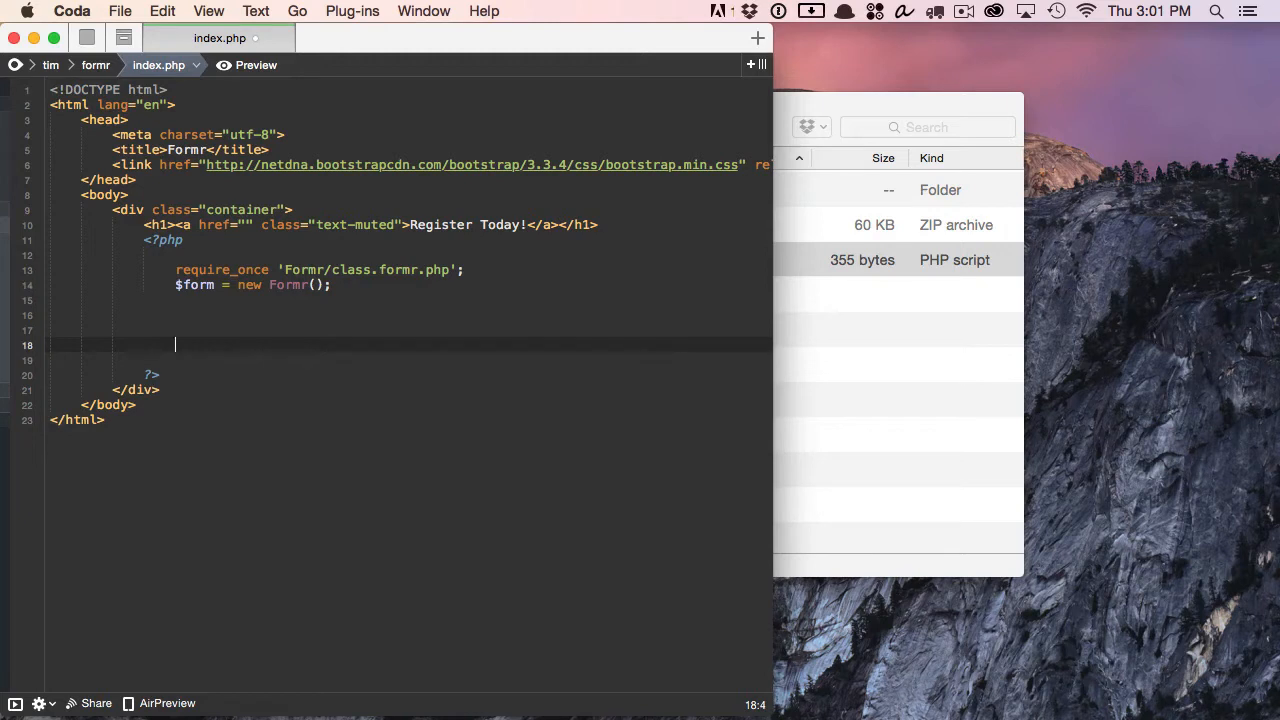
{"action": "type", "text": "o"}
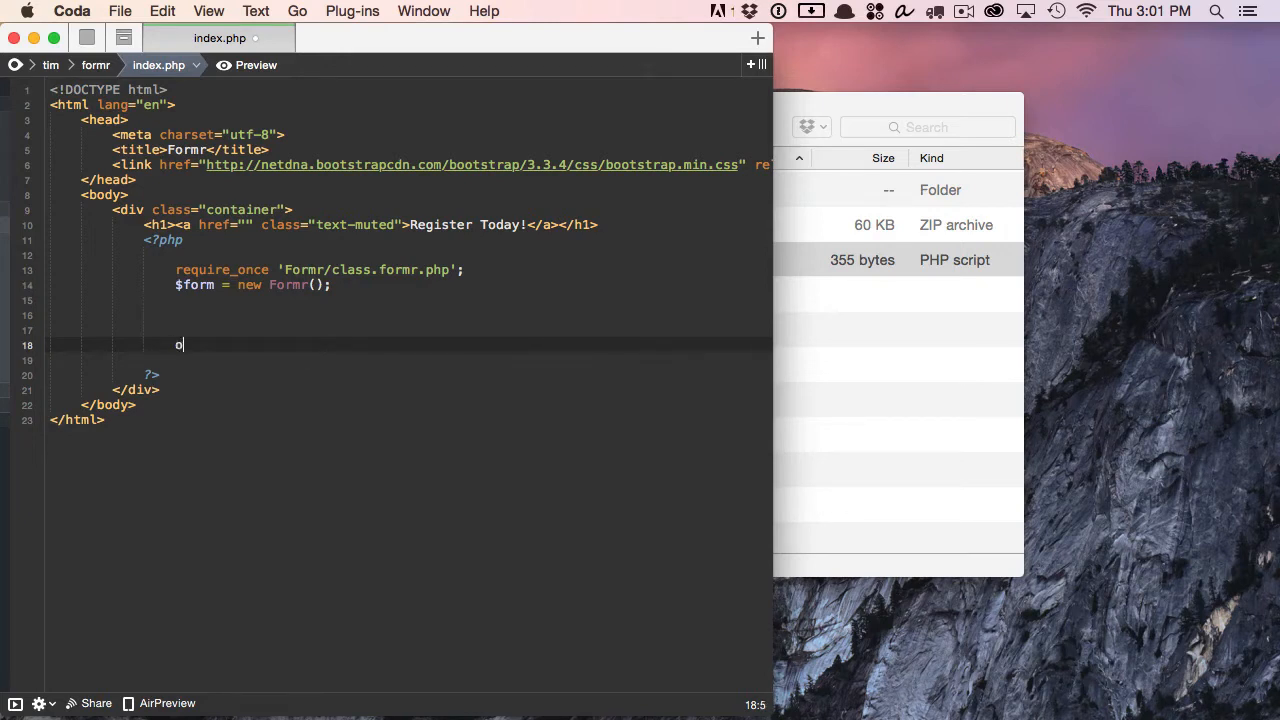
{"action": "type", "text": "echo $form->form_open();"}
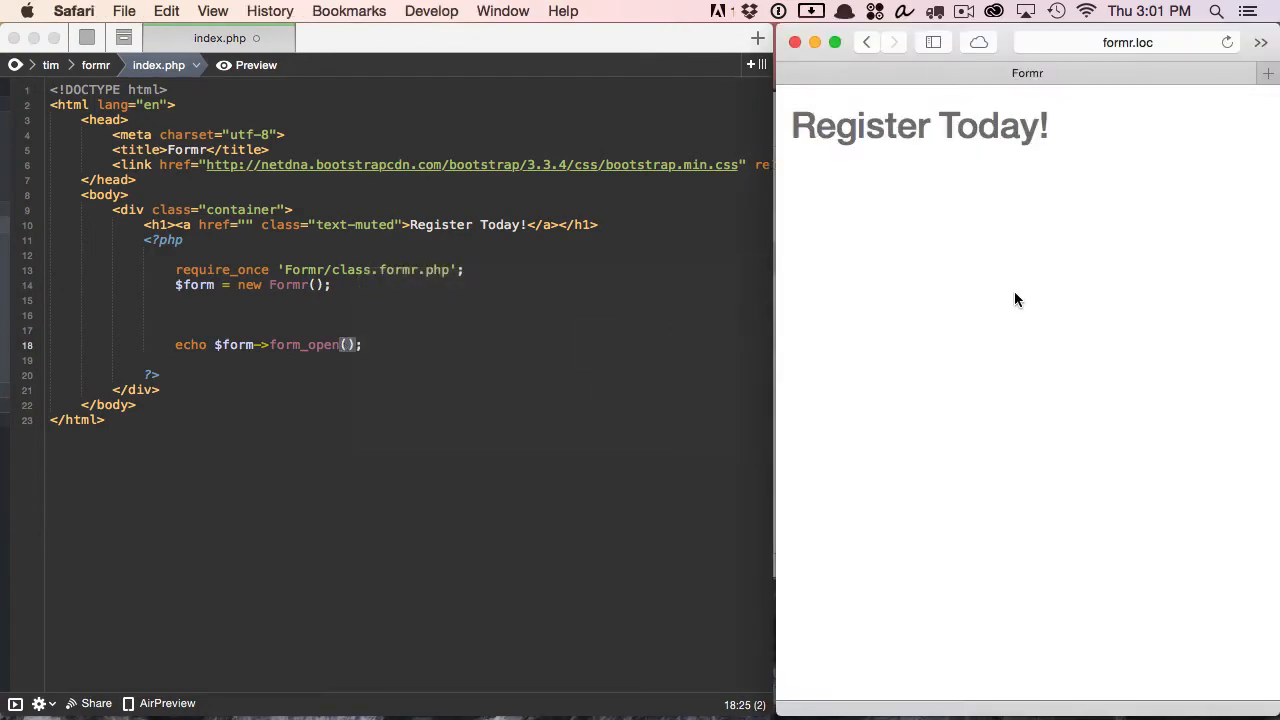
{"action": "mouse_move", "coordinate": [1070, 248]}
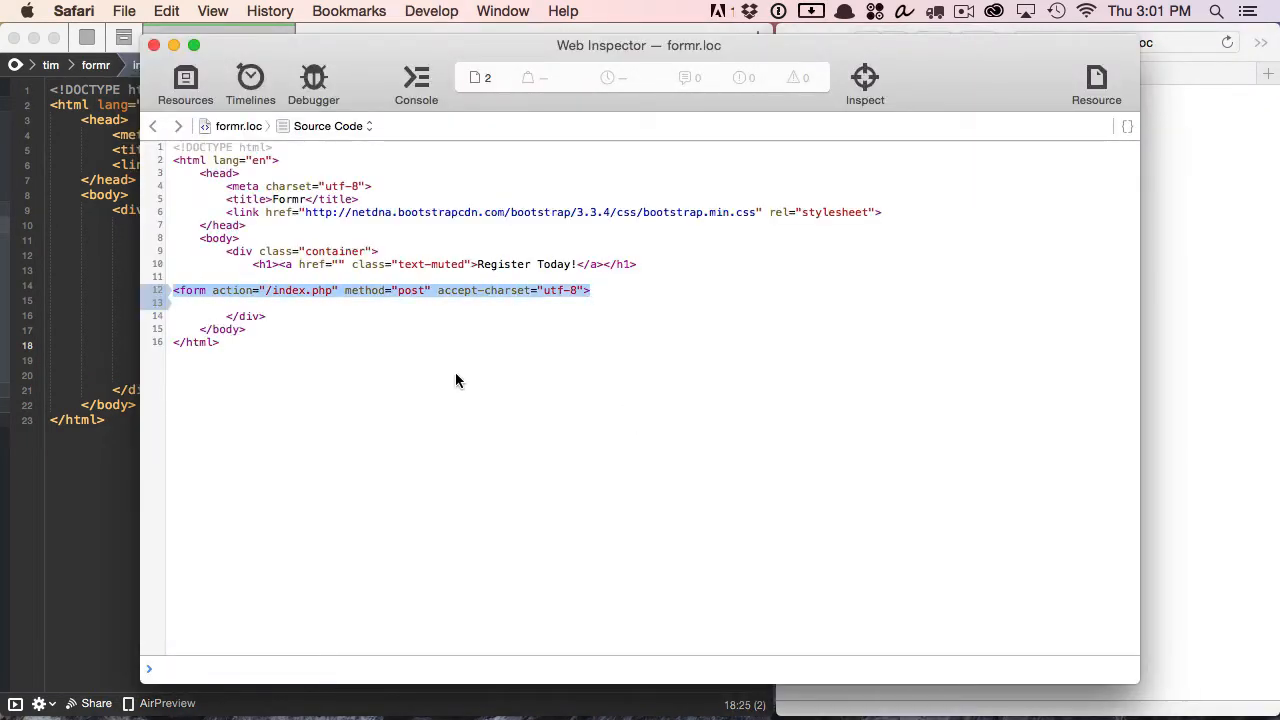
{"action": "mouse_move", "coordinate": [466, 384]}
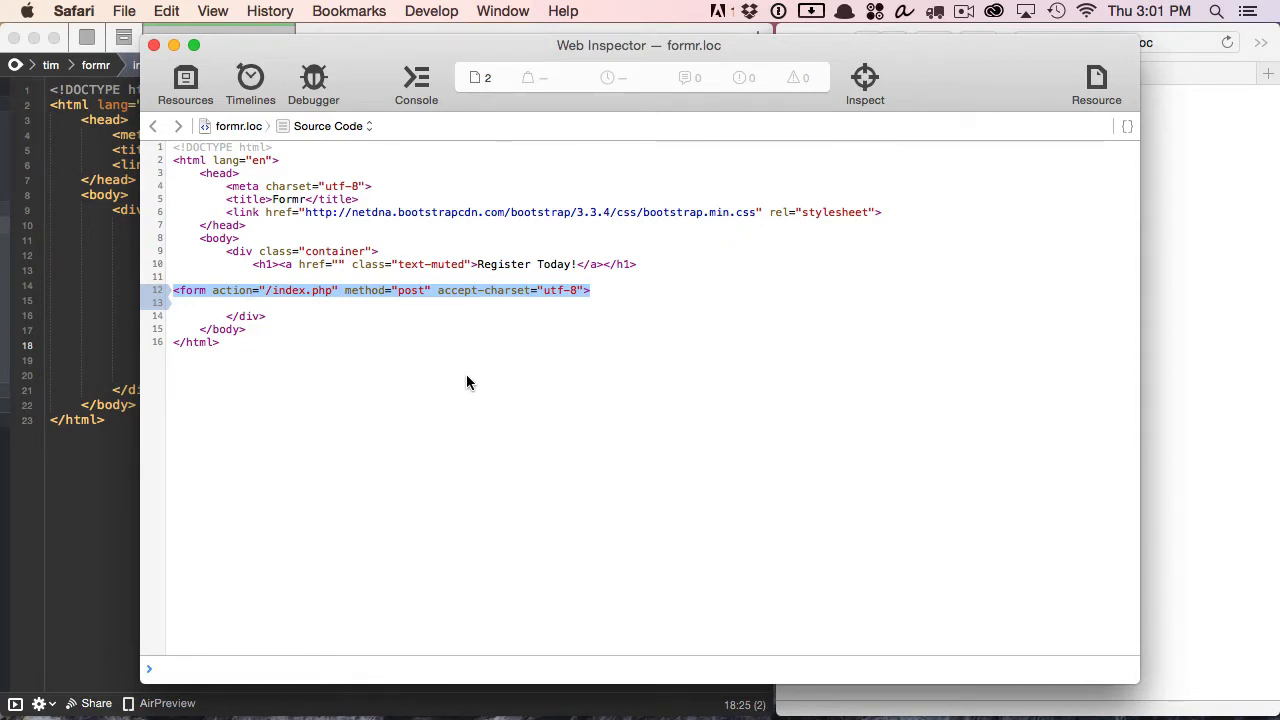
Inspect the generated form tag's attributes in the page source, then close Web Inspector
{"action": "double_click", "coordinate": [290, 290]}
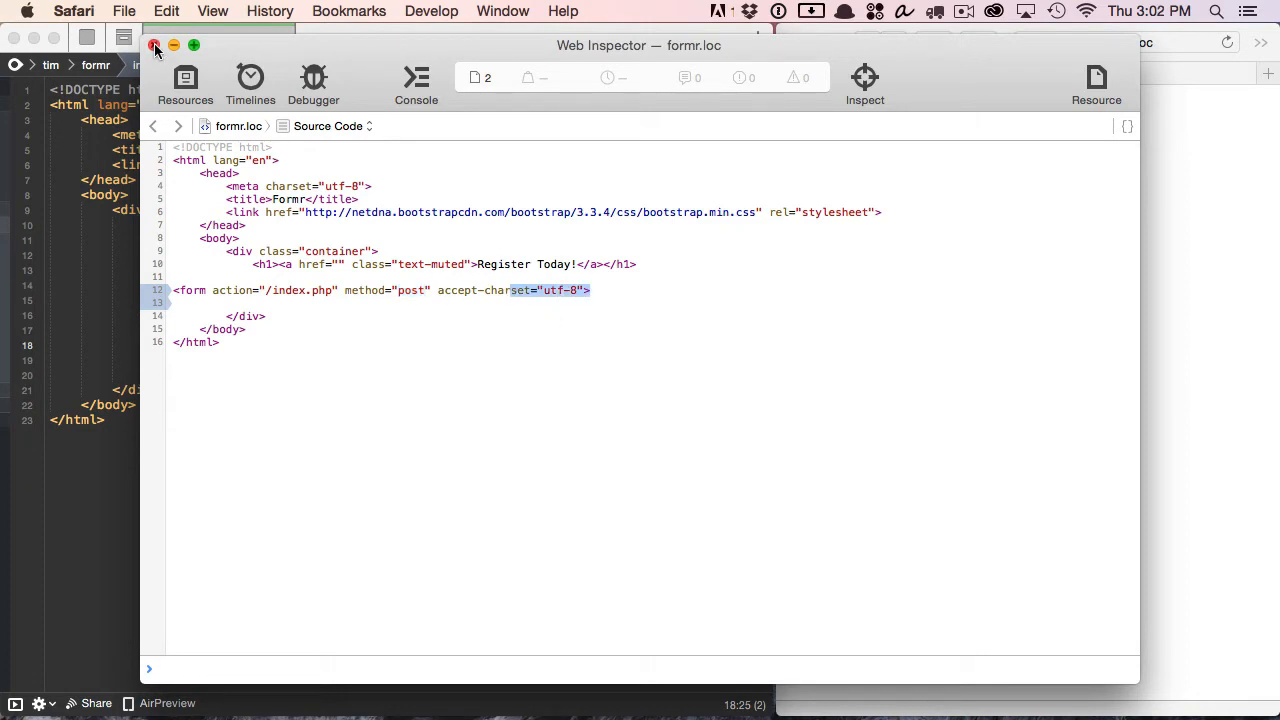
{"action": "left_click", "coordinate": [156, 46]}
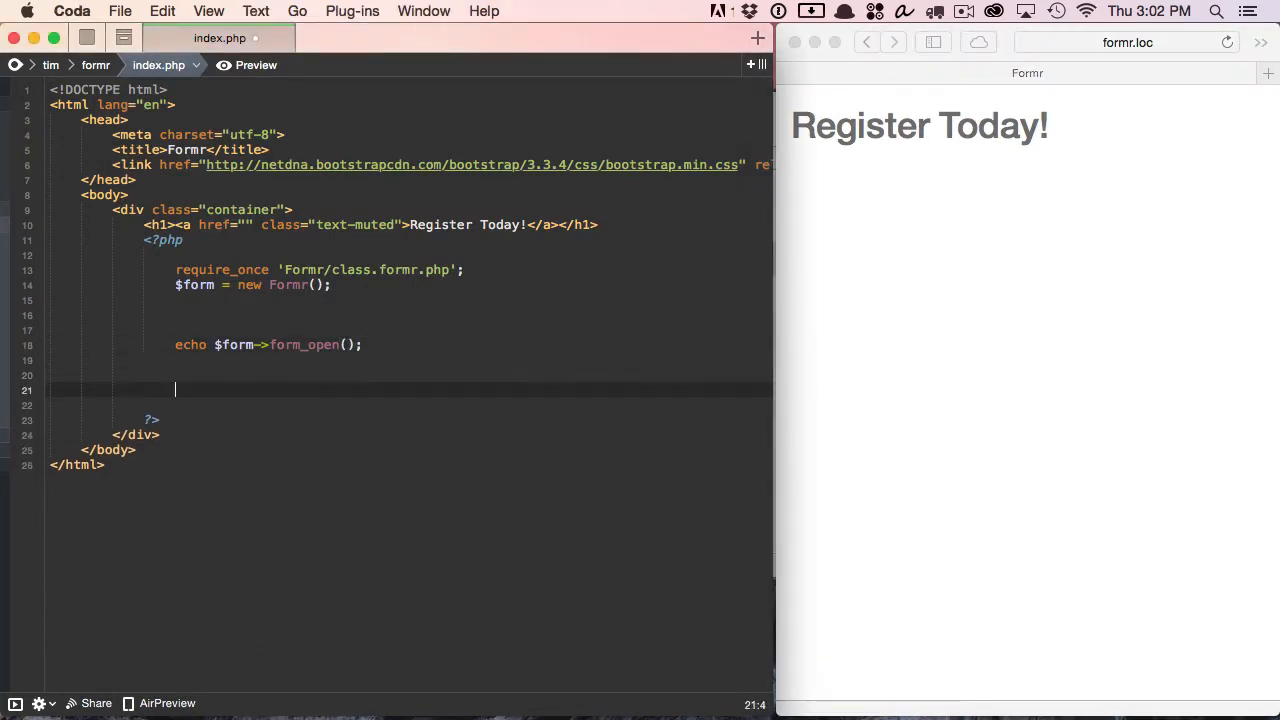
Echo $form->input_submit() above $form->form_close() and bring the Safari preview forward
{"action": "type", "text": "echo $form->form_close();"}
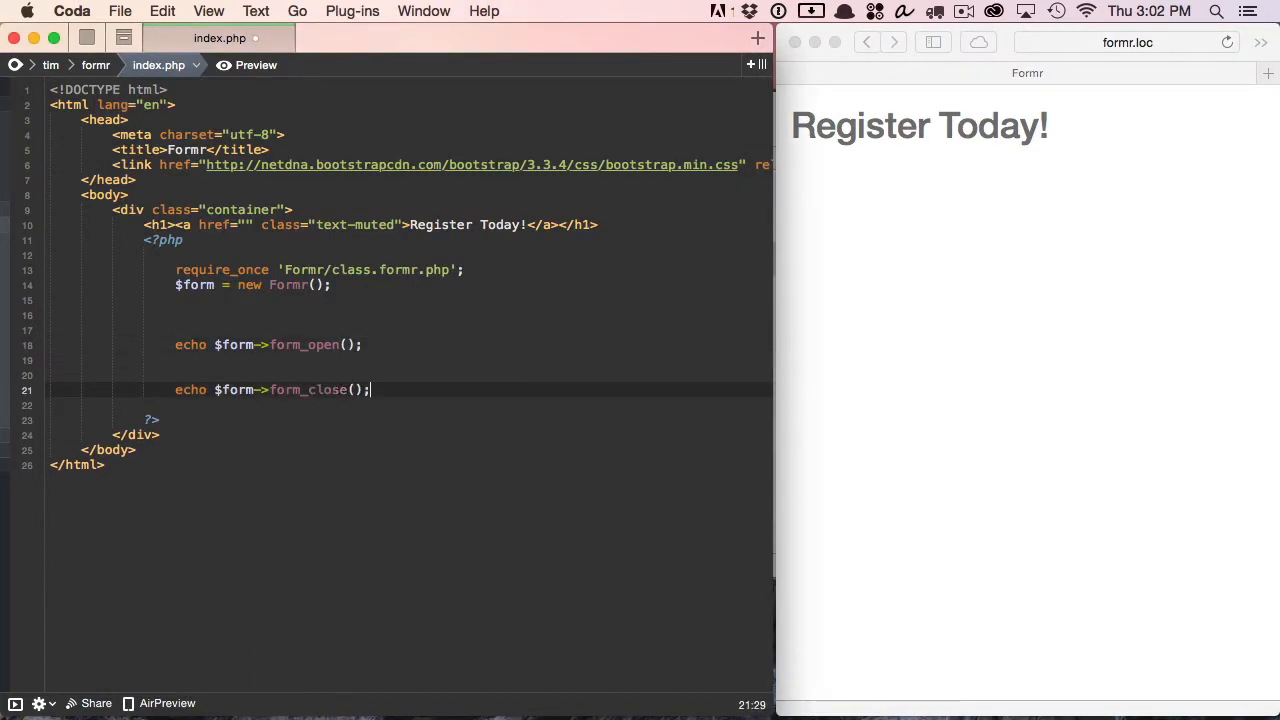
{"action": "key", "text": "Return"}
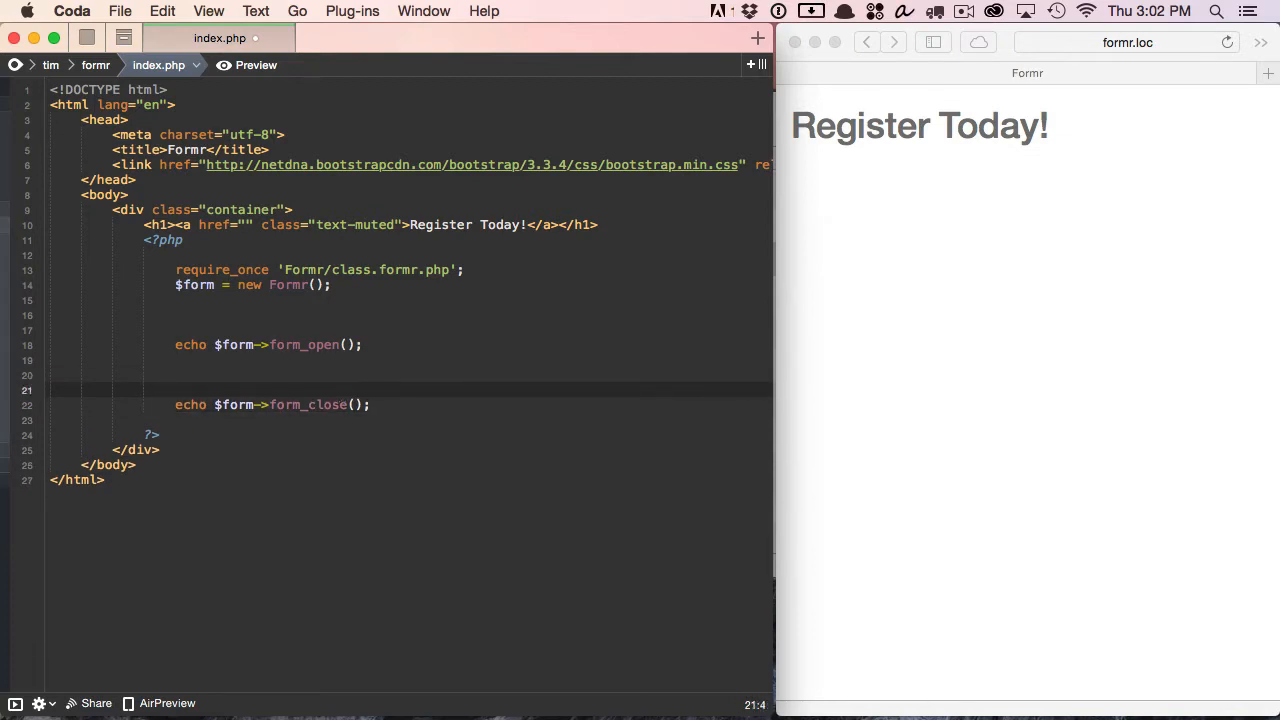
{"action": "type", "text": "echo $form->input_submit();"}
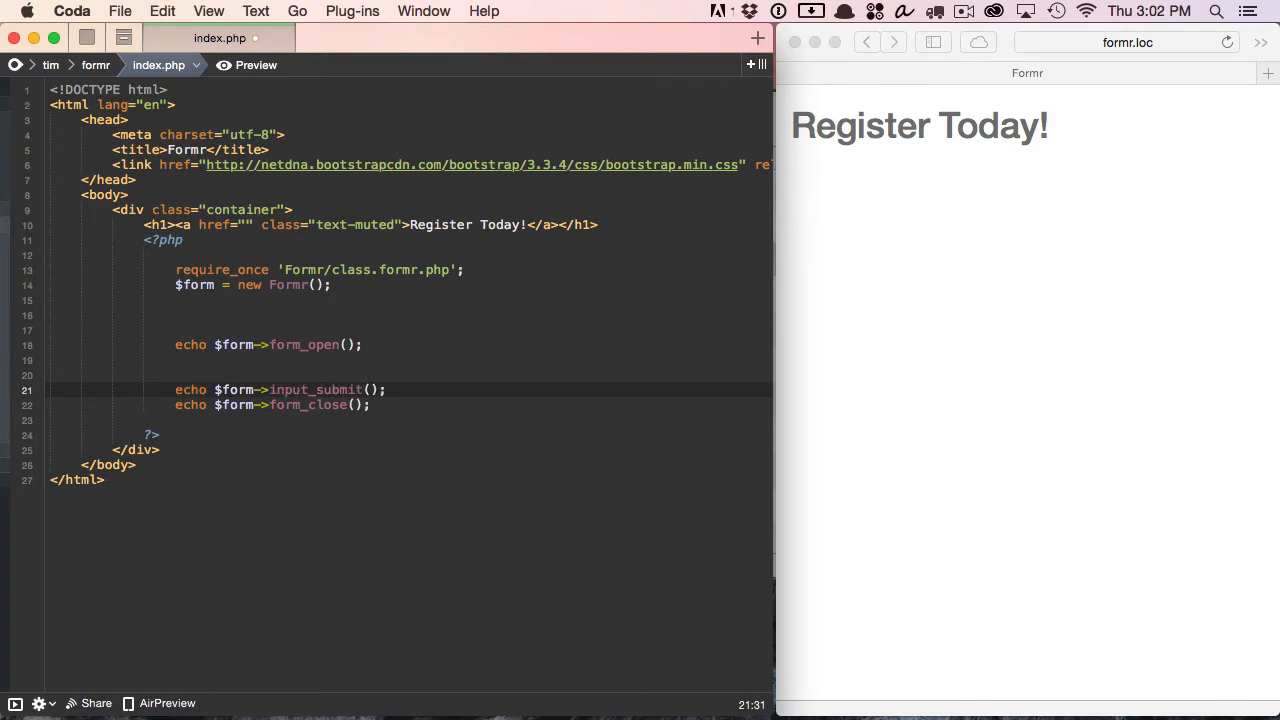
{"action": "left_click", "coordinate": [384, 388]}
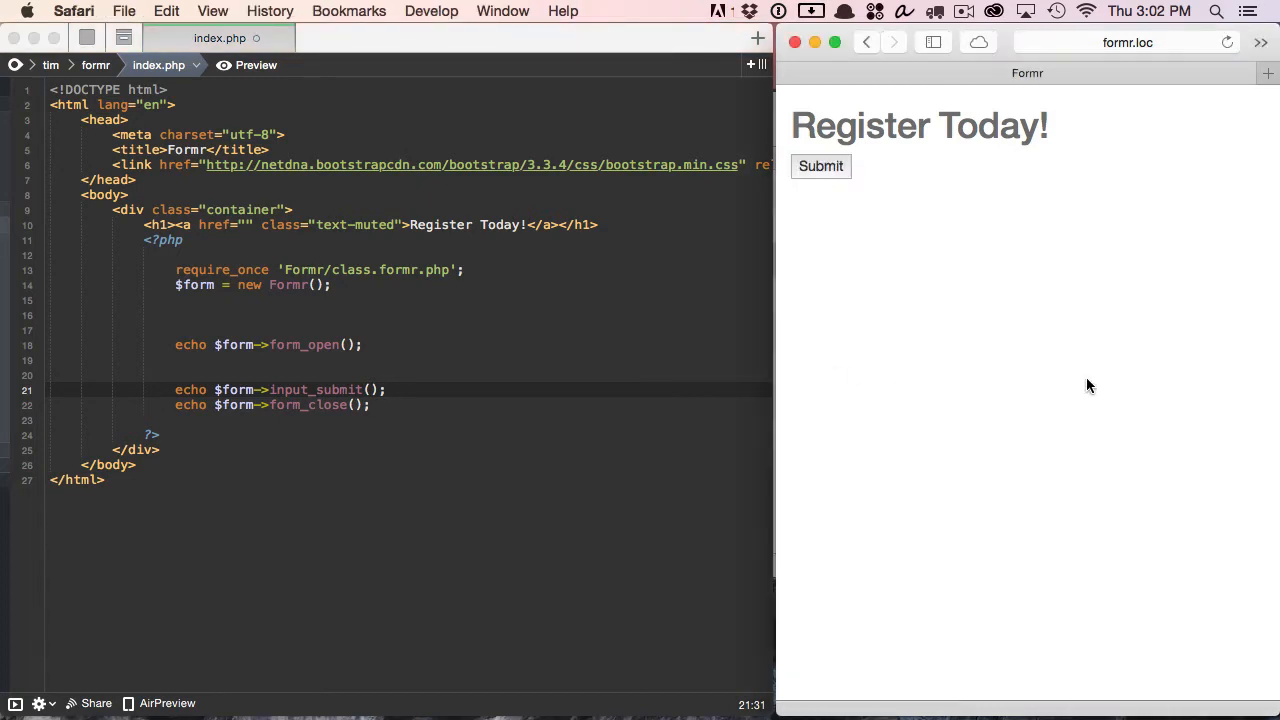
{"action": "mouse_move", "coordinate": [1030, 316]}
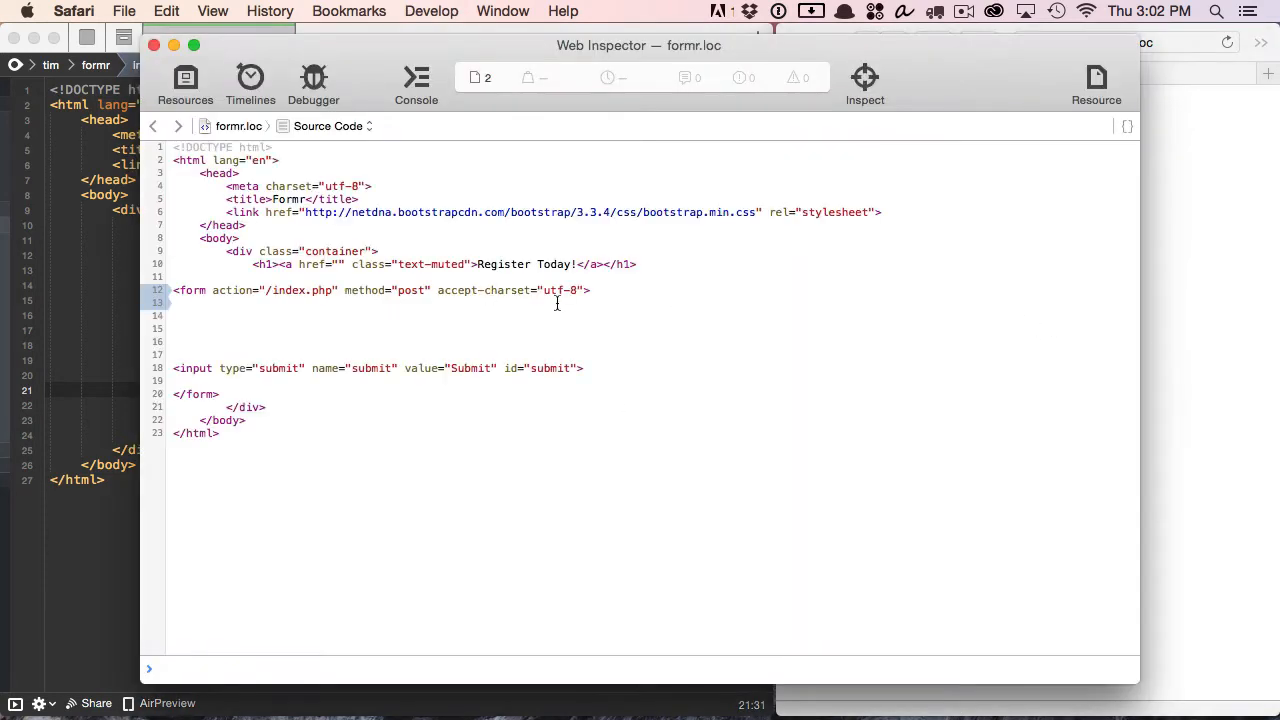
Highlight the generated input type="submit" line in the source, then close Web Inspector
{"action": "double_click", "coordinate": [378, 368]}
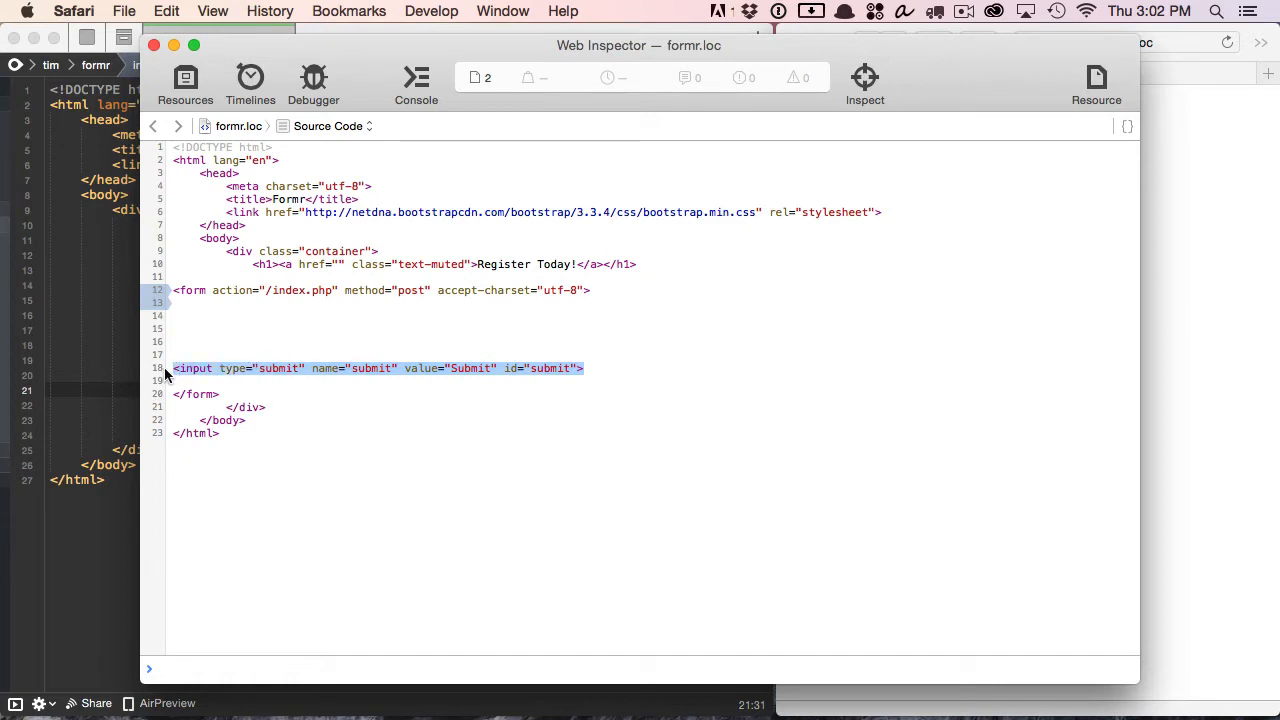
{"action": "mouse_move", "coordinate": [544, 408]}
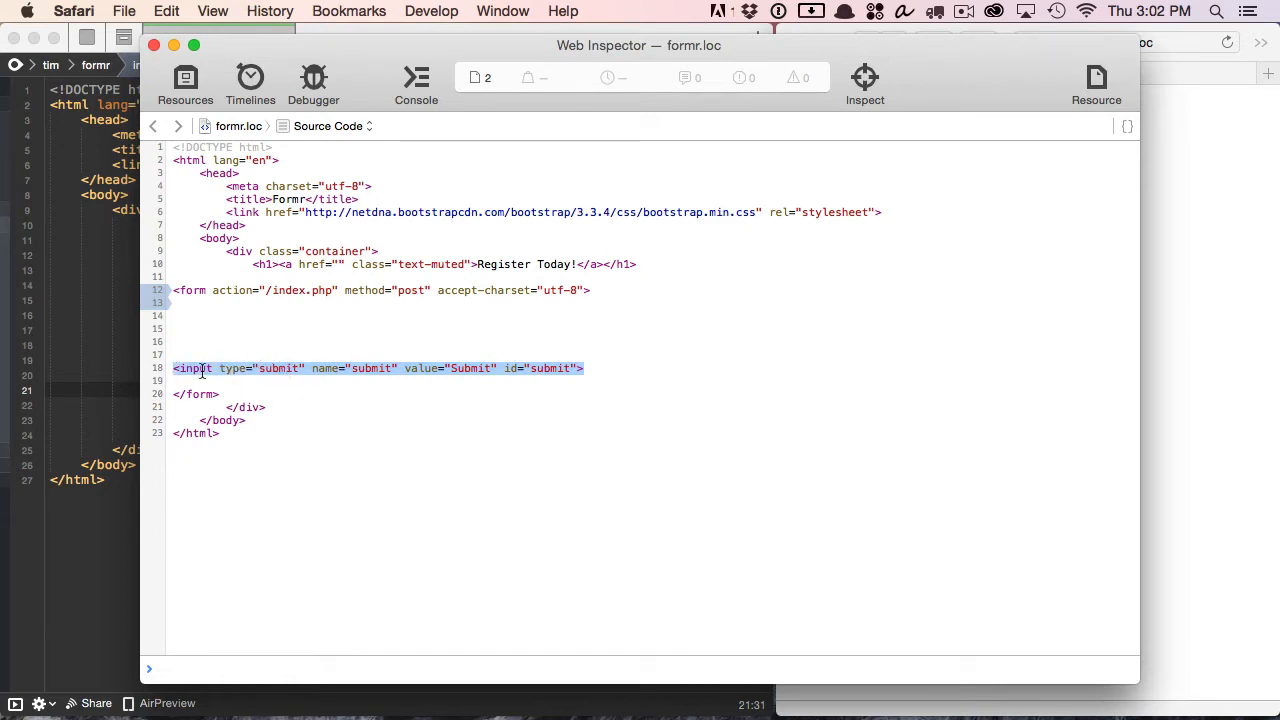
{"action": "mouse_move", "coordinate": [368, 368]}
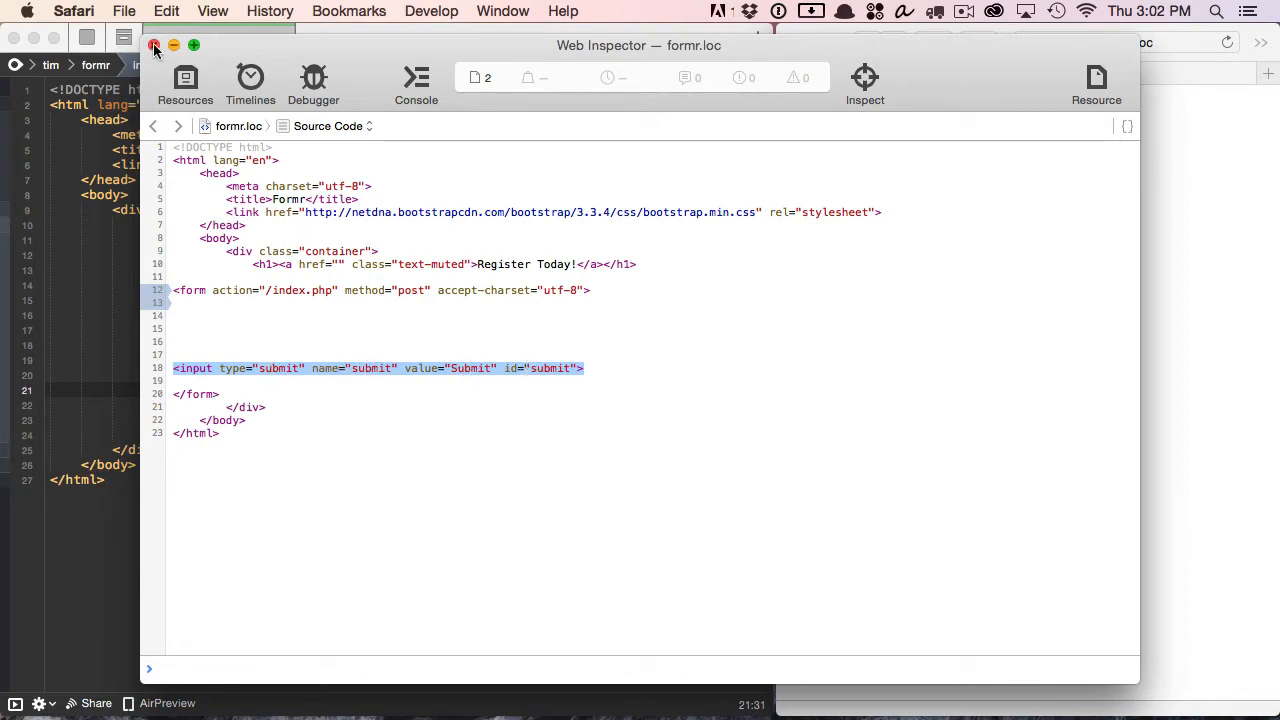
{"action": "left_click", "coordinate": [152, 44]}
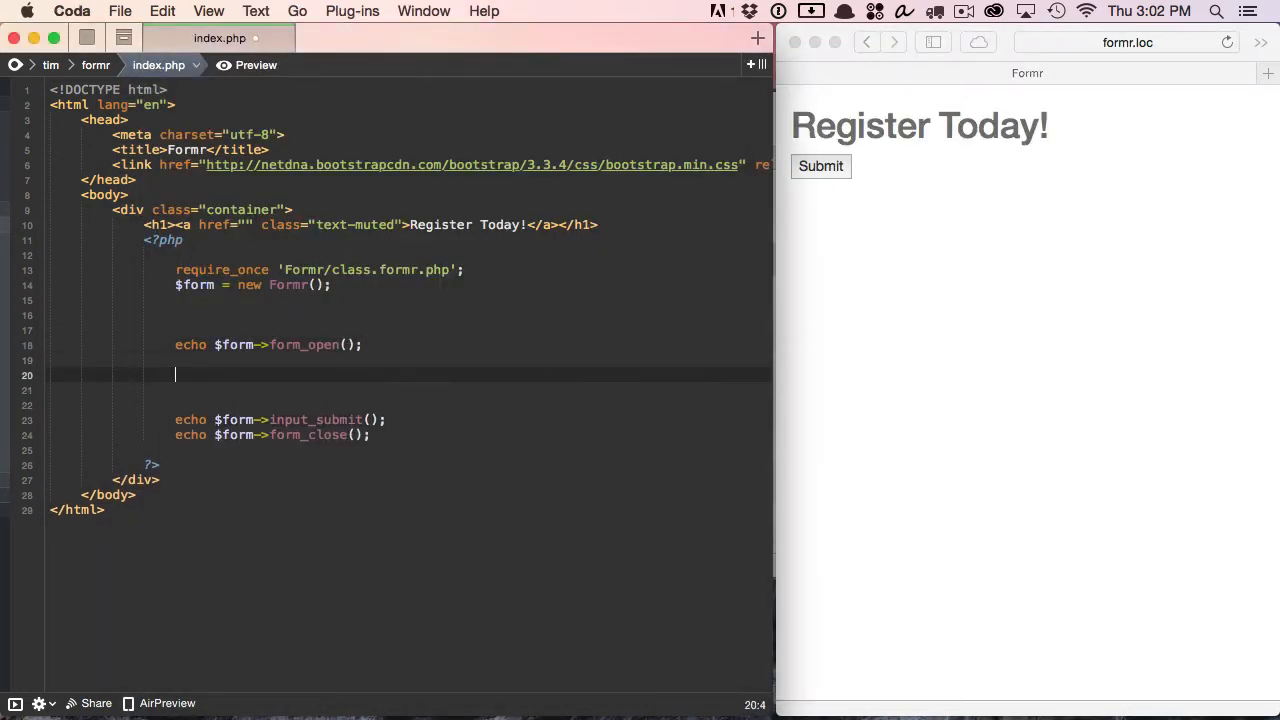
Echo $form->input_text('fname') between form_open() and input_submit()
{"action": "key", "text": "Return"}
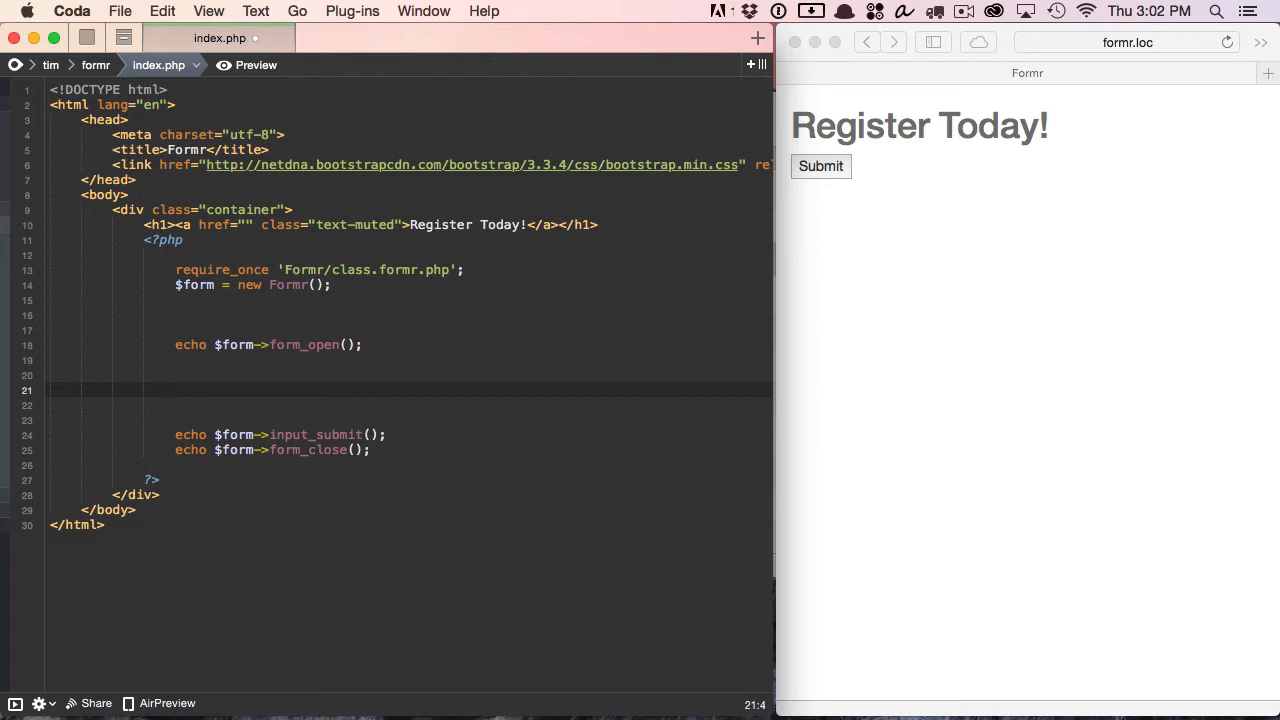
{"action": "type", "text": "echo $form->input_text();"}
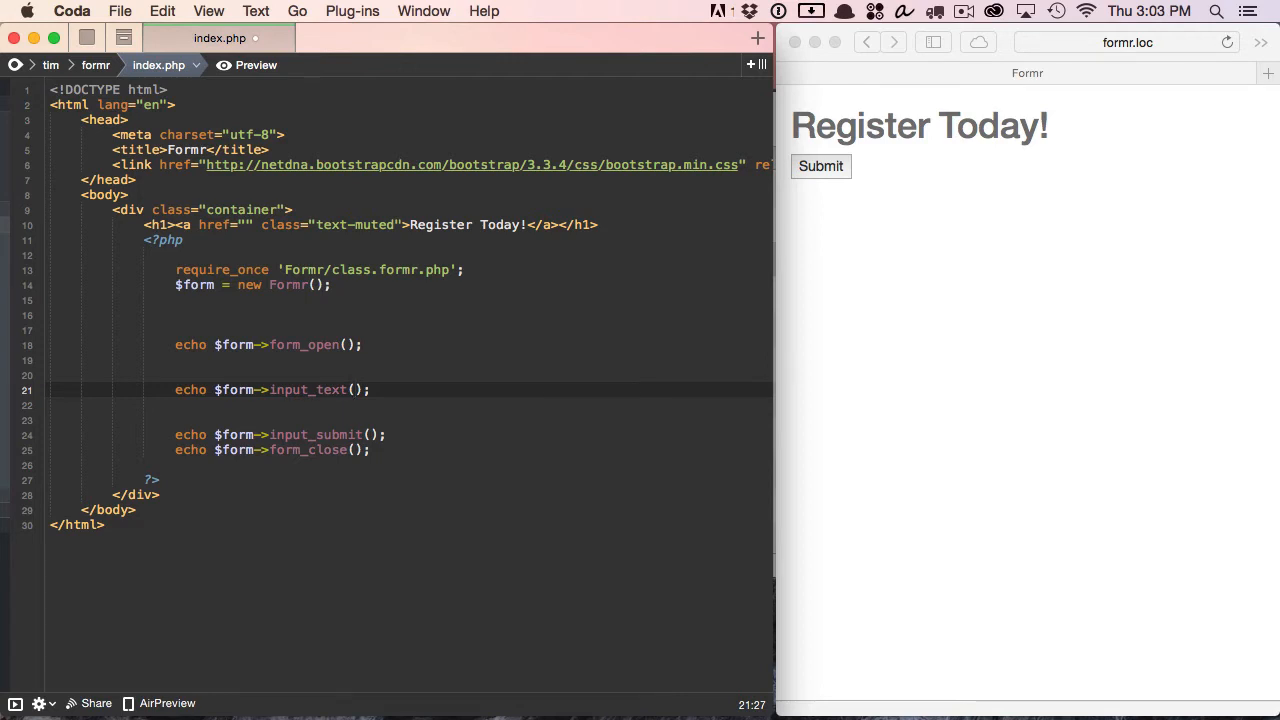
{"action": "left_click", "coordinate": [352, 388]}
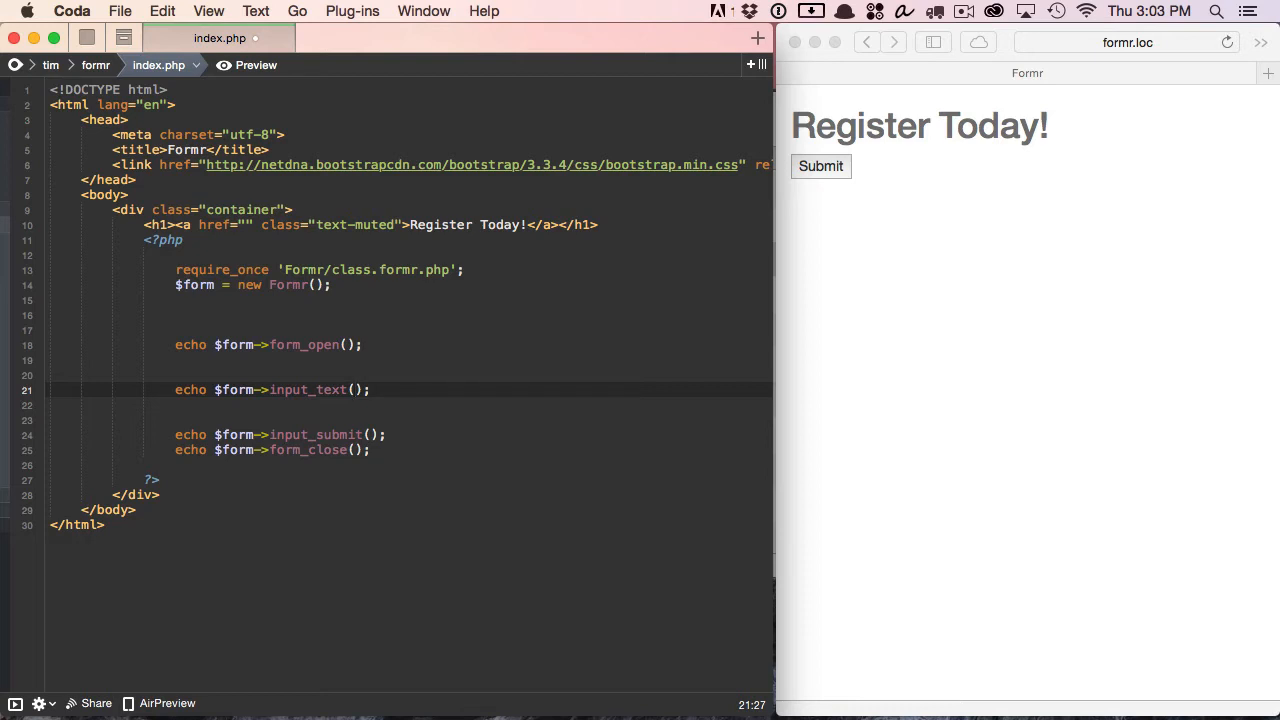
{"action": "left_click", "coordinate": [352, 388]}
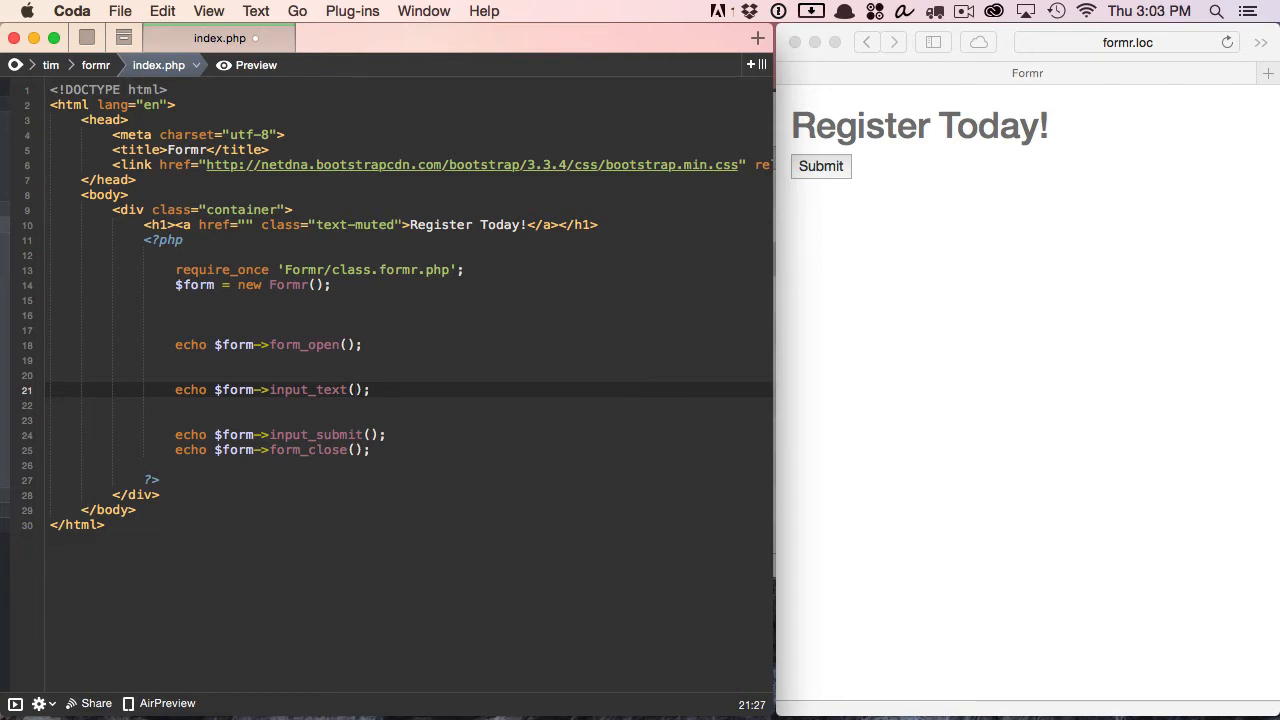
{"action": "left_click", "coordinate": [350, 388]}
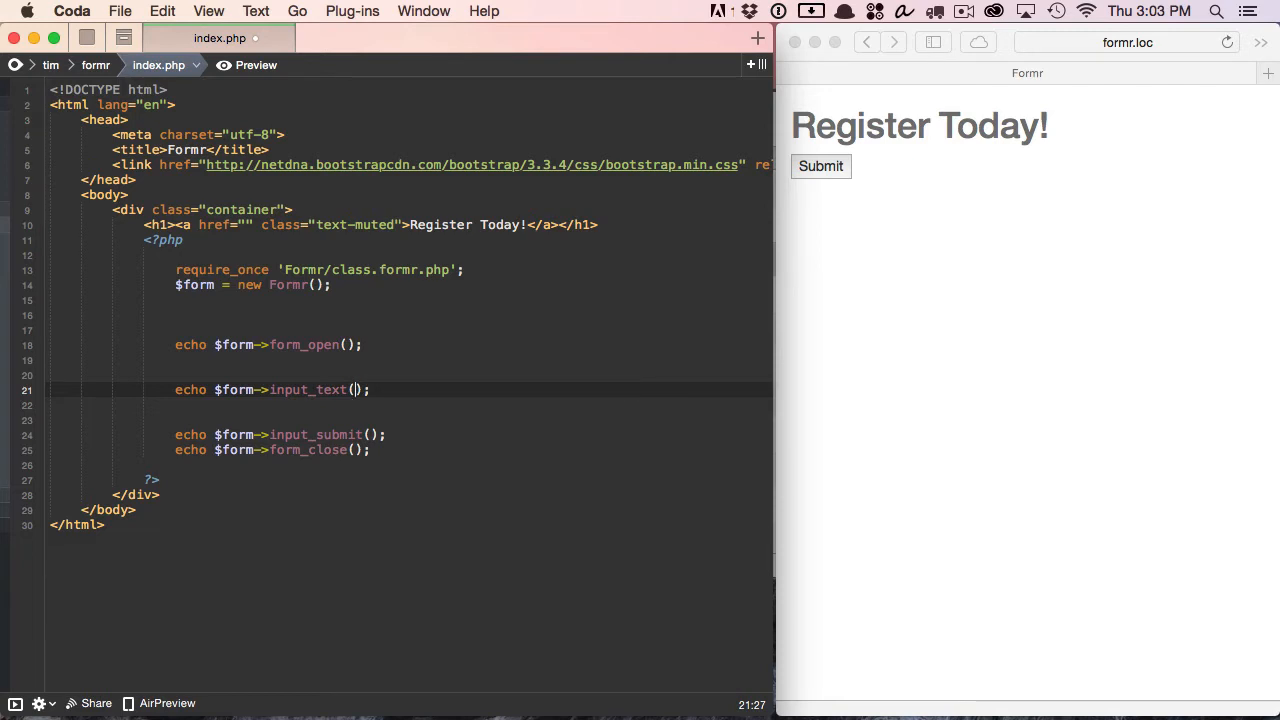
{"action": "type", "text": "'"}
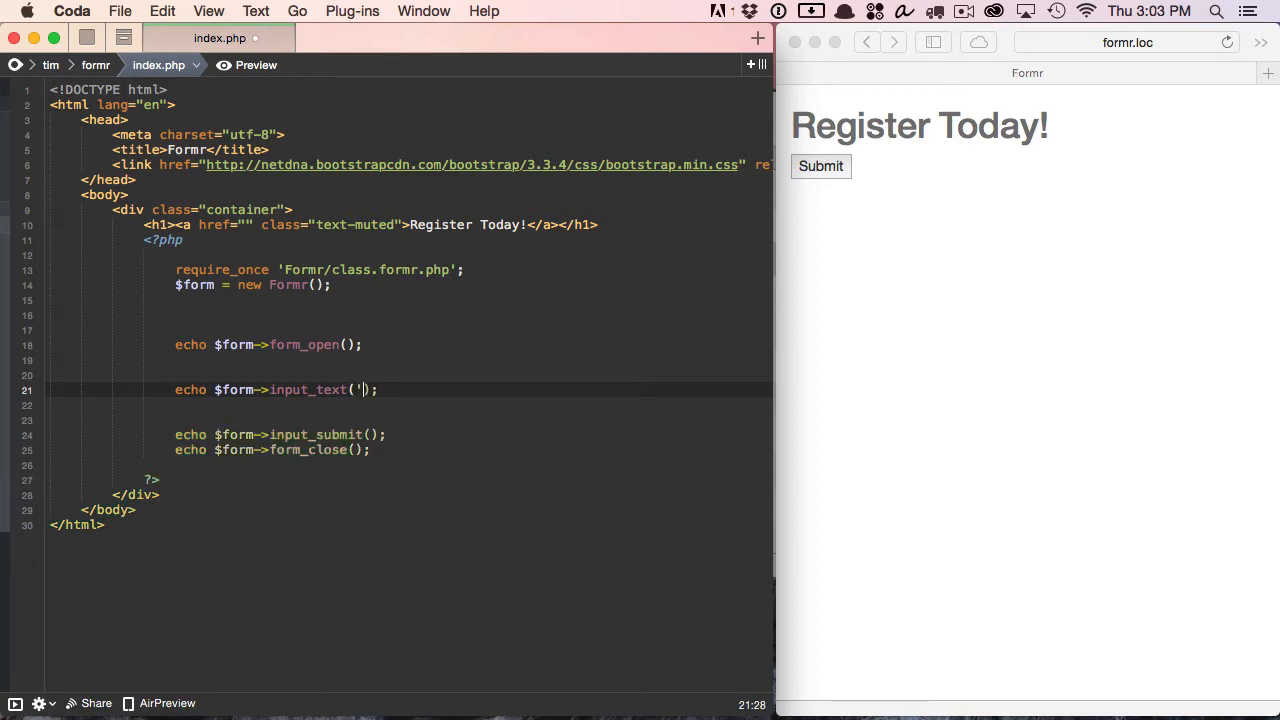
{"action": "type", "text": "fname"}
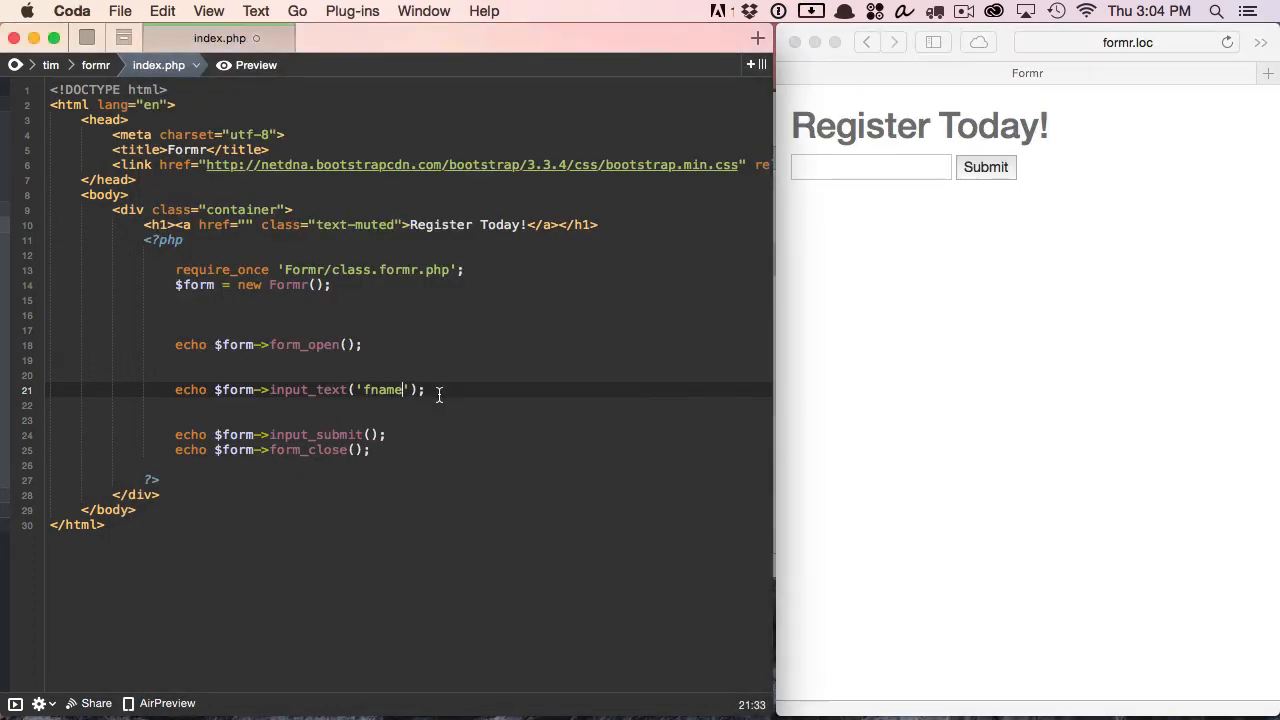
Pass 'First name' as the second input_text argument so the field gets a label
{"action": "type", "text": ","}
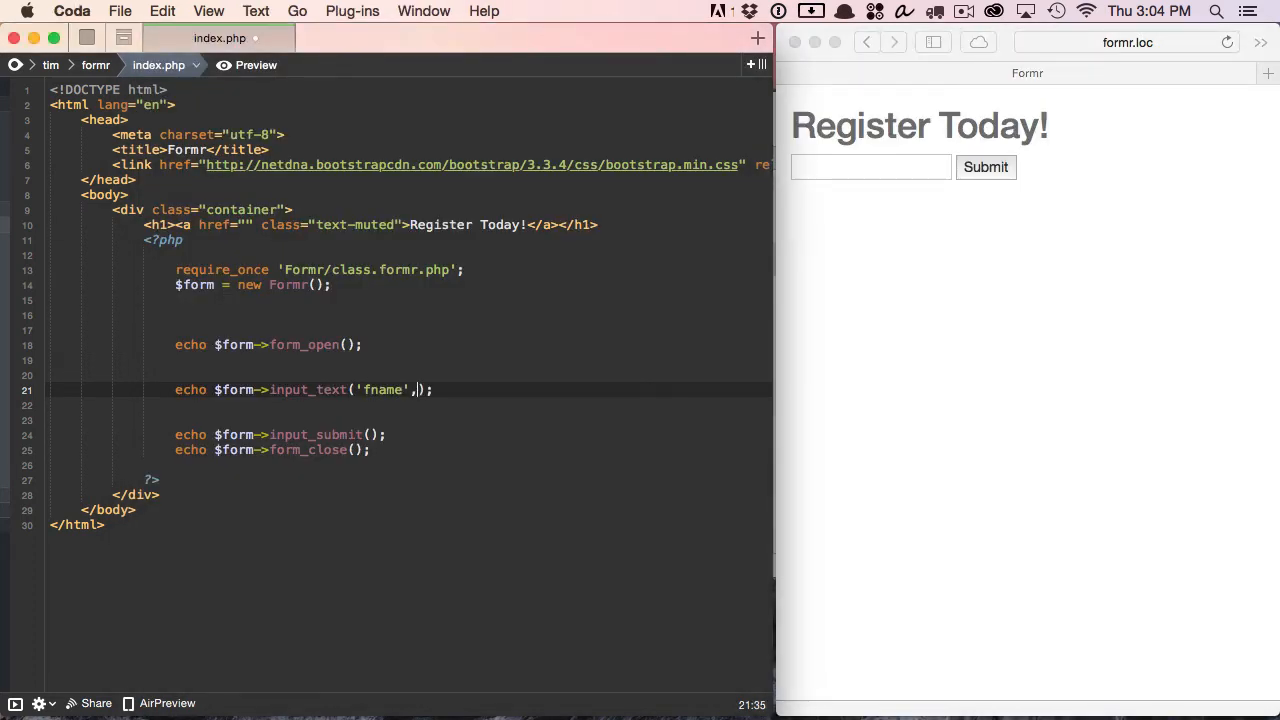
{"action": "type", "text": "''"}
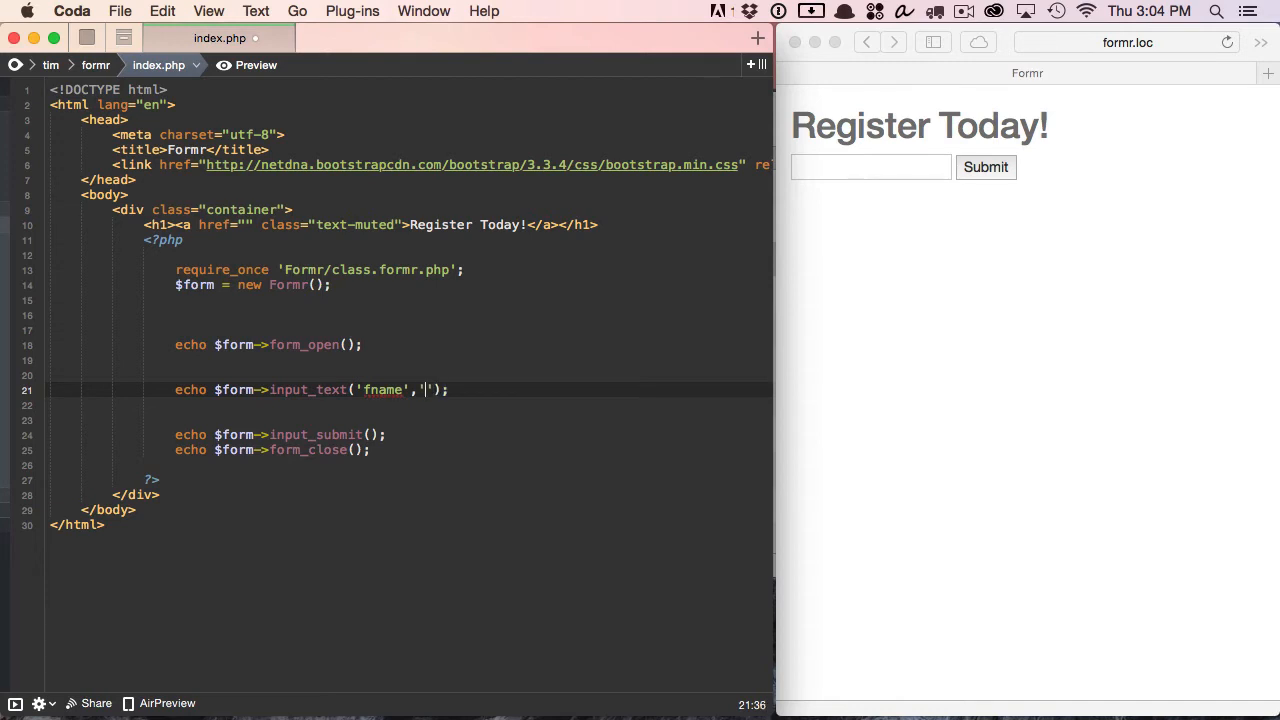
{"action": "type", "text": "Firs"}
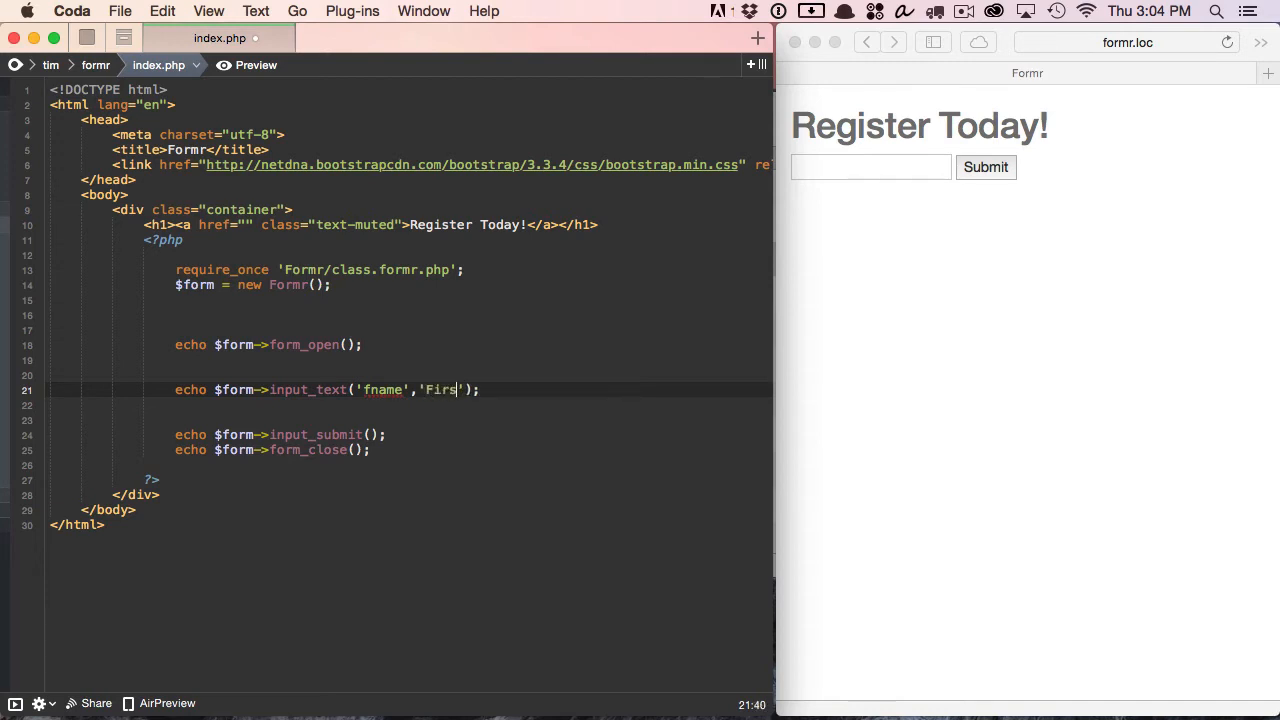
{"action": "type", "text": "t name"}
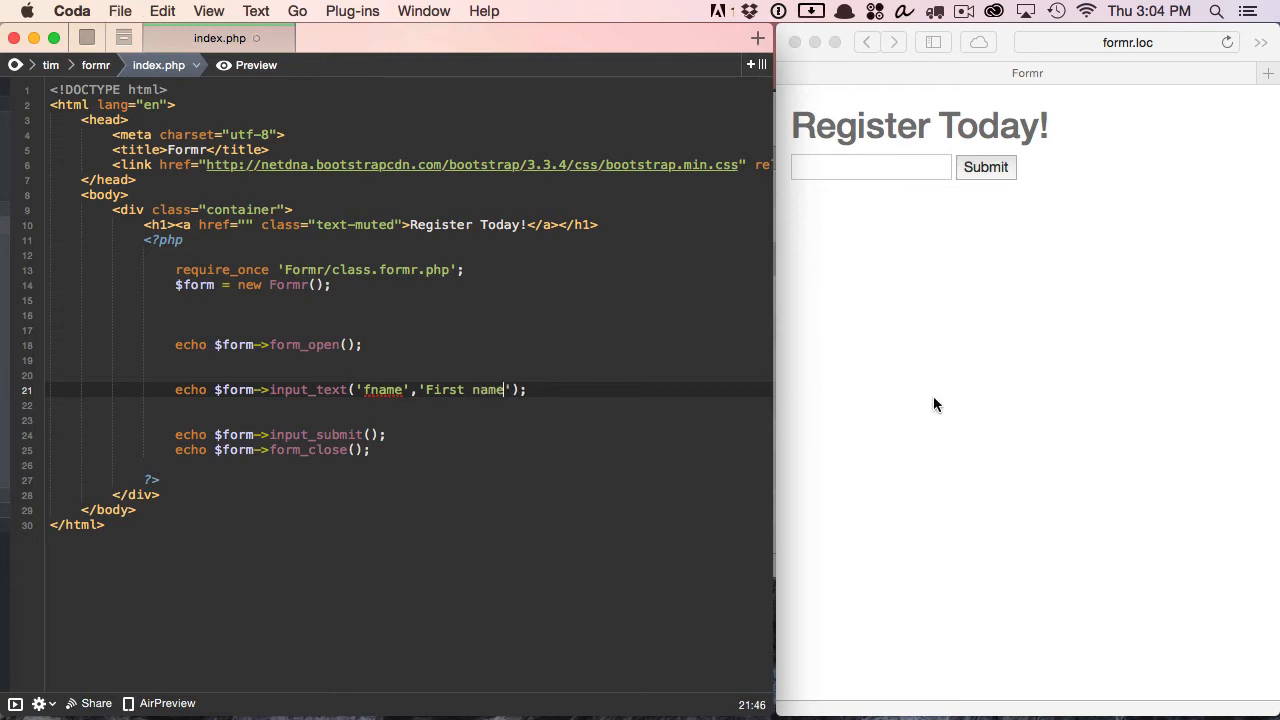
{"action": "double_click", "coordinate": [464, 388]}
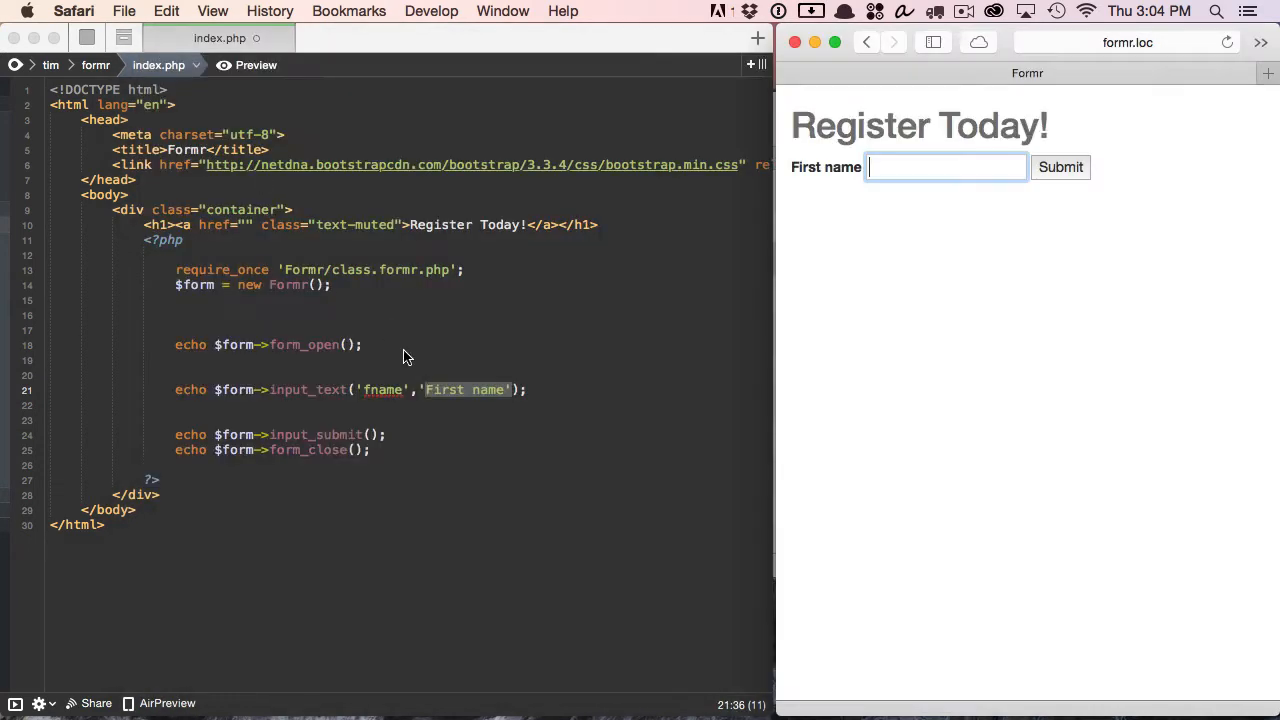
Pass 'Gern' as the third input_text argument and start an empty fourth argument
{"action": "left_click", "coordinate": [514, 390]}
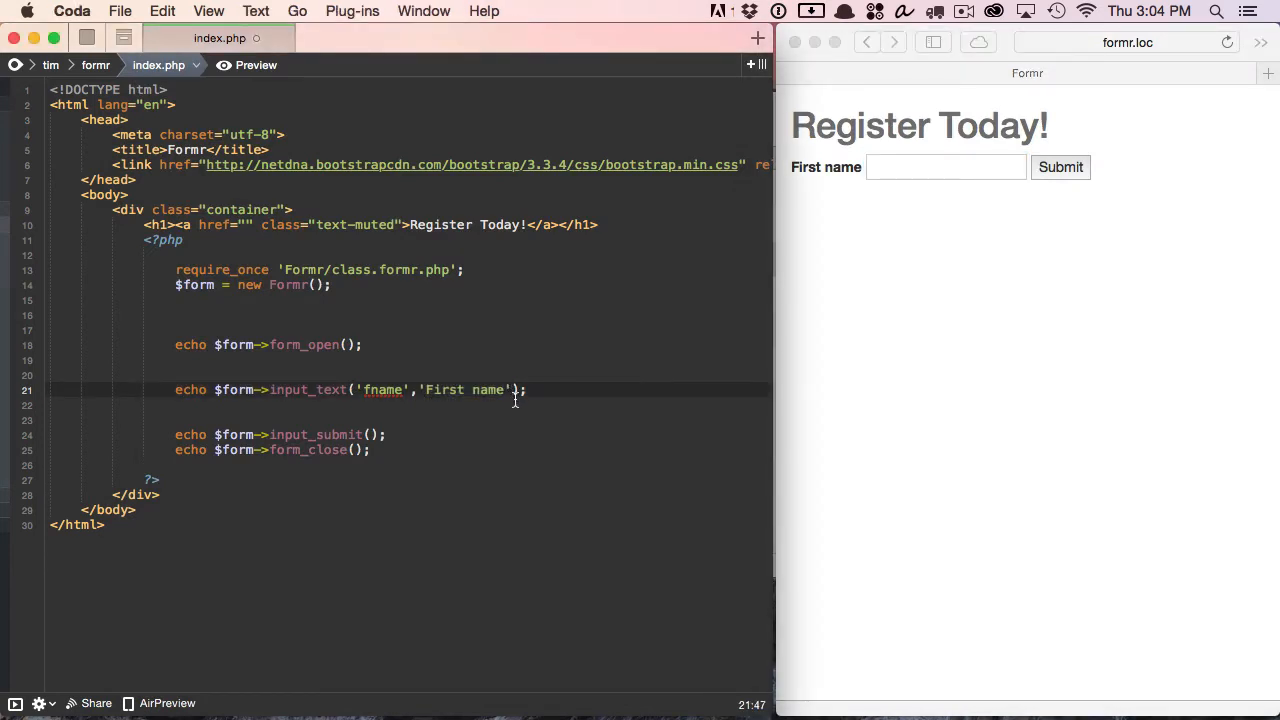
{"action": "type", "text": ",''"}
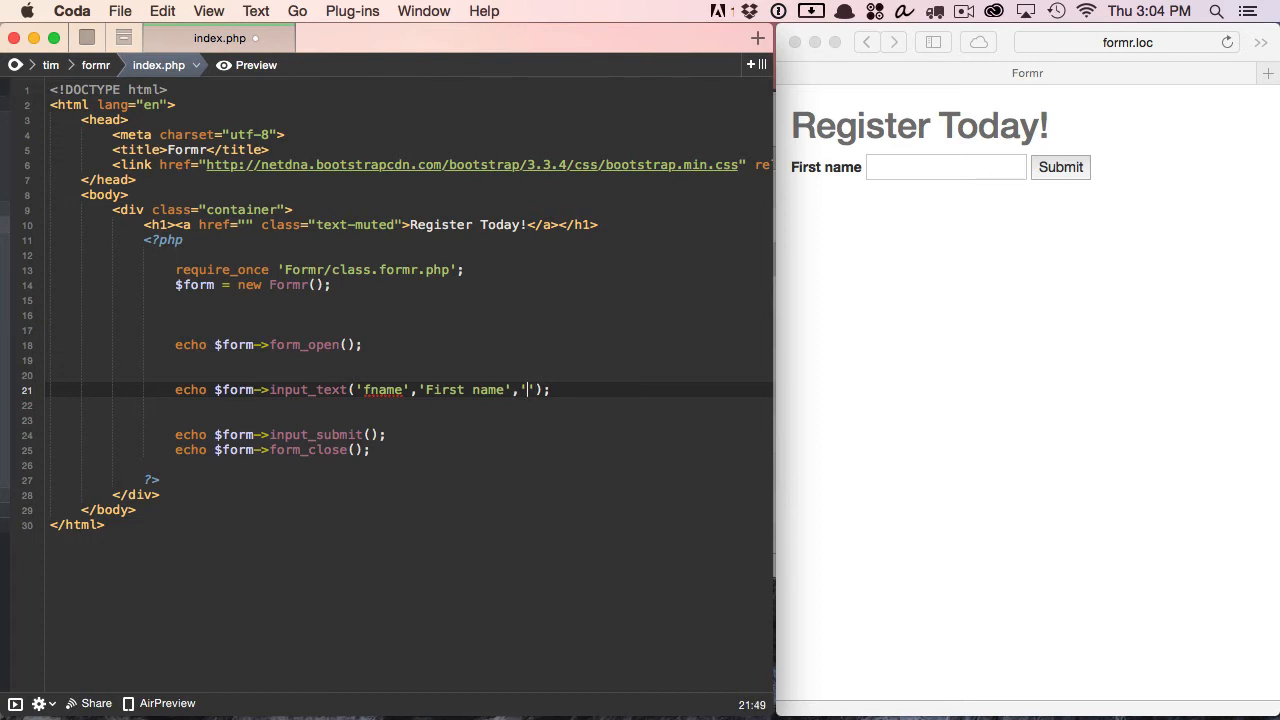
{"action": "type", "text": "Gern"}
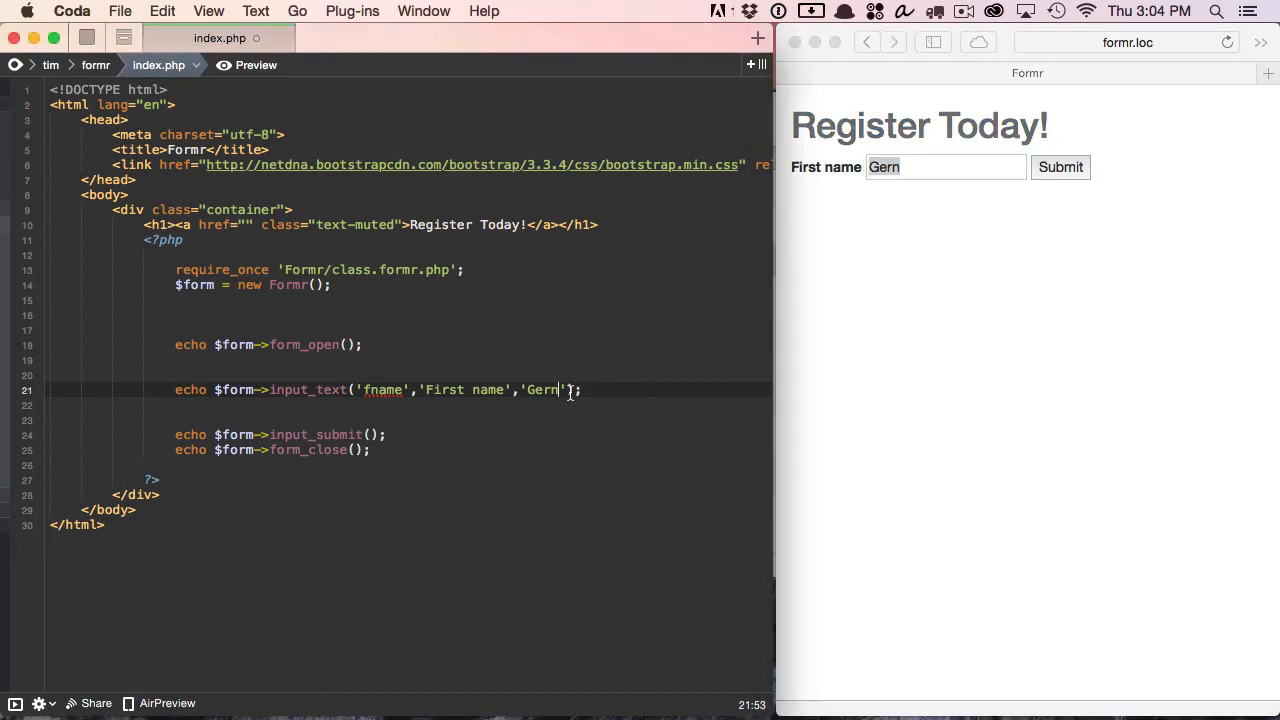
{"action": "type", "text": ",''"}
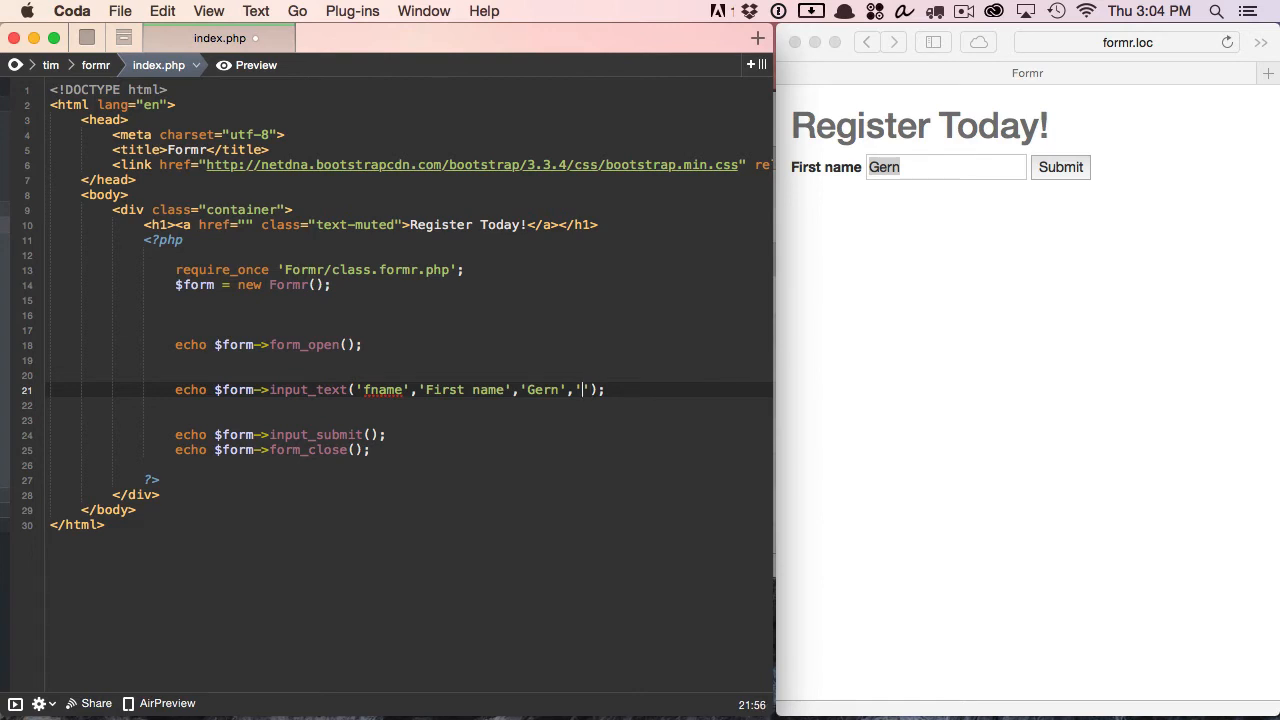
Fill the fourth input_text argument with 'fnameID' as the input's id
{"action": "type", "text": "fname"}
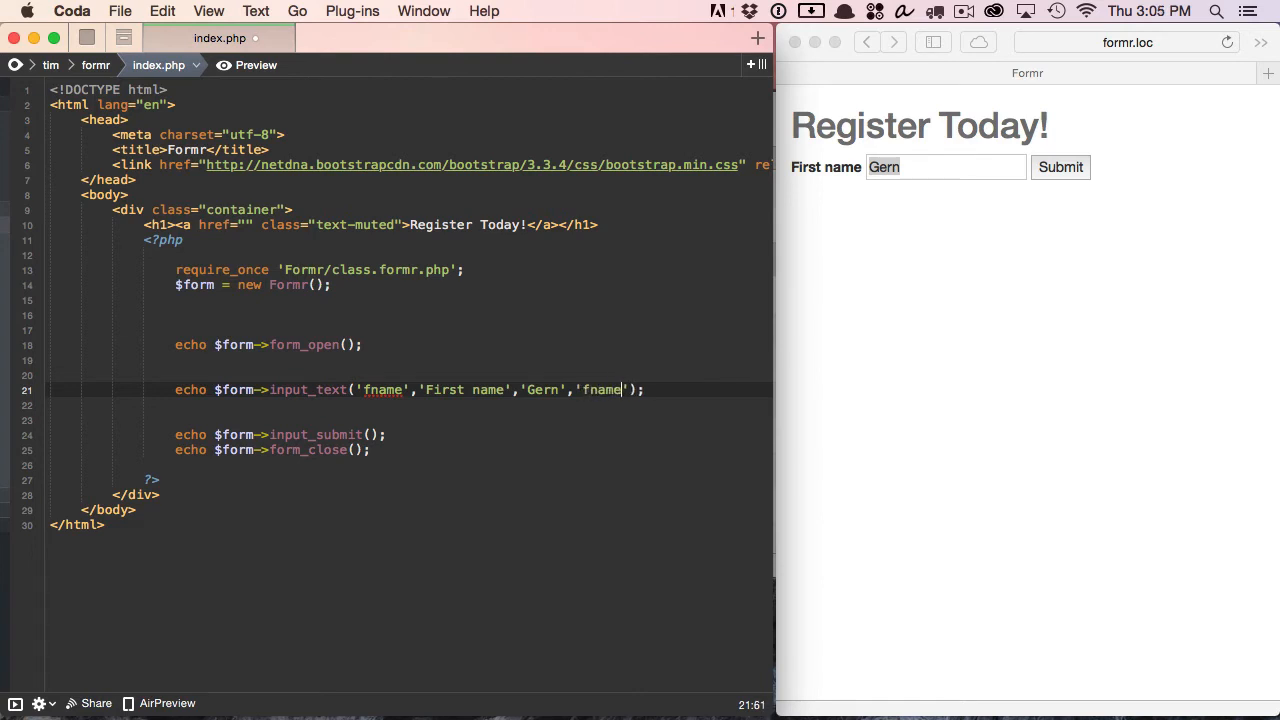
{"action": "type", "text": "ID"}
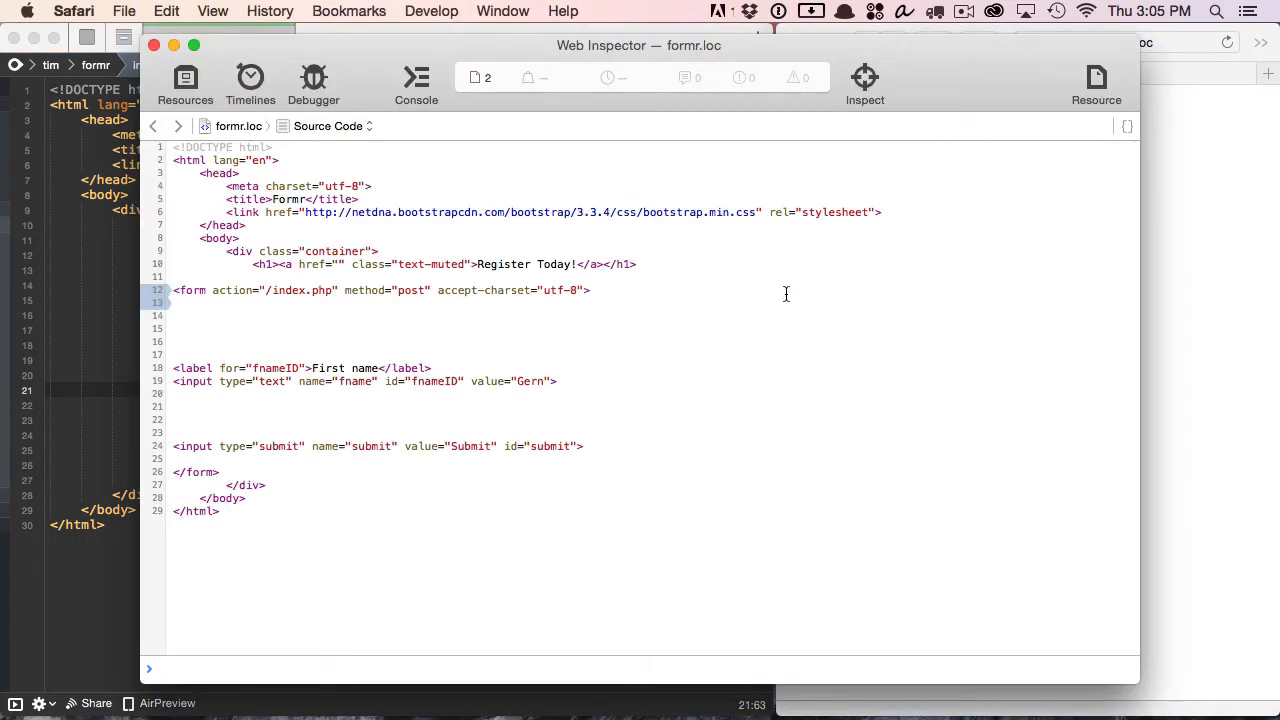
{"action": "mouse_move", "coordinate": [428, 384]}
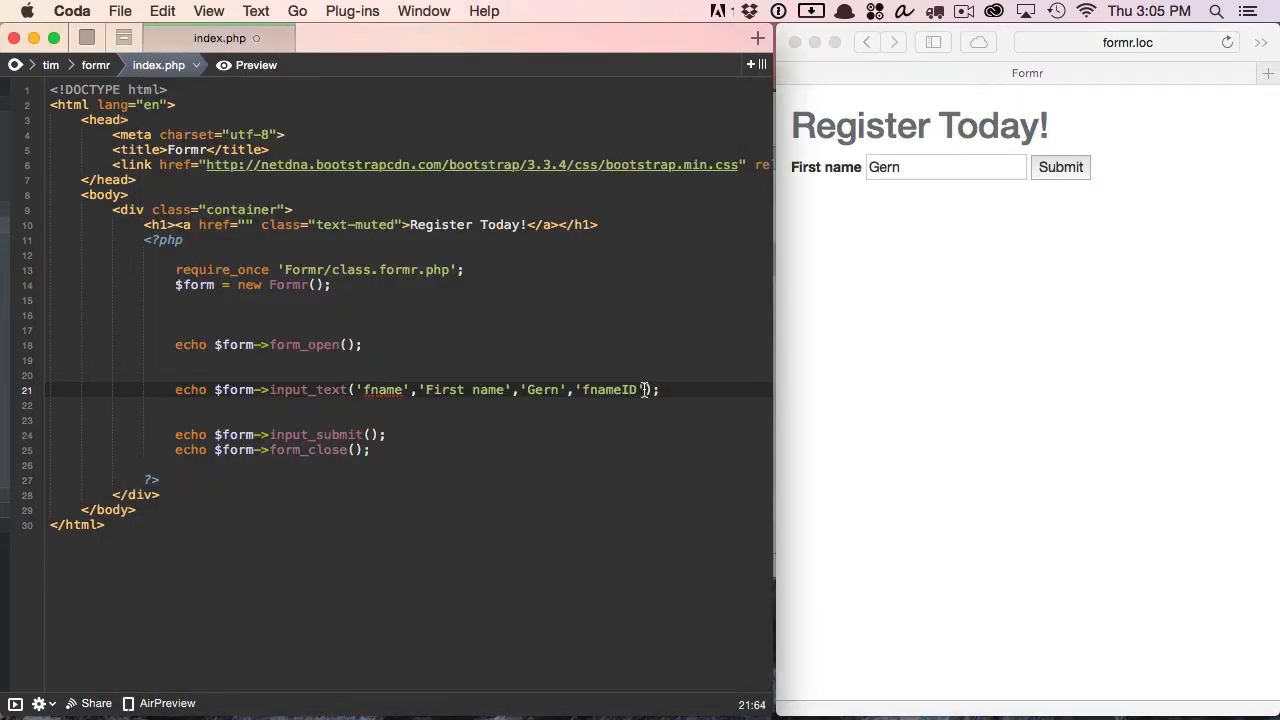
Add a fifth argument 'placeholder="first name" class="foo"' and check the placeholder in the preview
{"action": "type", "text": ",''"}
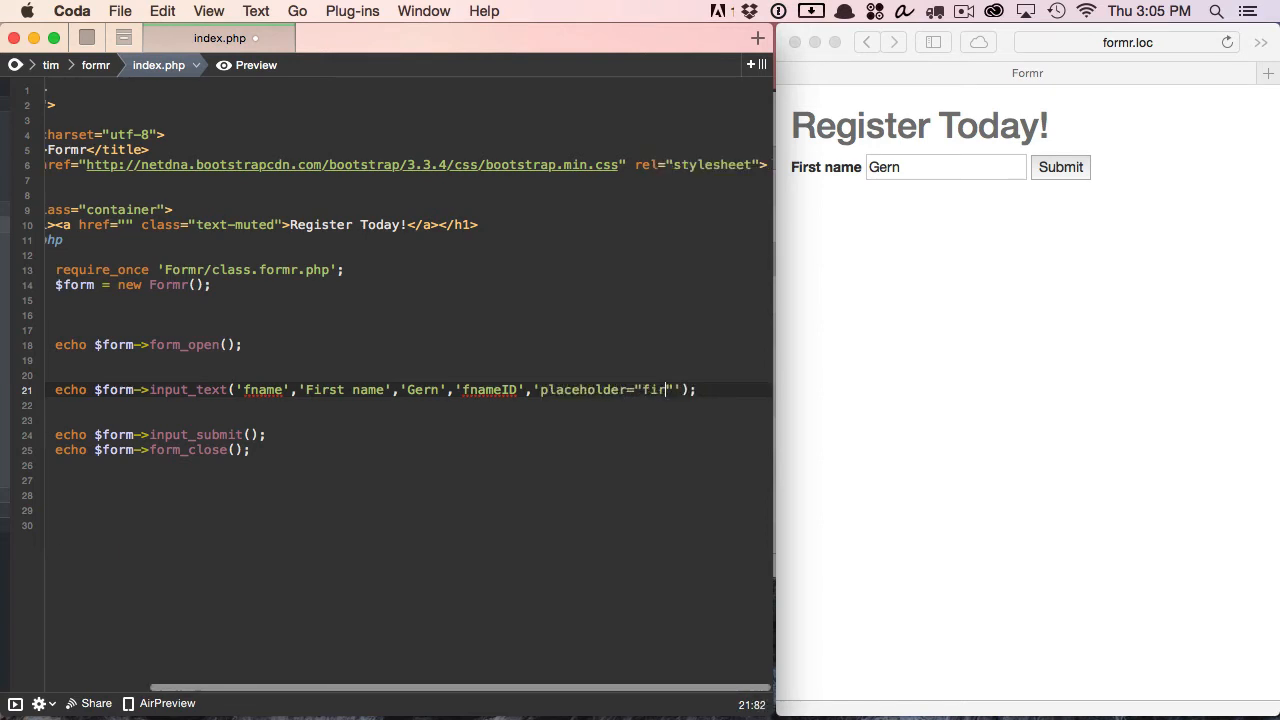
{"action": "type", "text": "st name"}
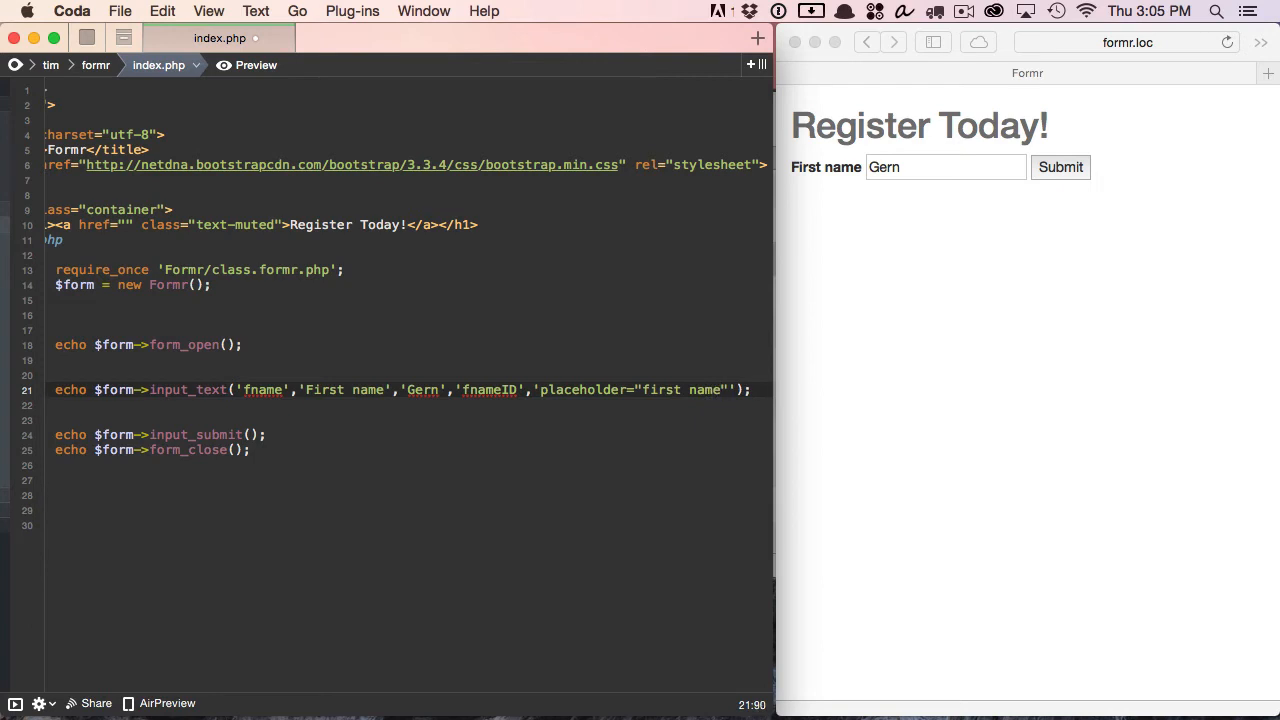
{"action": "type", "text": "class=\"foo"}
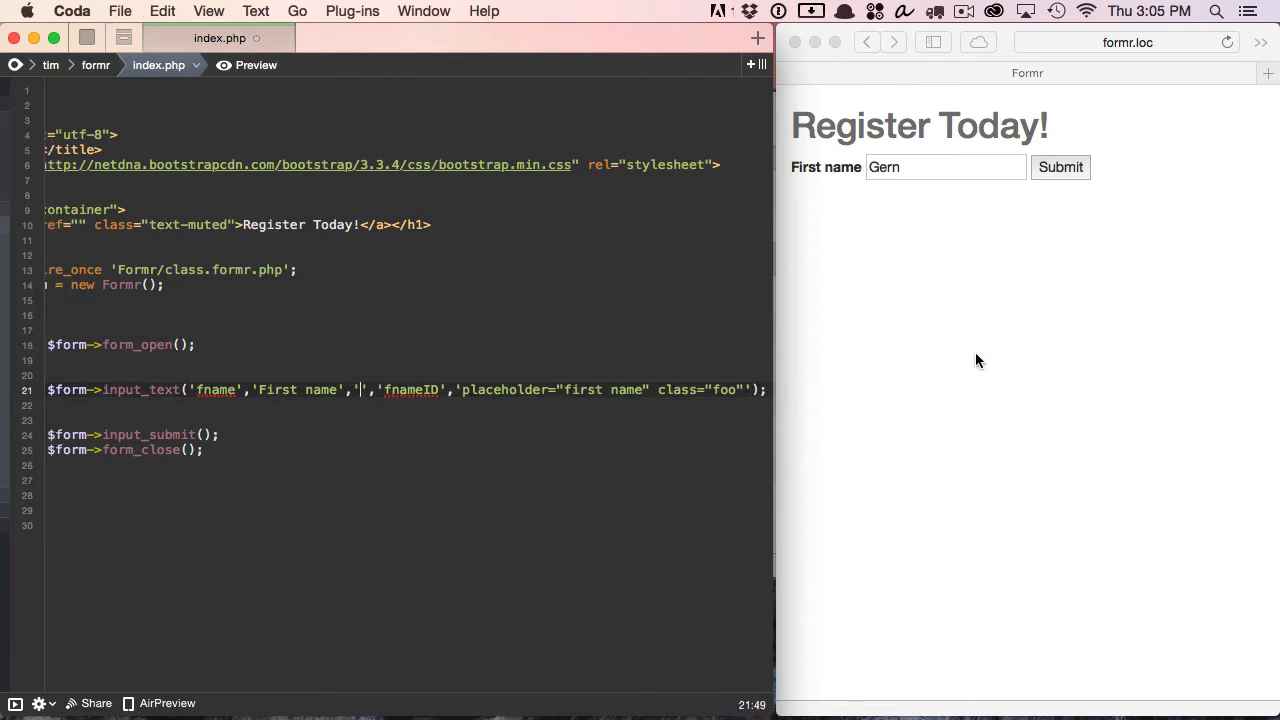
{"action": "left_click", "coordinate": [944, 168]}
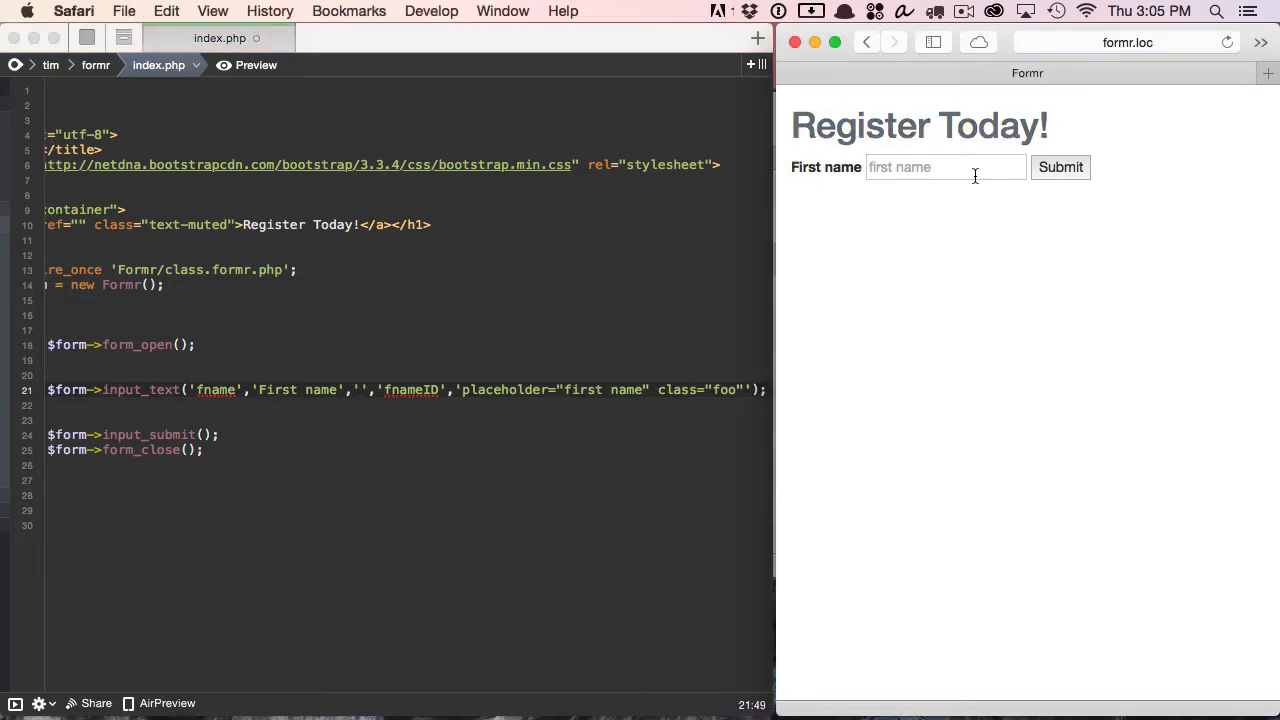
{"action": "left_click", "coordinate": [944, 168]}
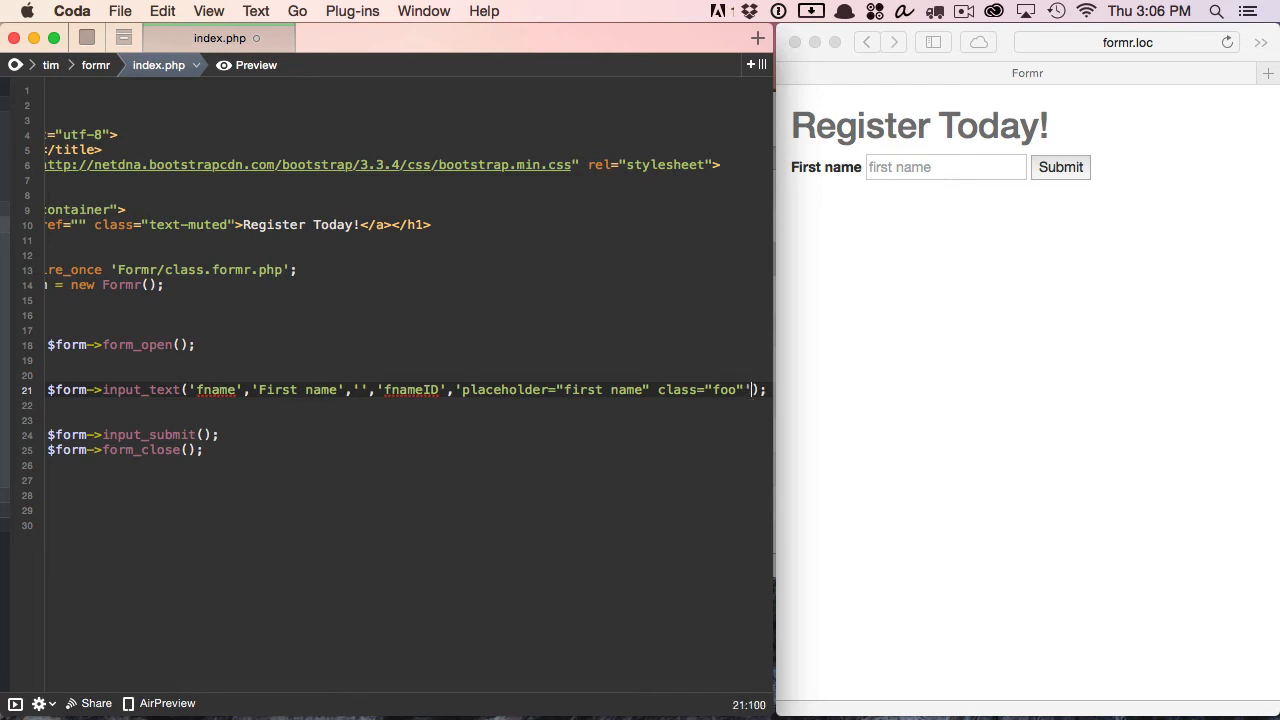
Start a sixth input_text argument for the help text 'enter your first name'
{"action": "type", "text": ",'enter y"}
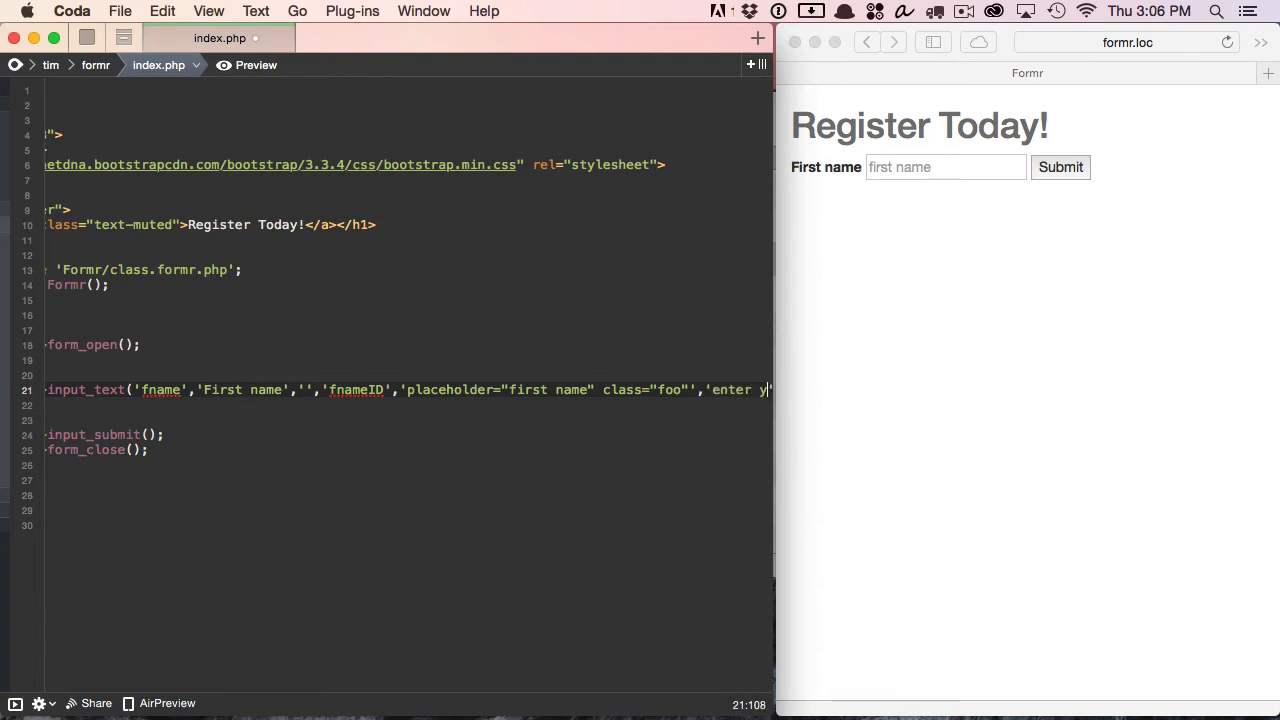
{"action": "type", "text": "echo $form->"}
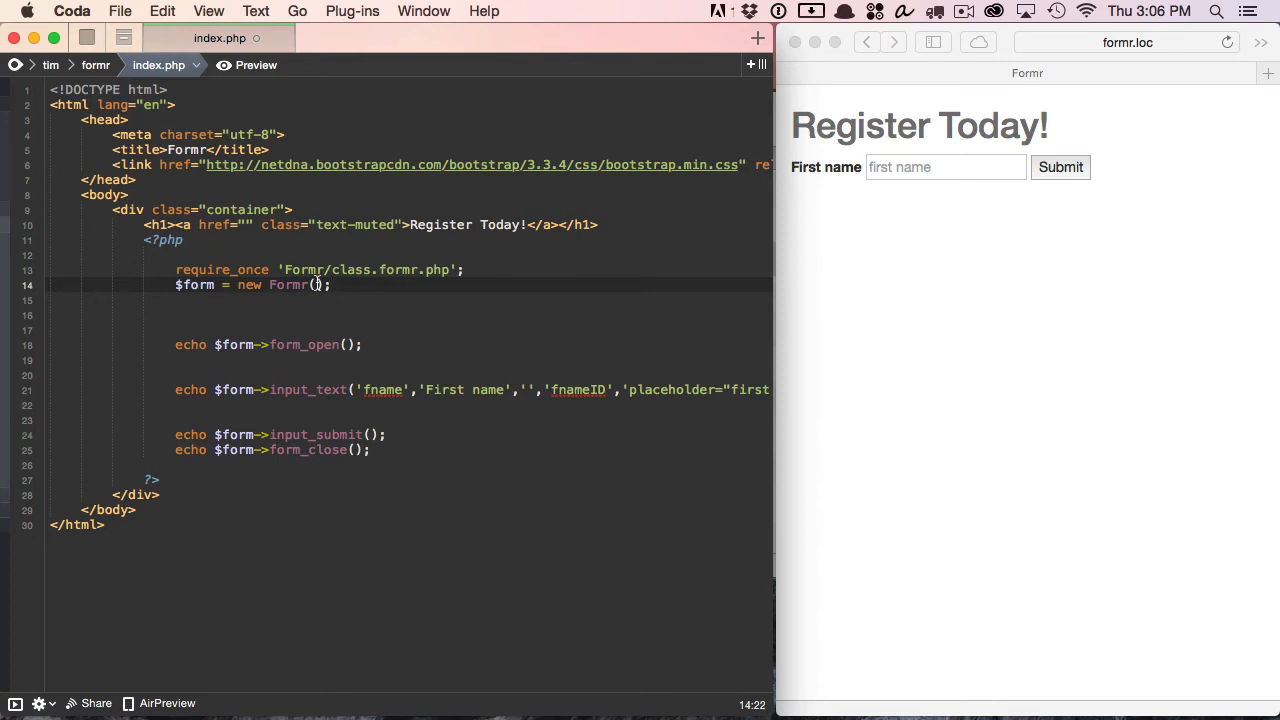
Construct Formr('bootstrap') so the preview shows a styled First name field with help text
{"action": "type", "text": "''"}
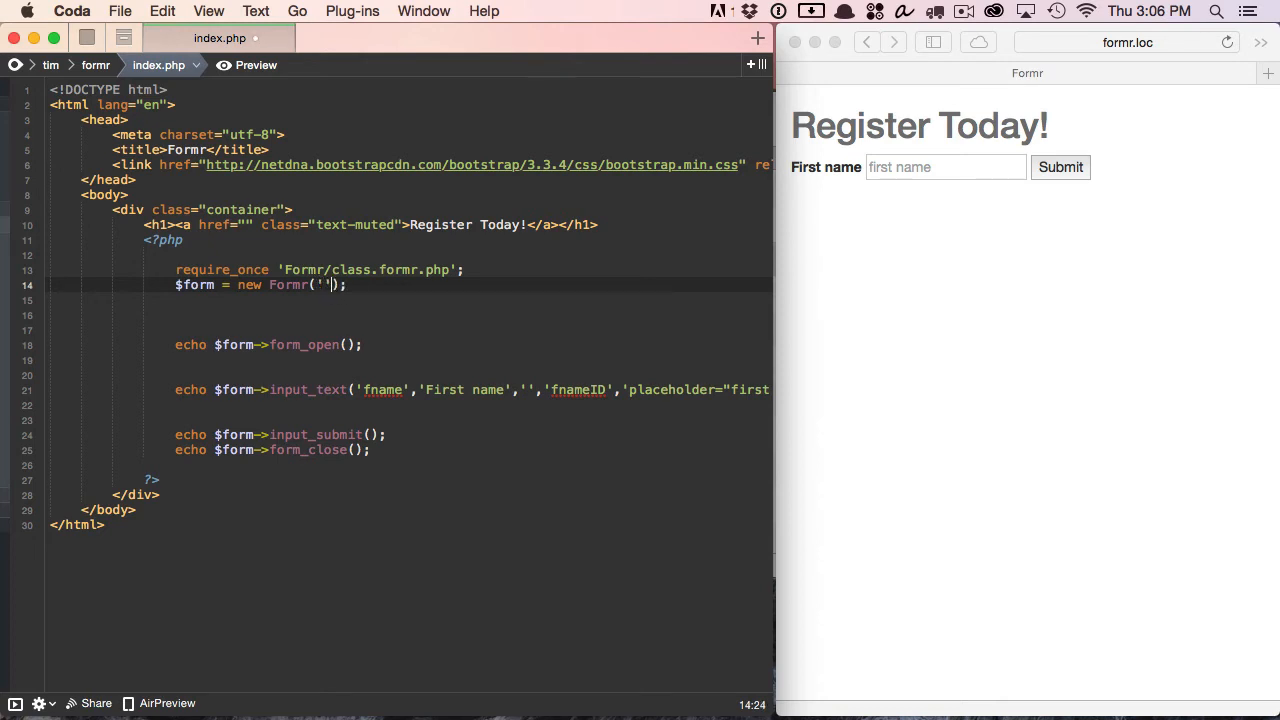
{"action": "type", "text": "bootstrap"}
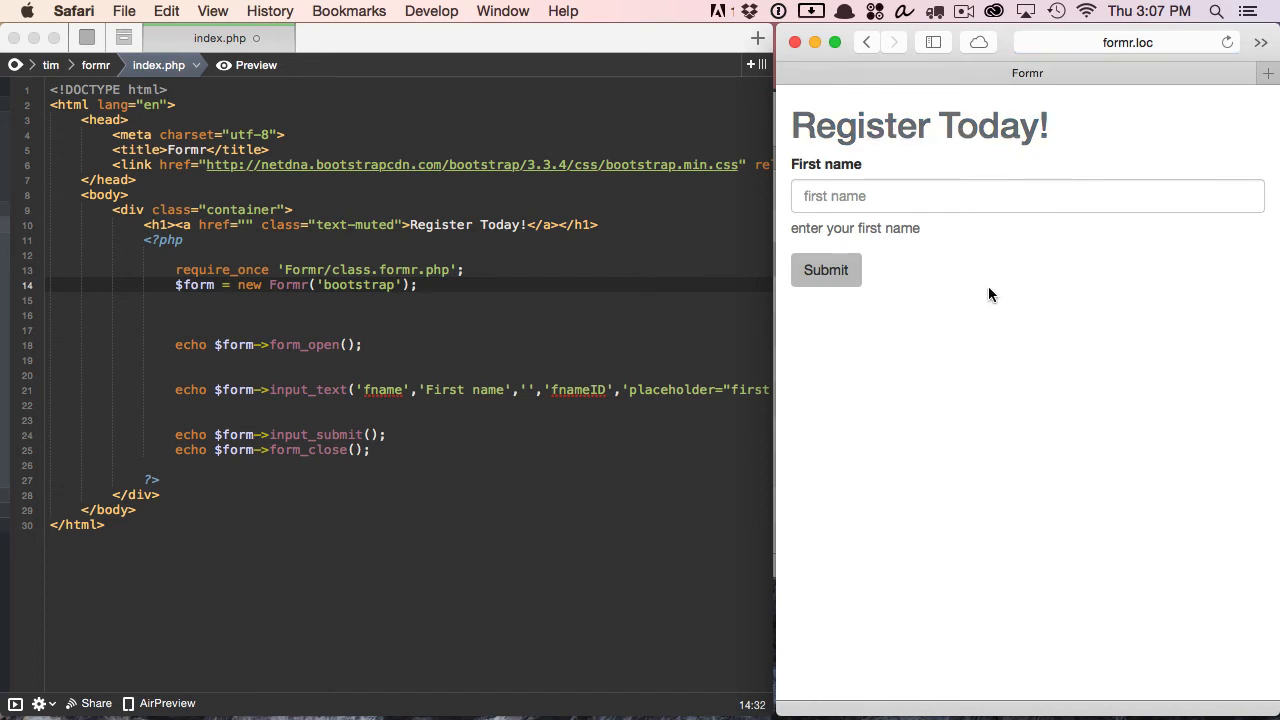
{"action": "double_click", "coordinate": [856, 228]}
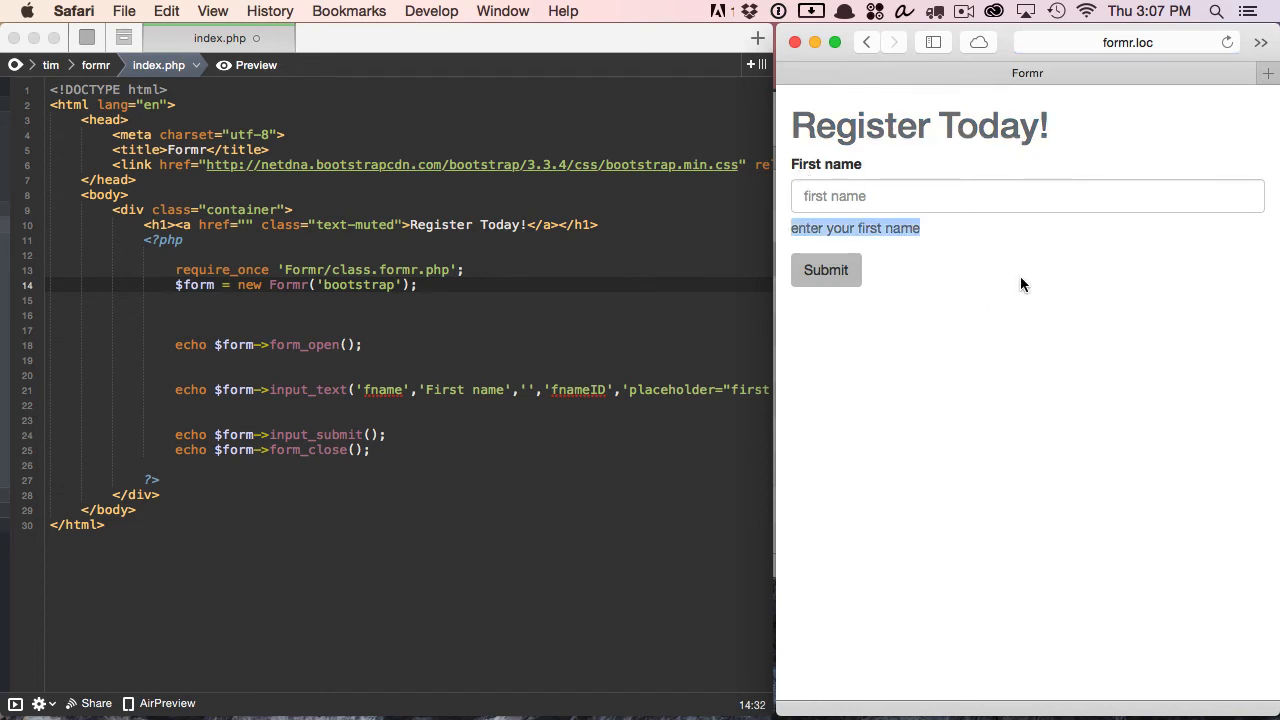
{"action": "mouse_move", "coordinate": [936, 238]}
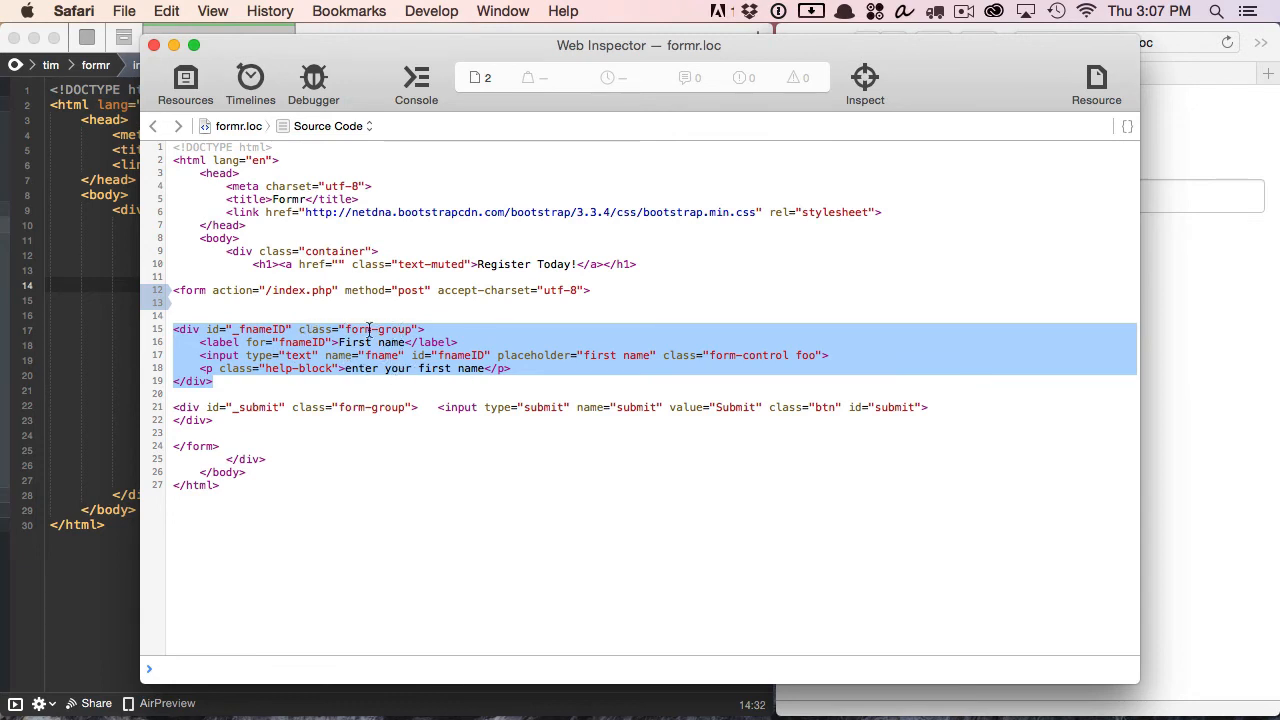
{"action": "mouse_move", "coordinate": [680, 364]}
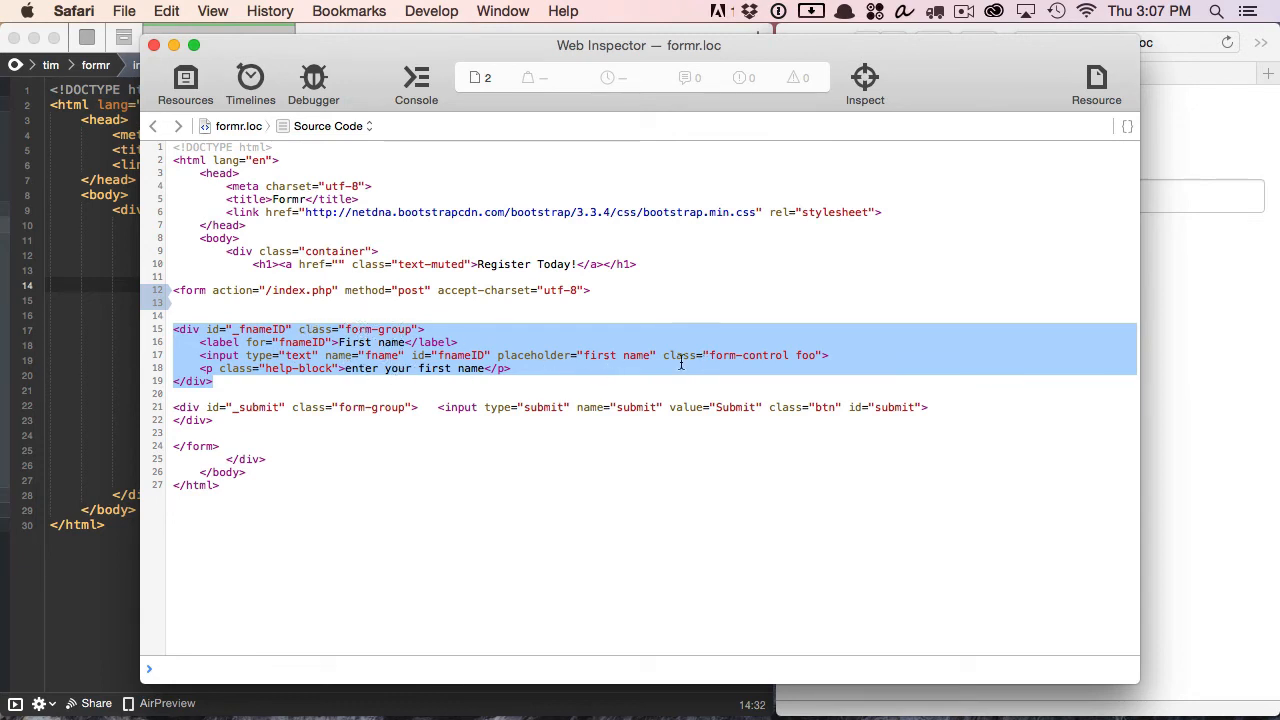
{"action": "mouse_move", "coordinate": [724, 356]}
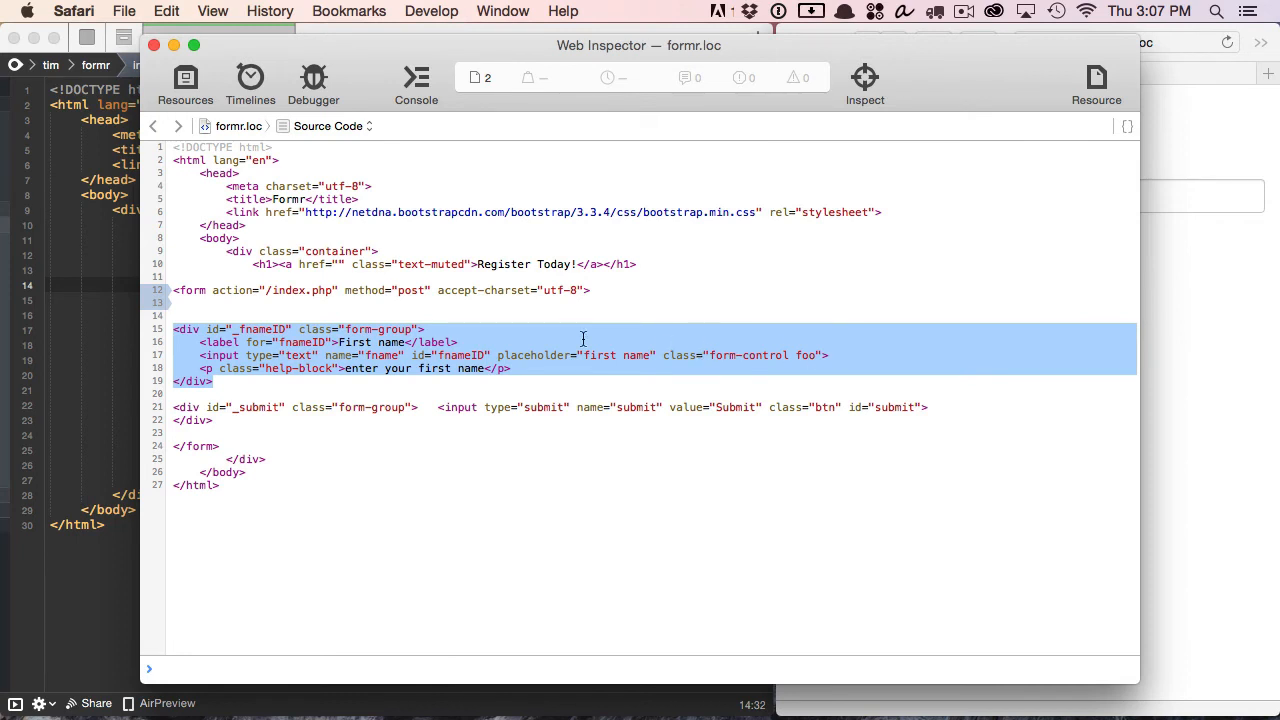
{"action": "mouse_move", "coordinate": [260, 328]}
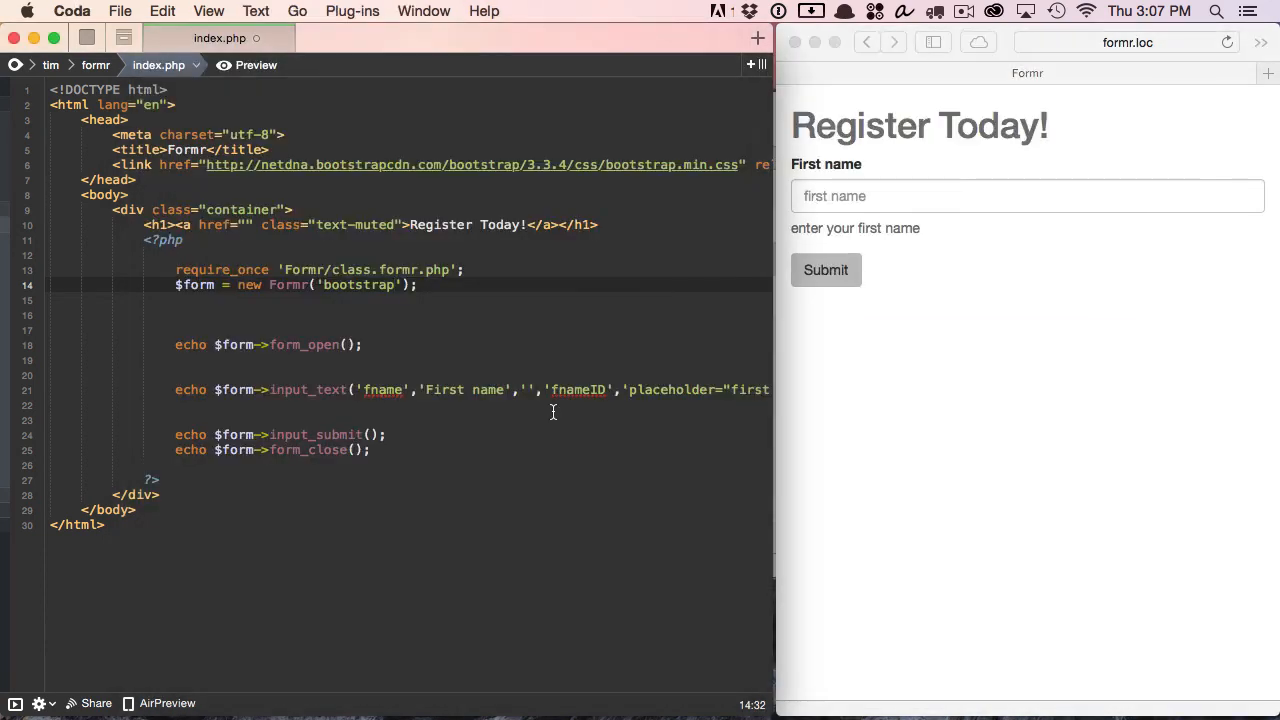
Trim the input_text call to just 'fname' and 'First name', removing placeholder, ID and help text
{"action": "scroll", "scroll_direction": "right", "scroll_amount": 3}
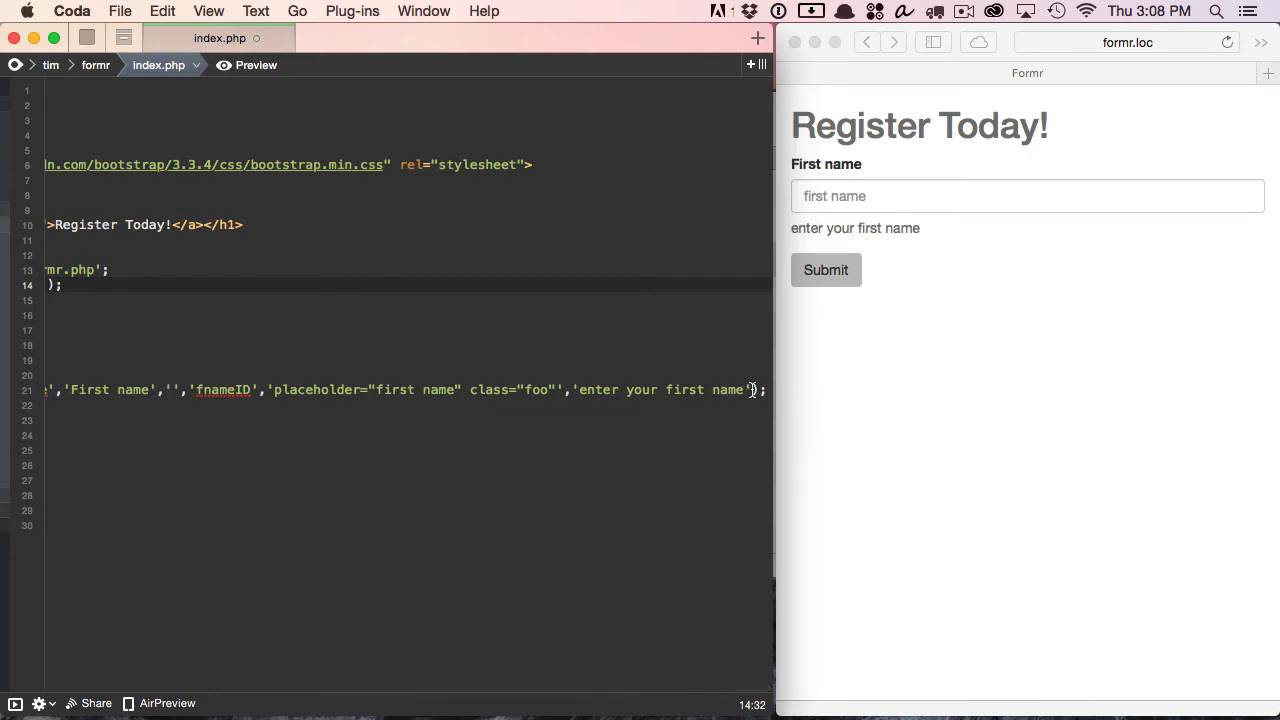
{"action": "left_click", "coordinate": [578, 390]}
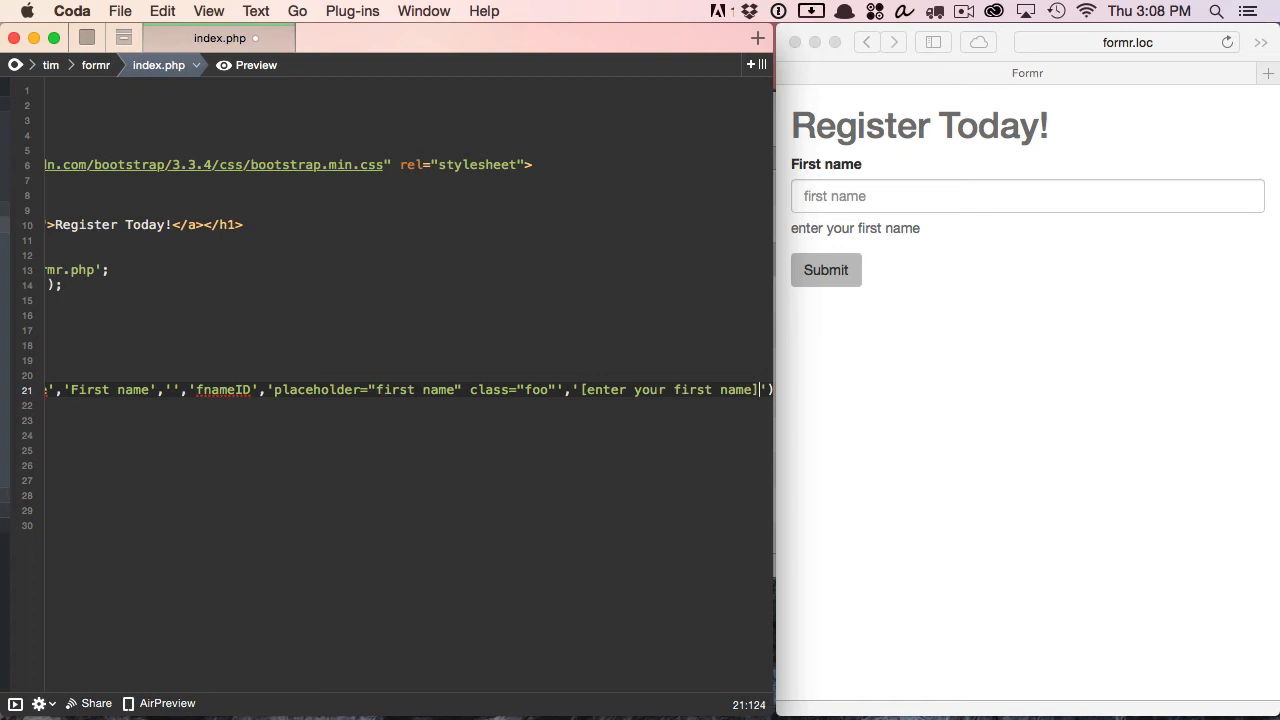
{"action": "left_click", "coordinate": [950, 410]}
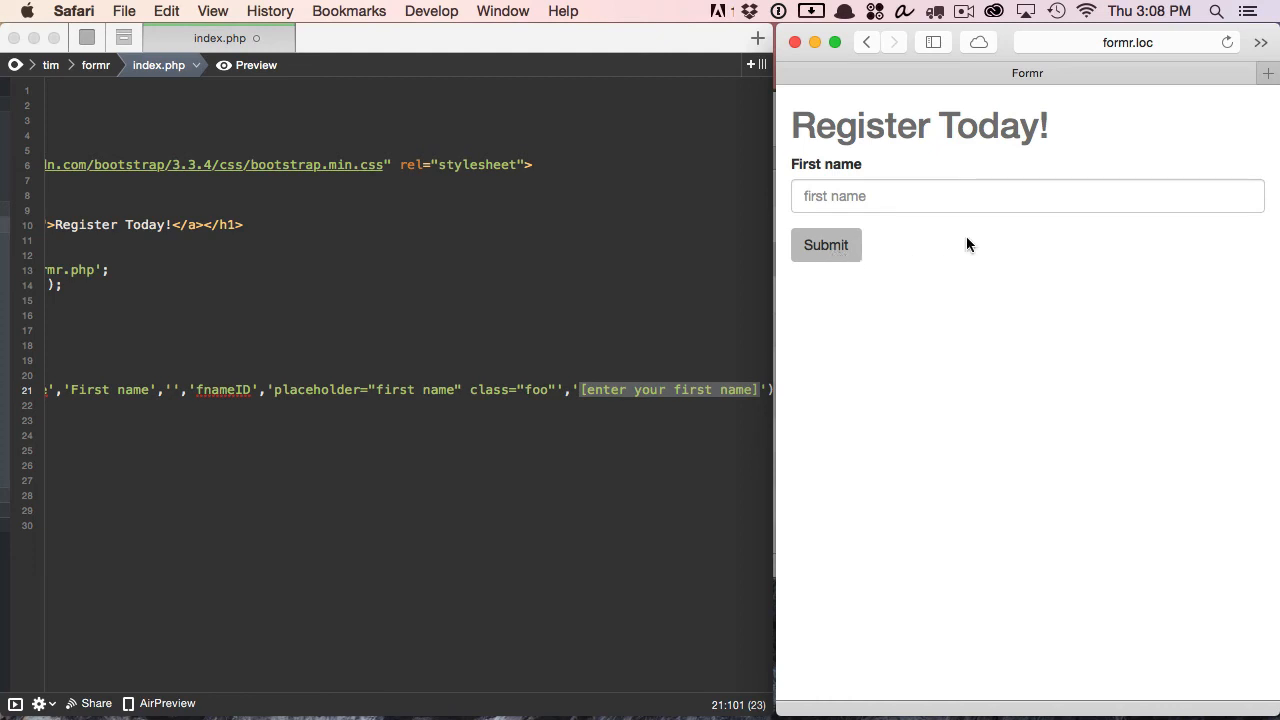
{"action": "mouse_move", "coordinate": [722, 392]}
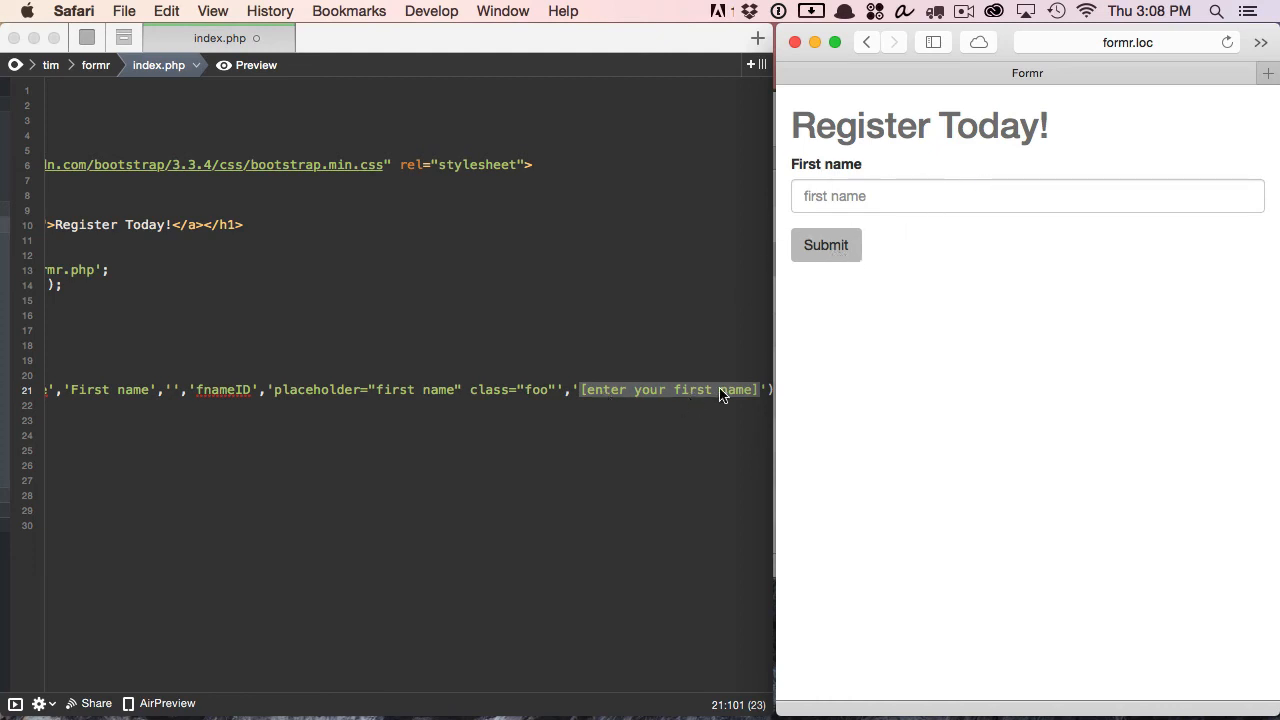
{"action": "mouse_move", "coordinate": [1024, 220]}
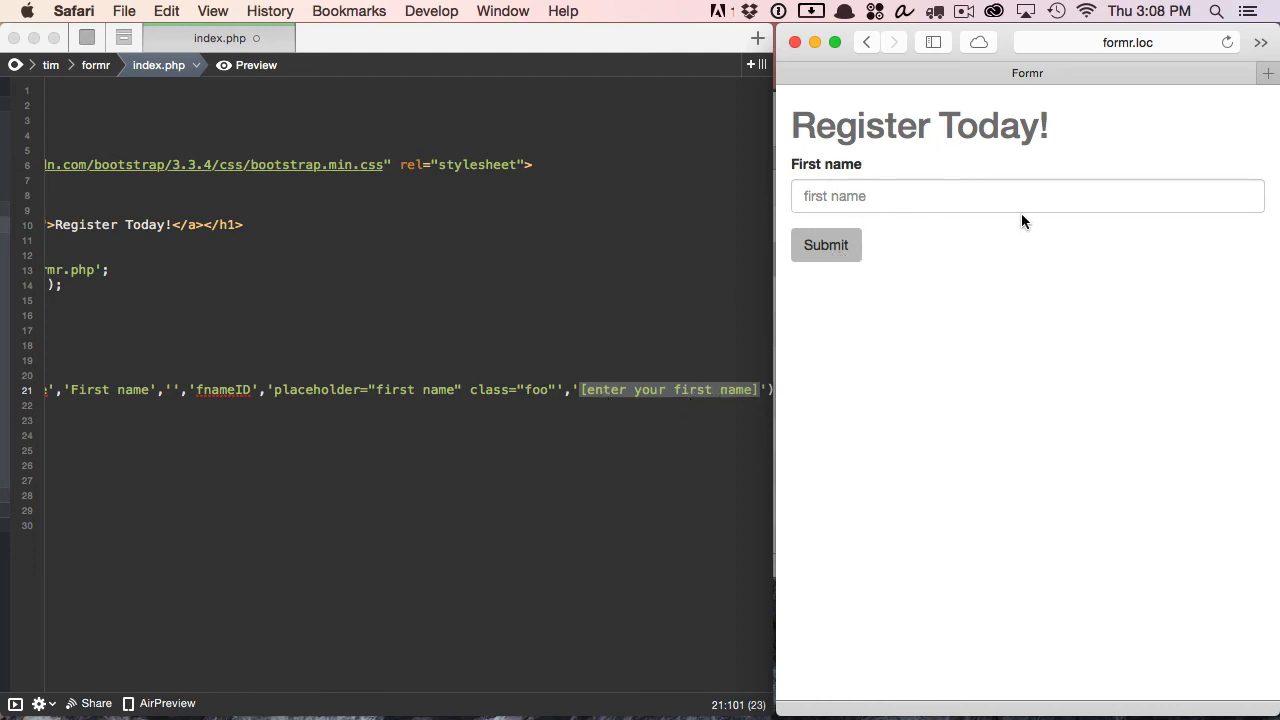
{"action": "left_click", "coordinate": [1028, 196]}
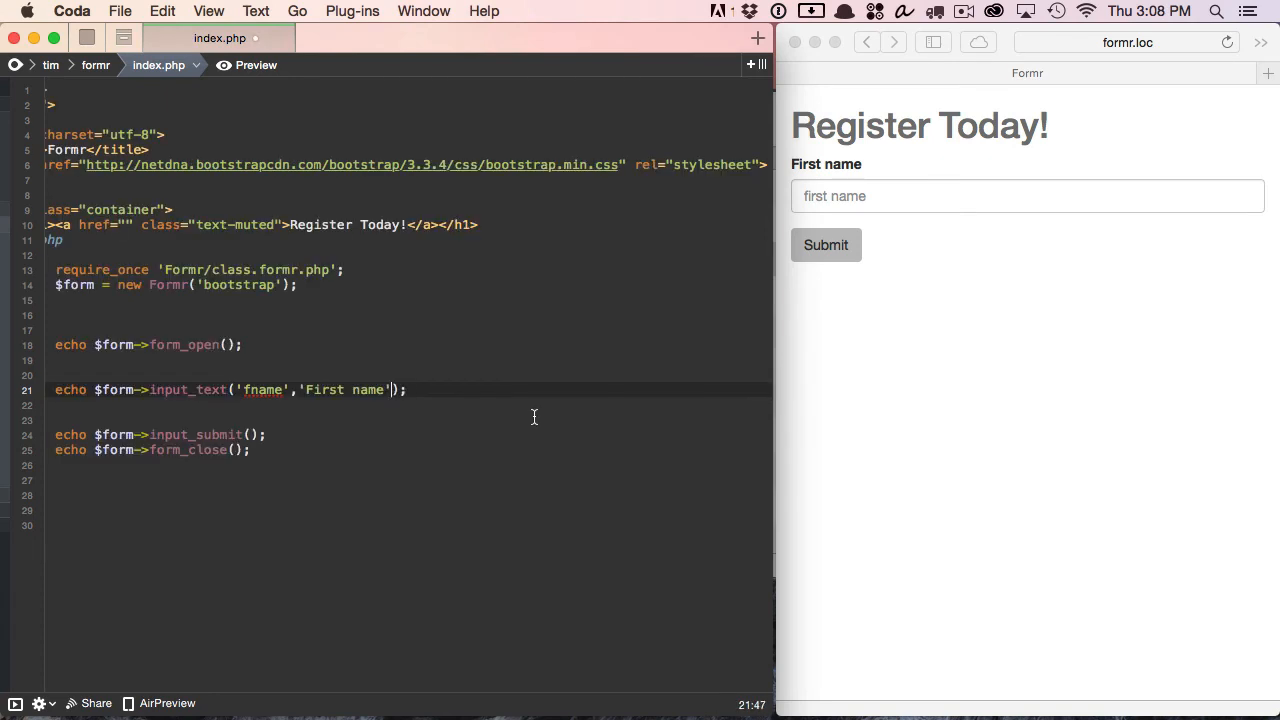
{"action": "mouse_move", "coordinate": [632, 422]}
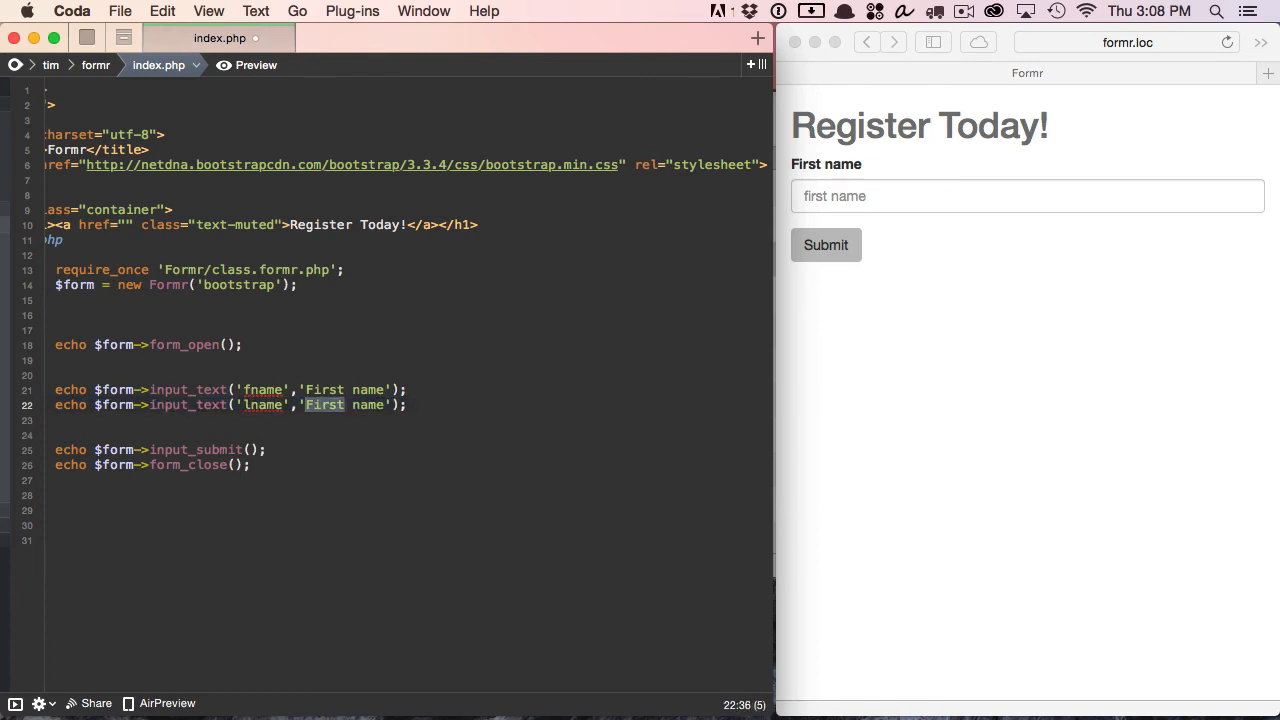
Add an input_text('lname','Last name') field and inspect both generated form-groups in the page source
{"action": "type", "text": "Last"}
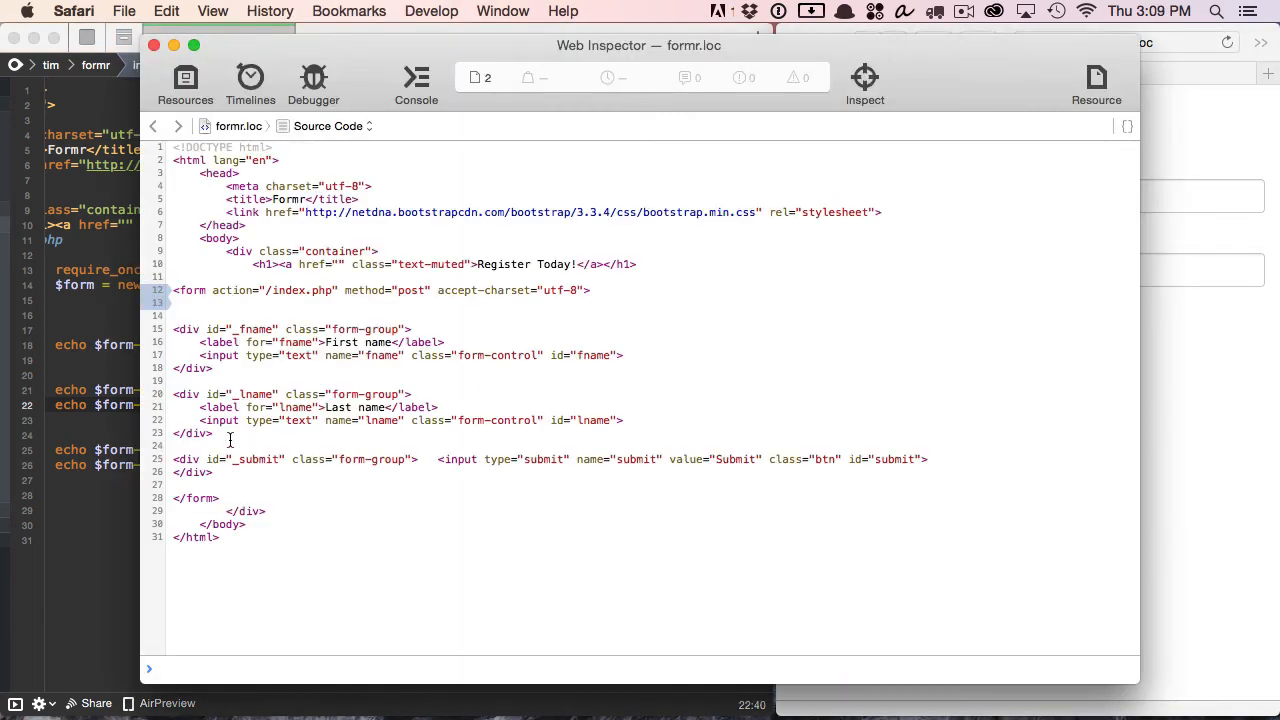
{"action": "left_click_drag", "start_coordinate": [172, 328], "coordinate": [212, 432]}
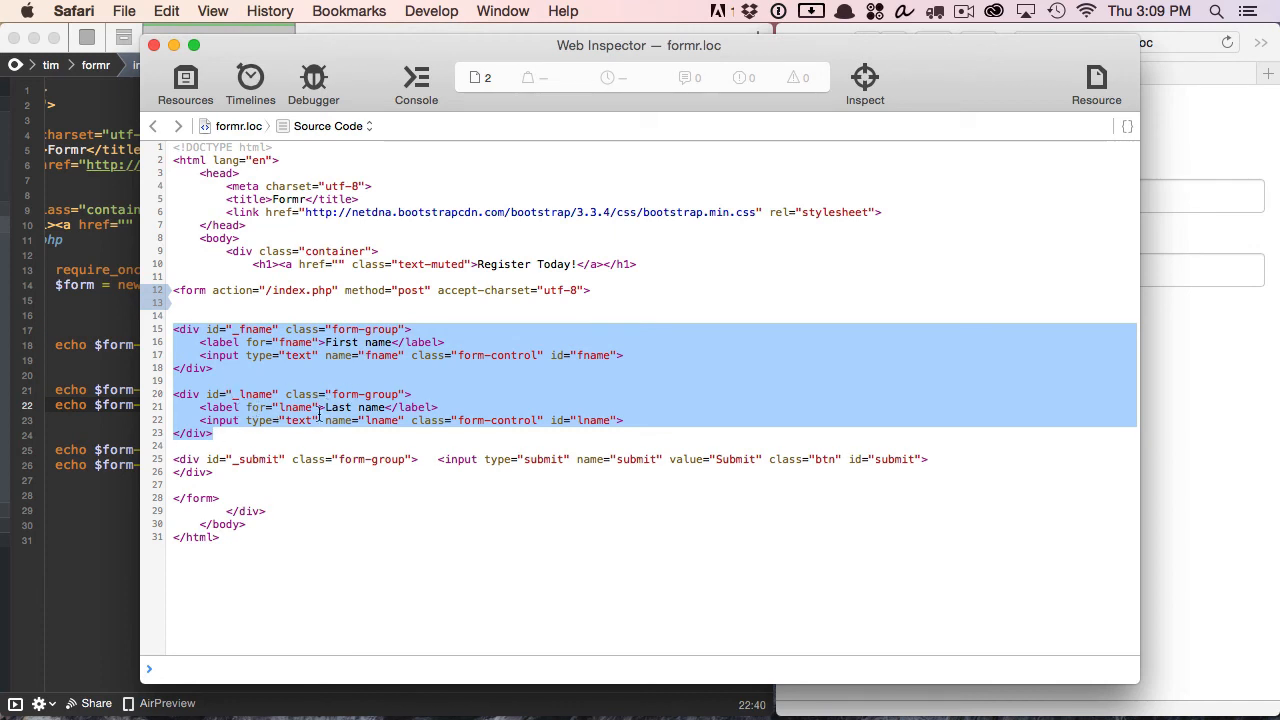
{"action": "mouse_move", "coordinate": [428, 434]}
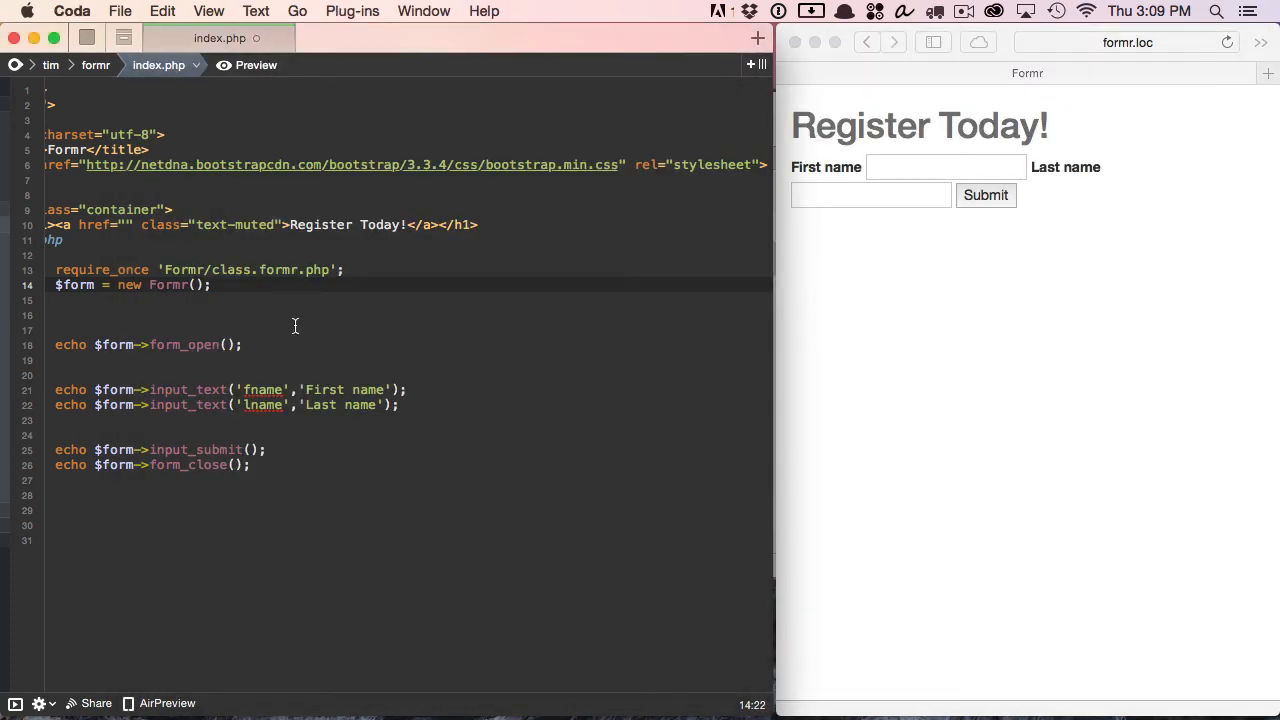
Restore Formr('bootstrap') and add echo $form->input_email('email','Email address');
{"action": "type", "text": "'bootstrap'"}
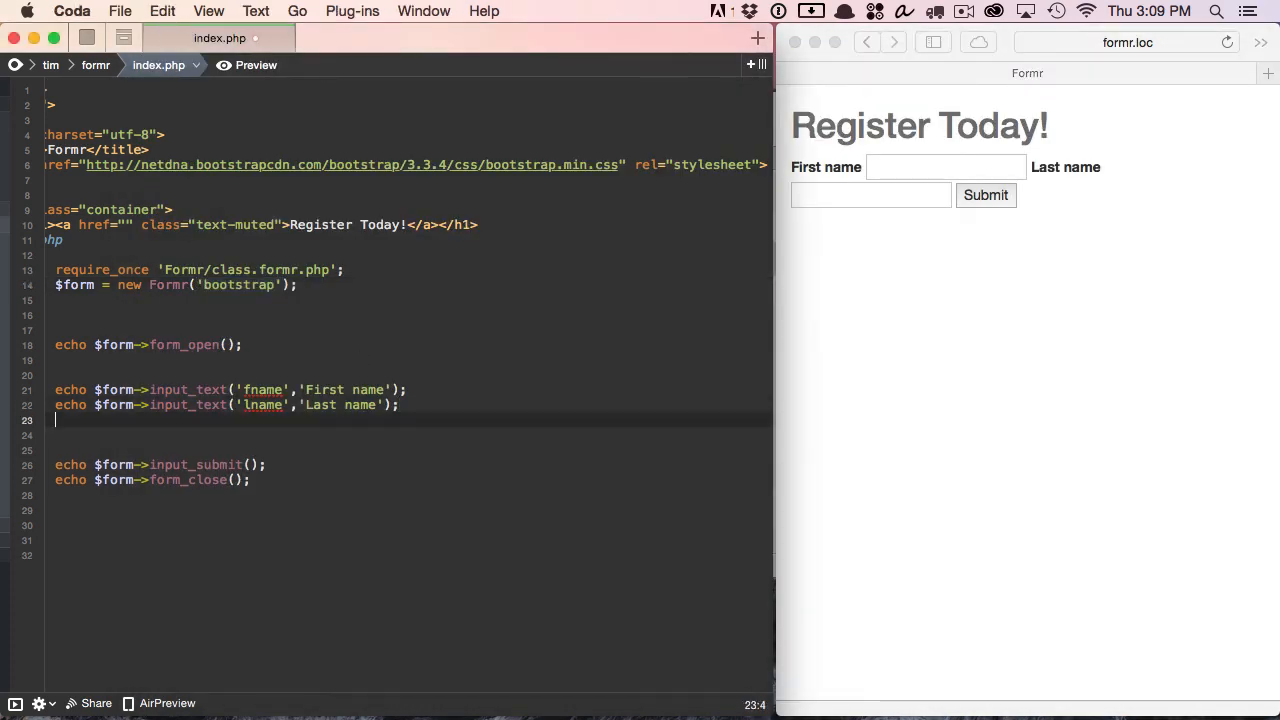
{"action": "type", "text": "echo $form->input_email();"}
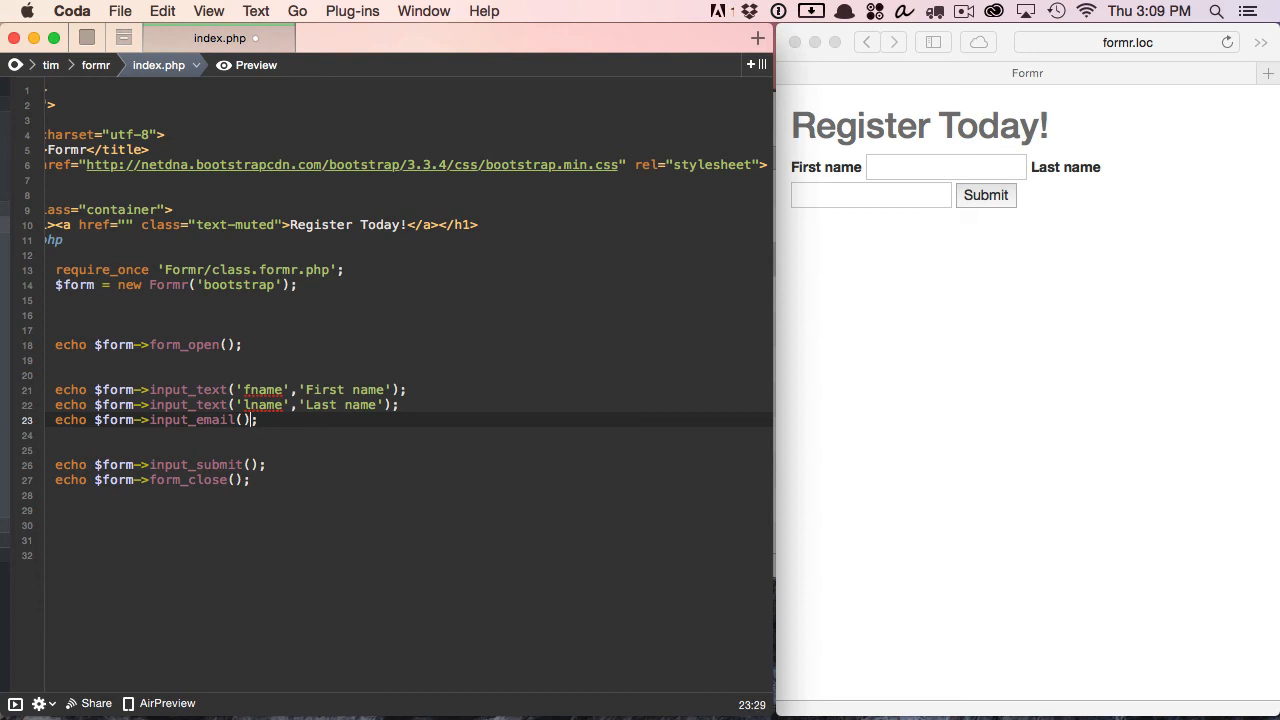
{"action": "type", "text": "'email'"}
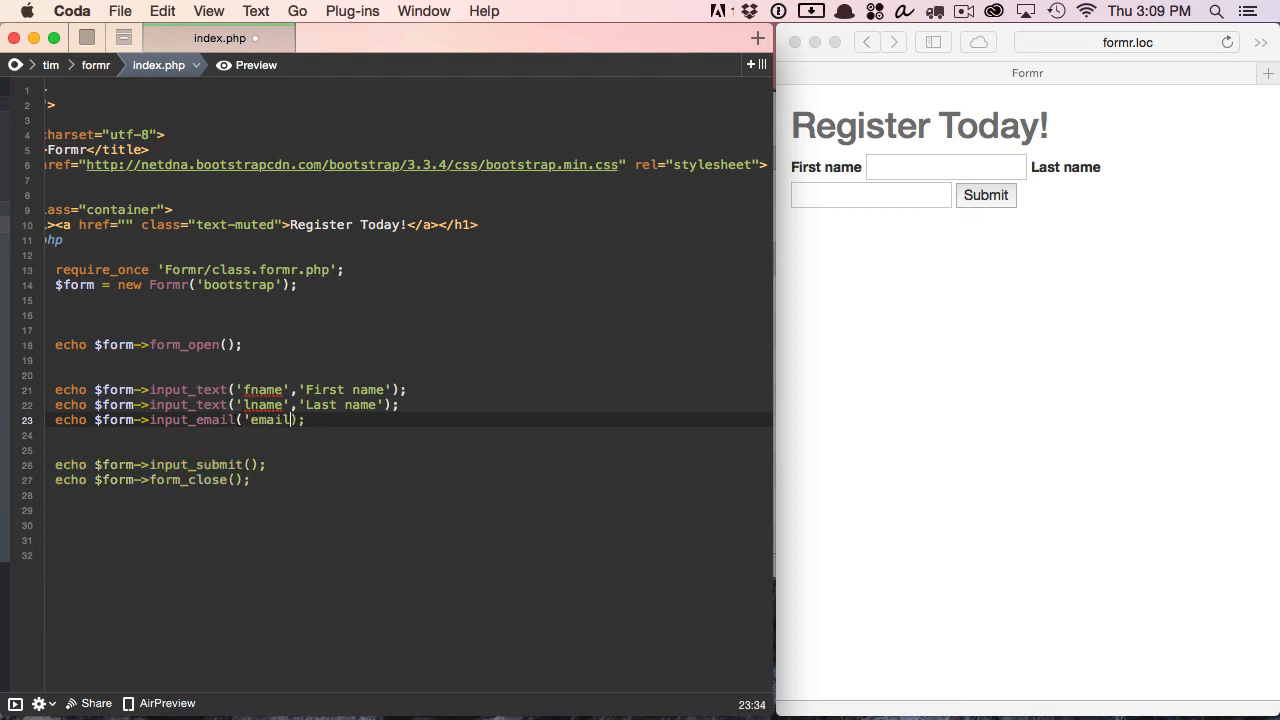
{"action": "type", "text": ",'Email'"}
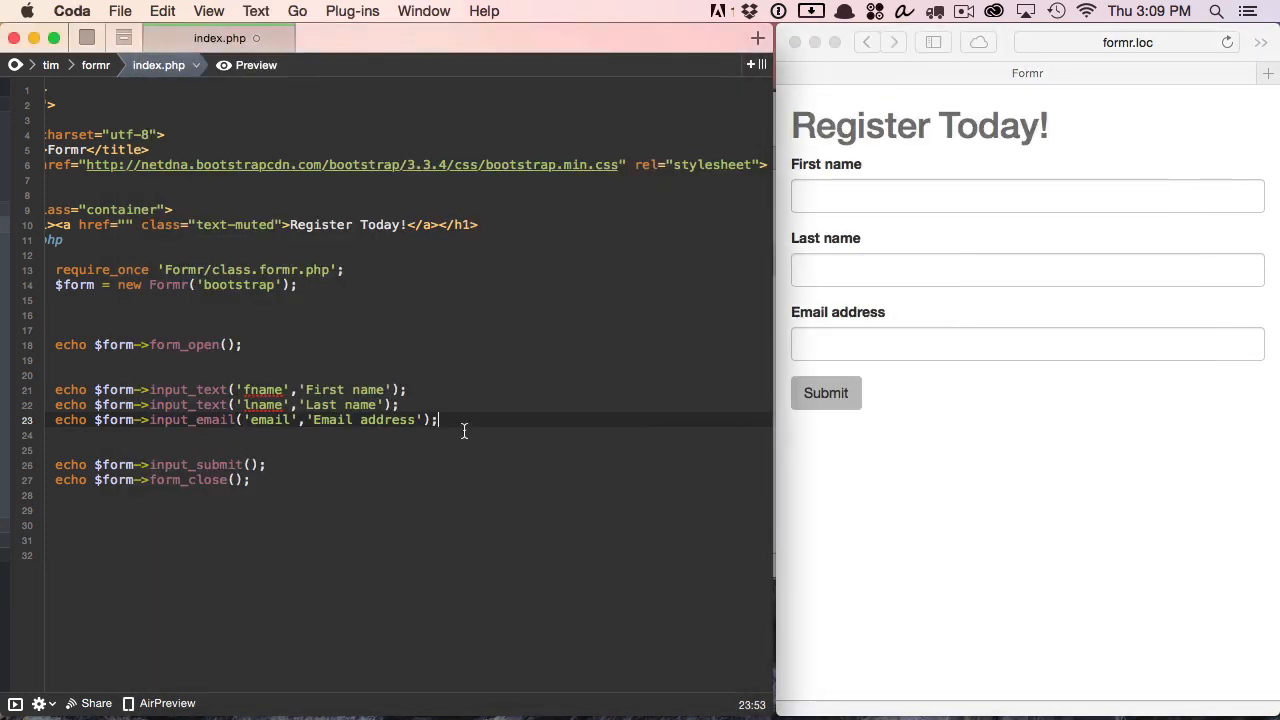
{"action": "key", "text": "Return"}
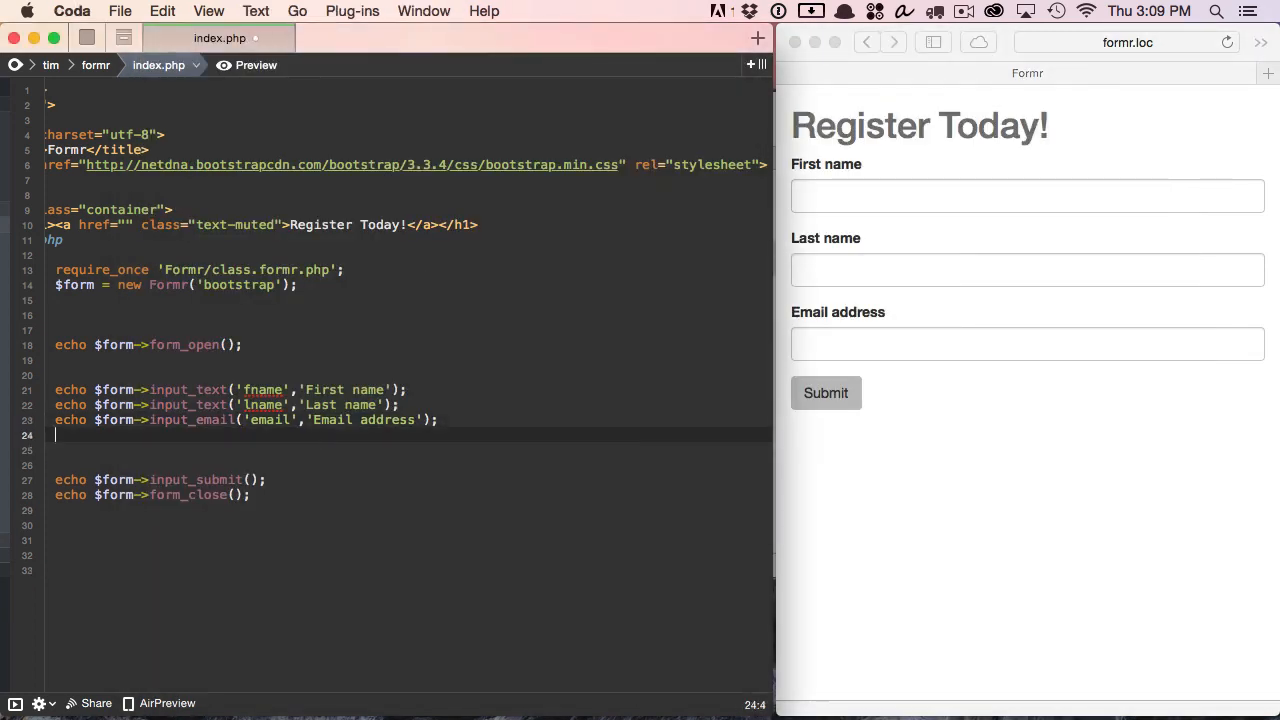
Add input_password('password','Password') and a copied input_password('confirm','Confirm password') line
{"action": "type", "text": "password();"}
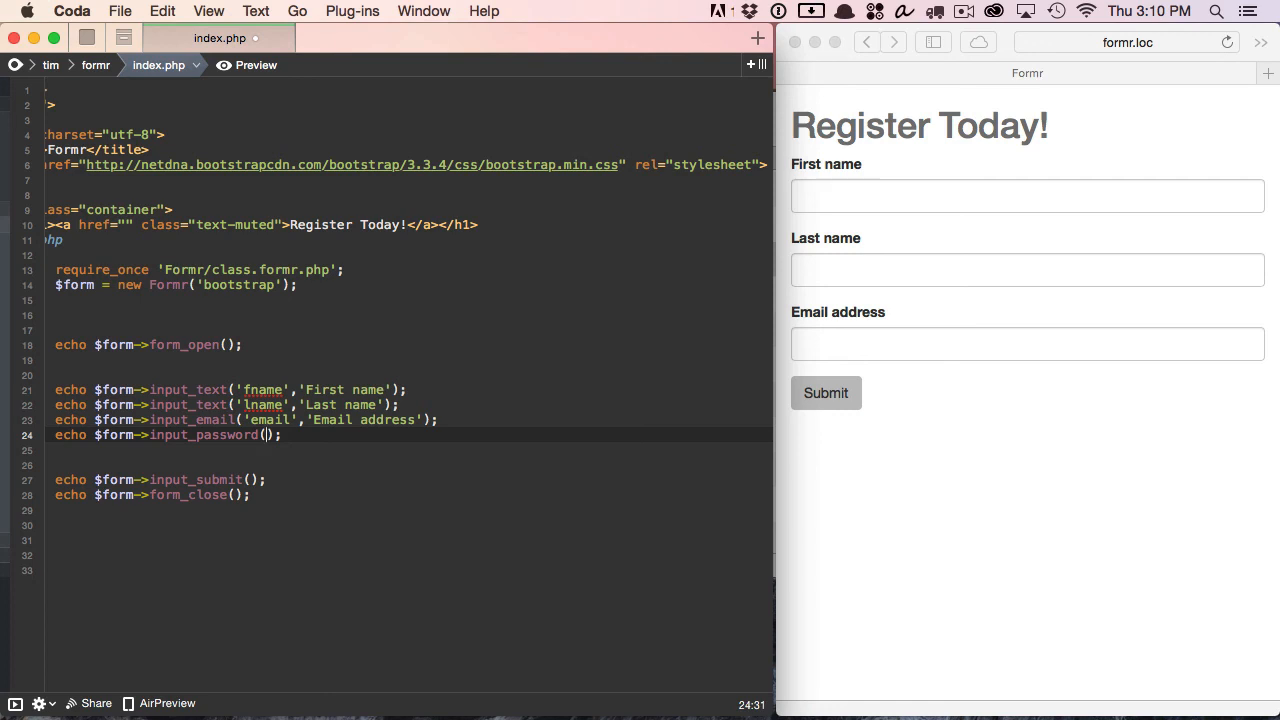
{"action": "type", "text": "'password'"}
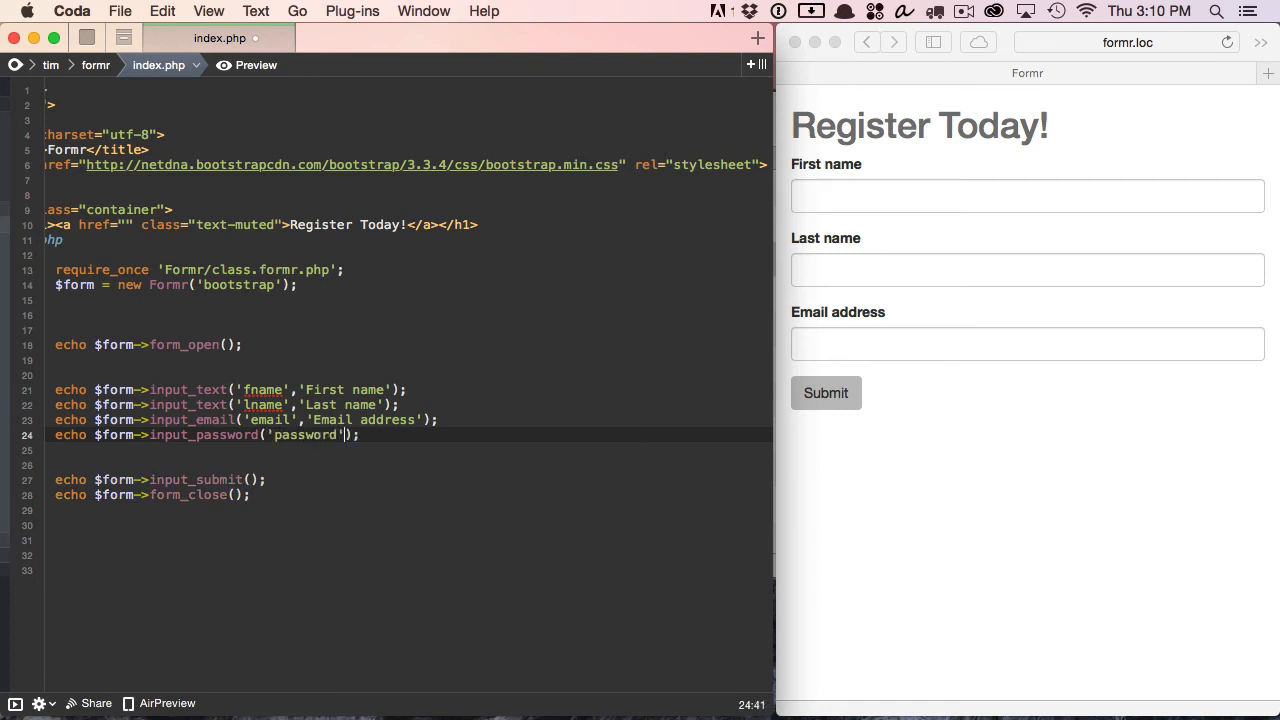
{"action": "type", "text": ",'Password"}
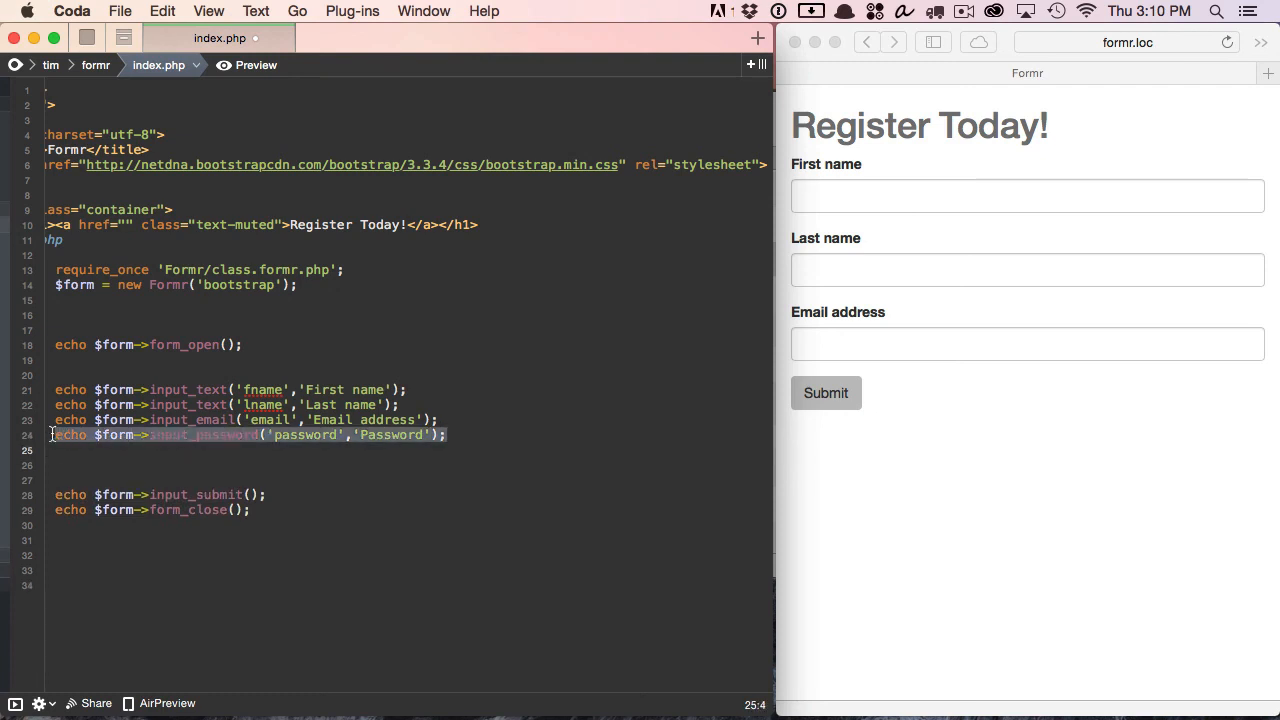
{"action": "left_click", "coordinate": [80, 434]}
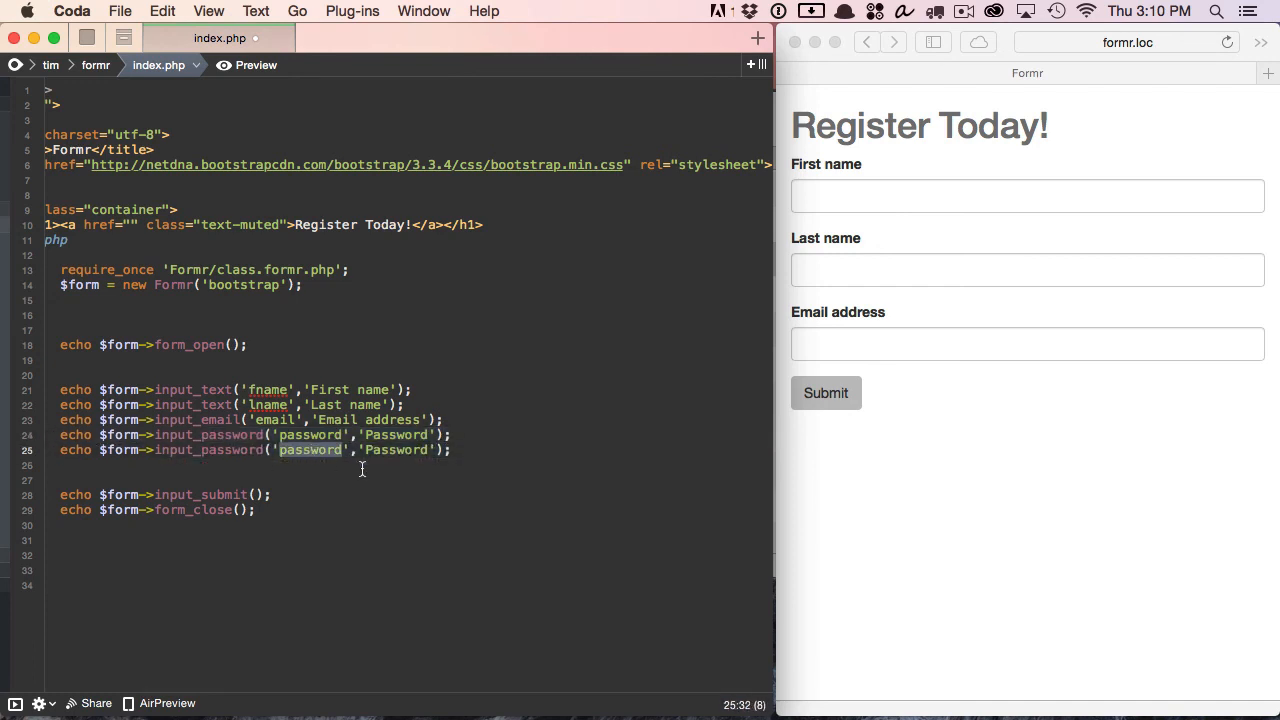
{"action": "type", "text": "confor"}
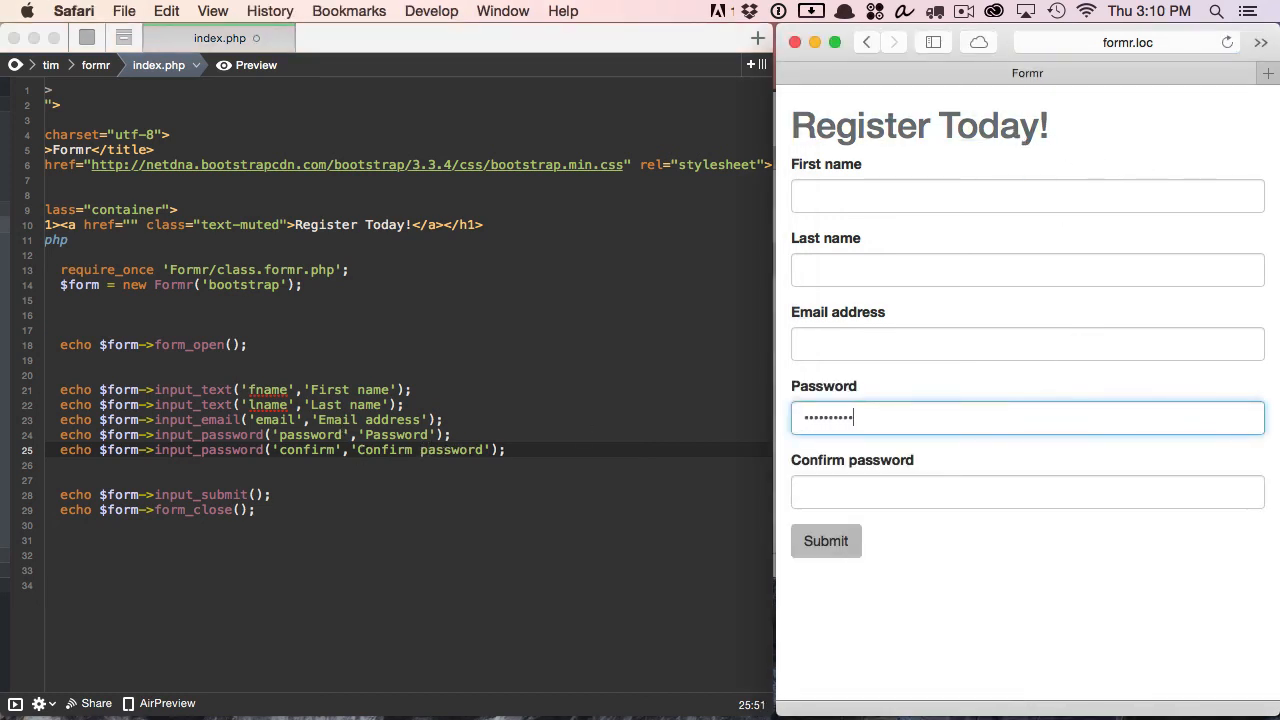
Enter 'Gern' as First name, submit the form, and check Last name and Email address come back empty
{"action": "left_click", "coordinate": [1028, 196]}
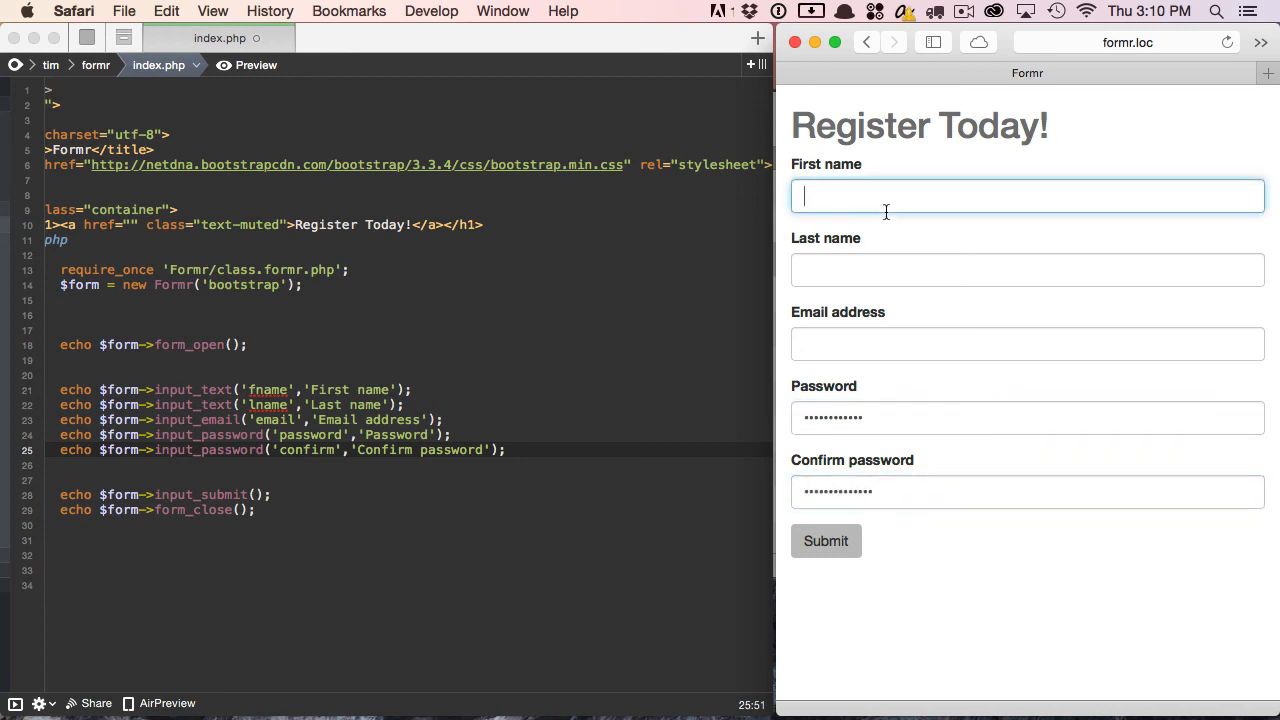
{"action": "type", "text": "Gern"}
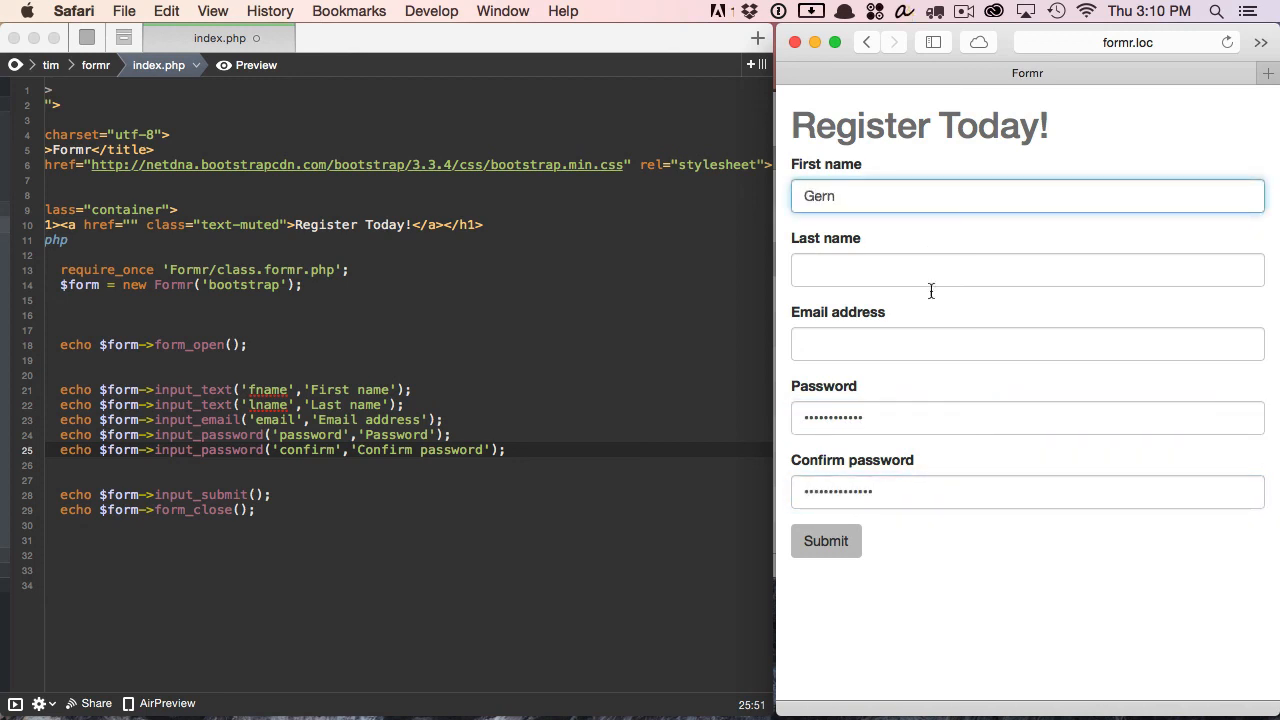
{"action": "left_click", "coordinate": [1026, 270]}
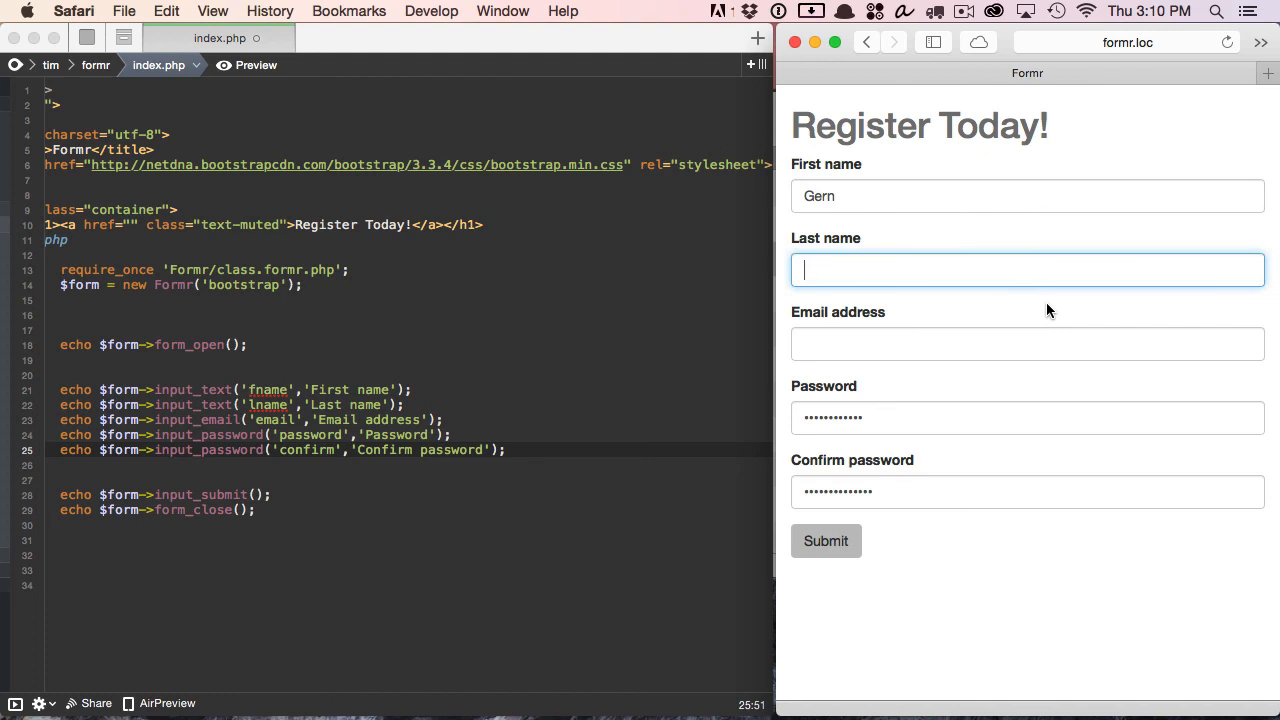
{"action": "mouse_move", "coordinate": [916, 472]}
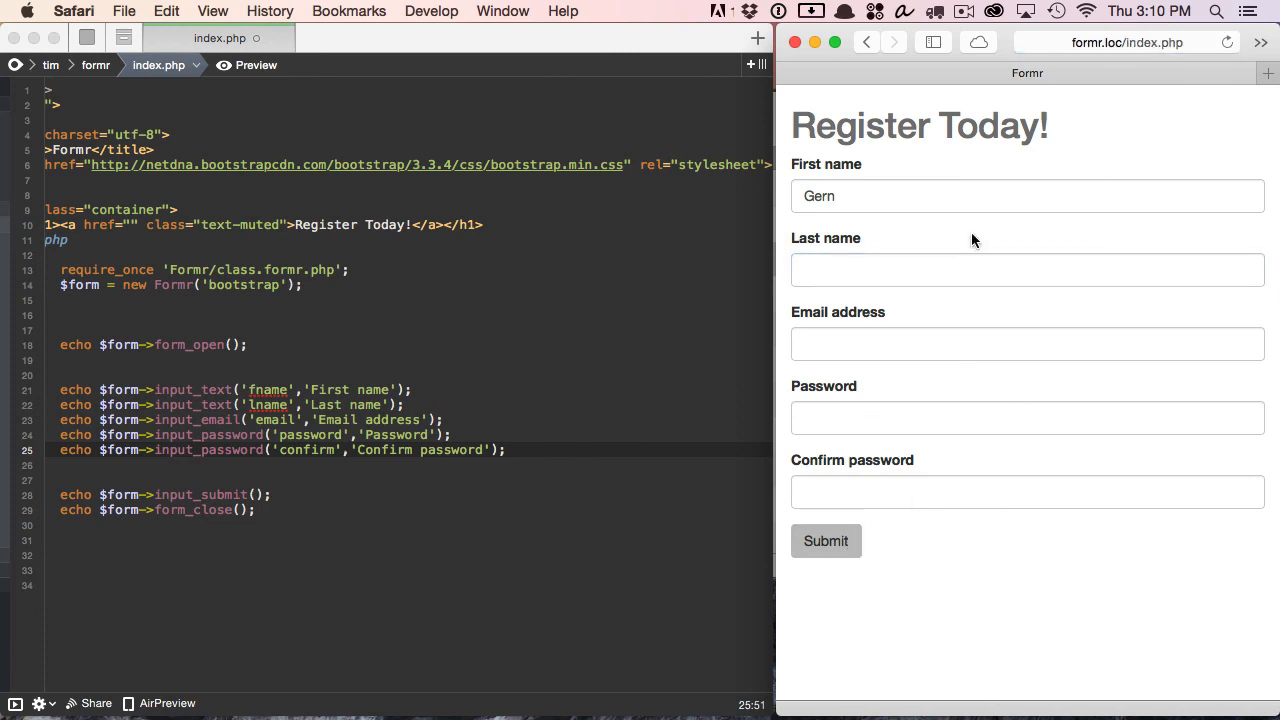
{"action": "left_click", "coordinate": [1028, 270]}
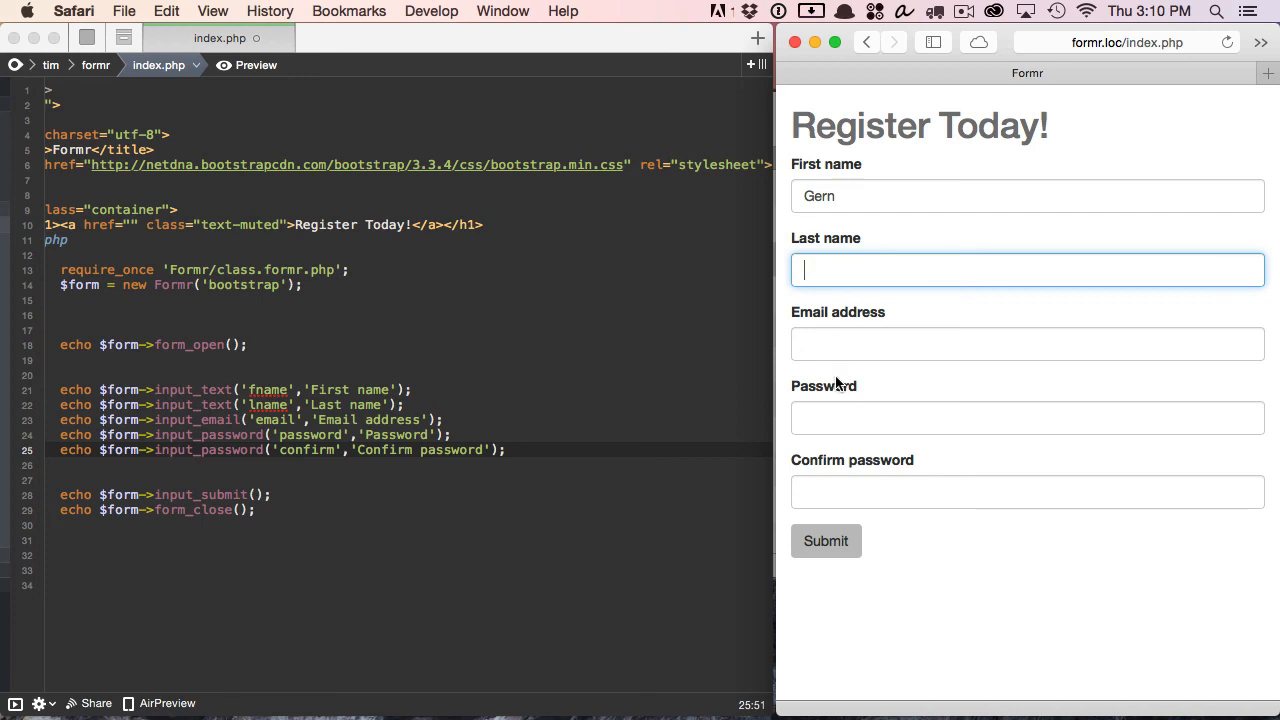
{"action": "left_click", "coordinate": [1028, 344]}
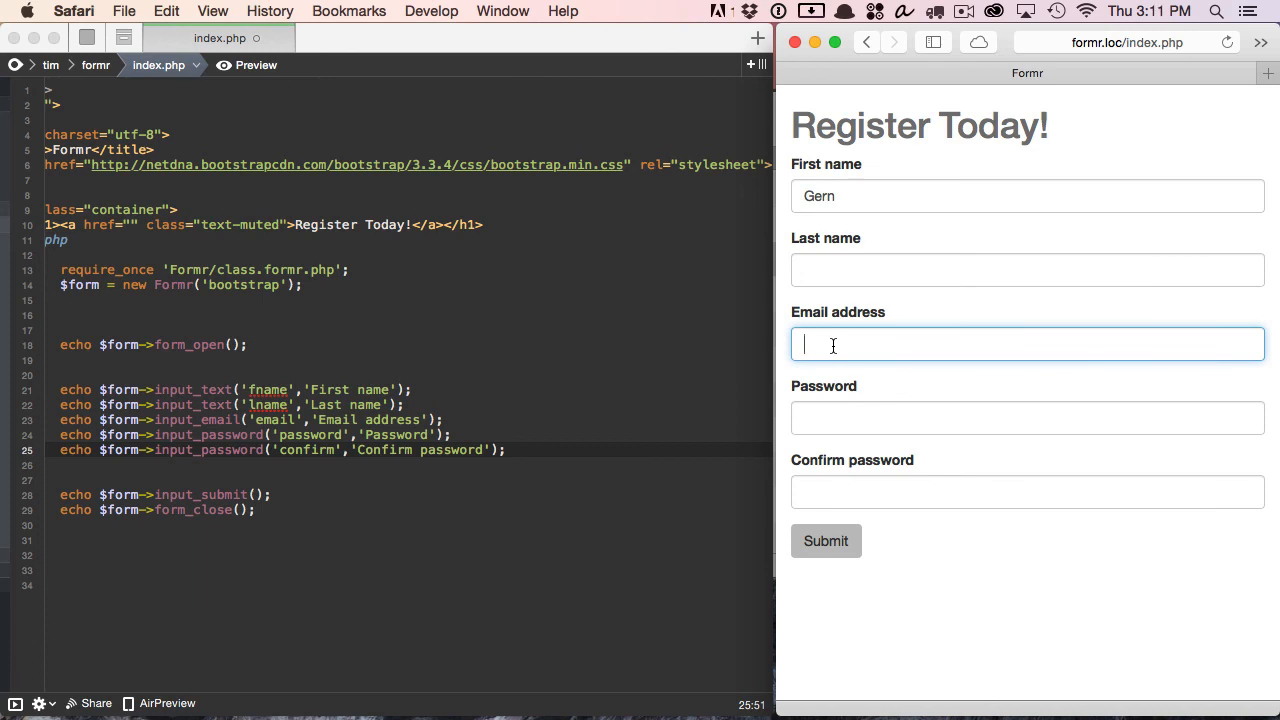
{"action": "mouse_move", "coordinate": [456, 380]}
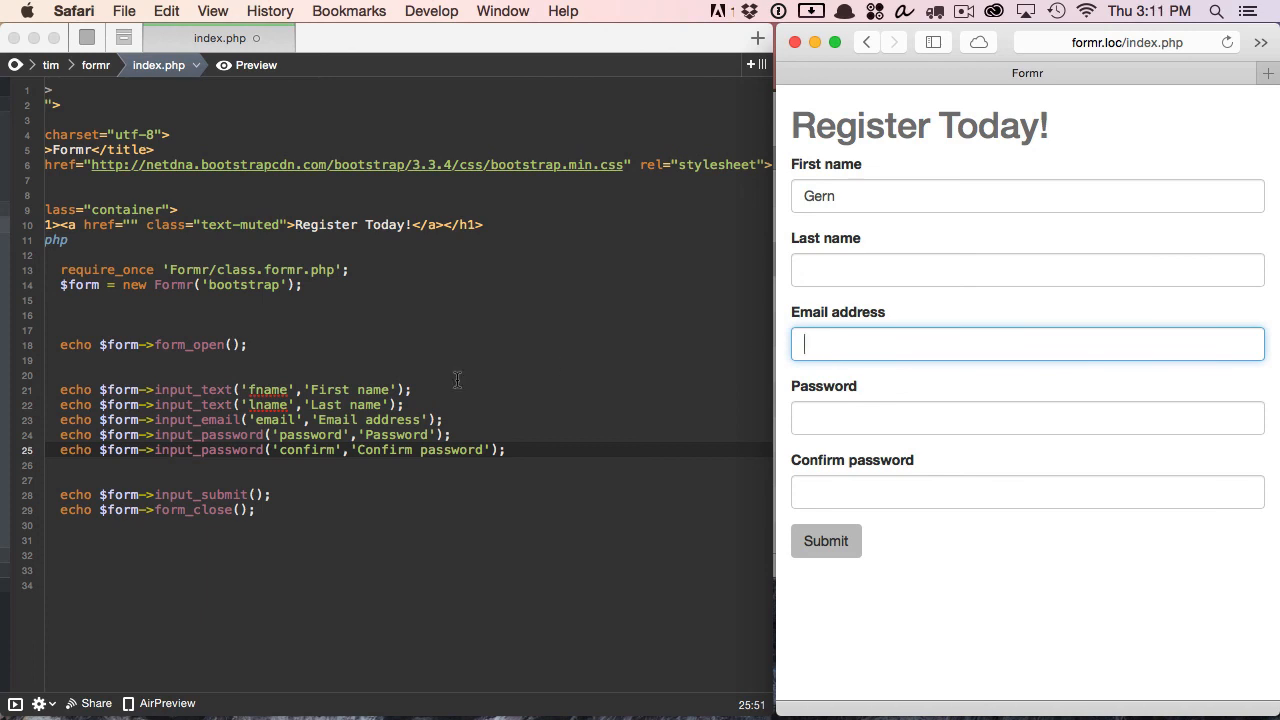